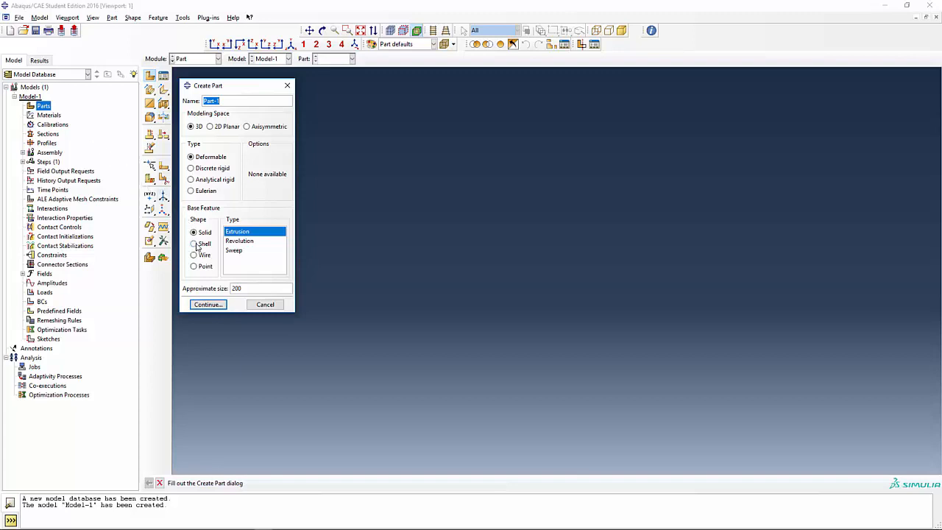
Step: Choose a 3D deformable shell part made by extrusion and go to its section sketch
left_click(194, 243)
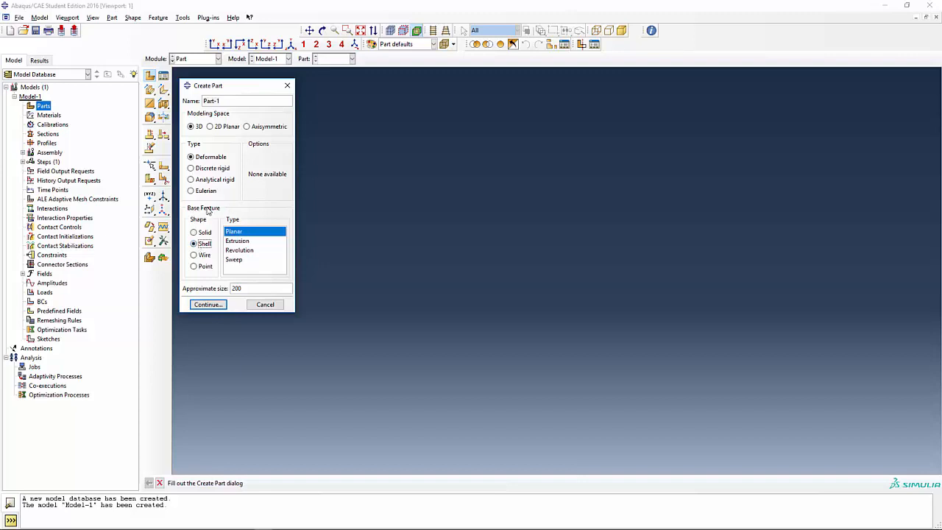
mouse_move(237, 248)
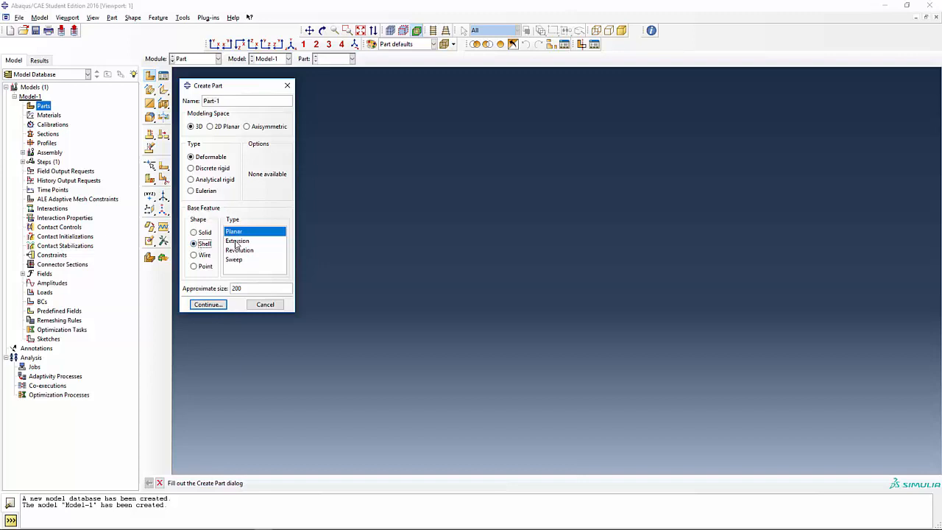
left_click(237, 240)
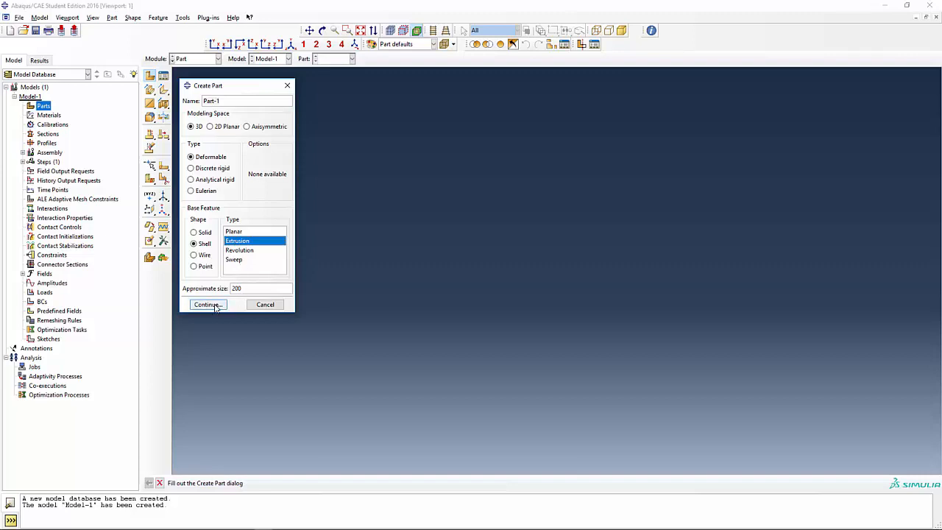
left_click(207, 305)
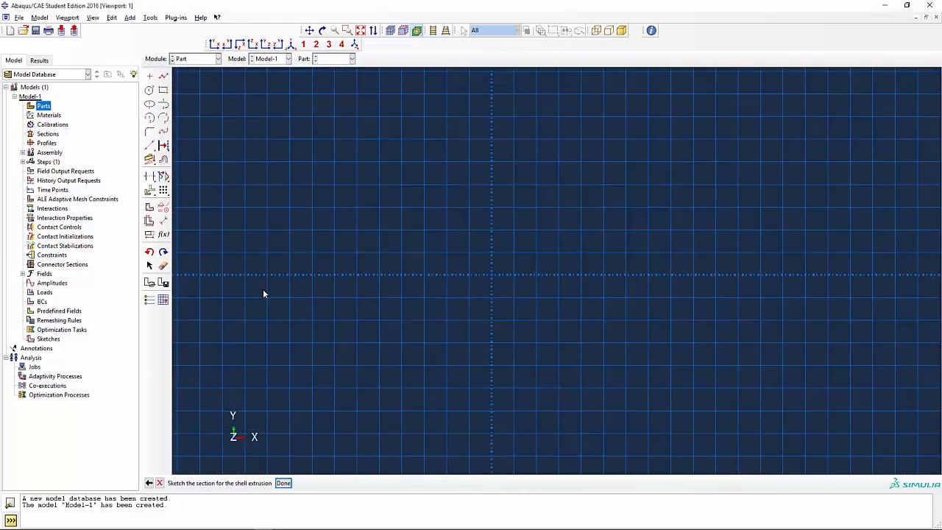
mouse_move(438, 274)
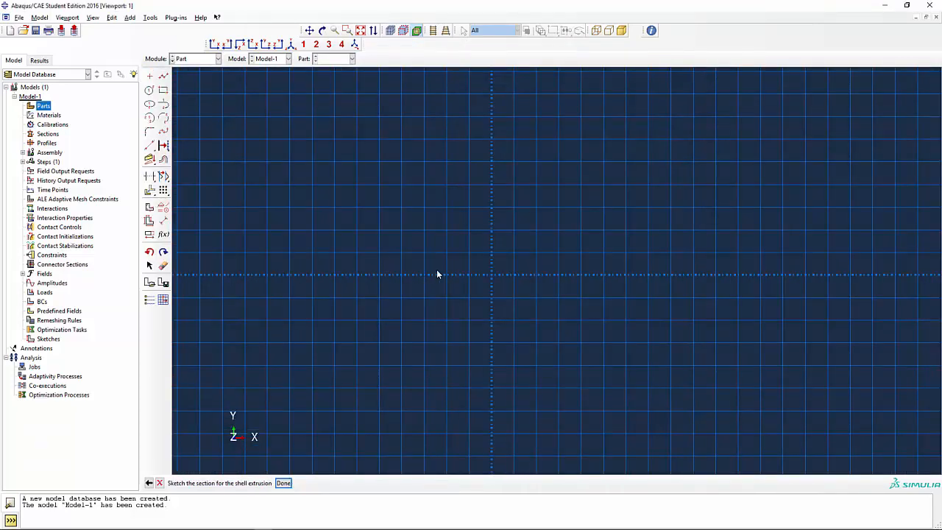
mouse_move(401, 330)
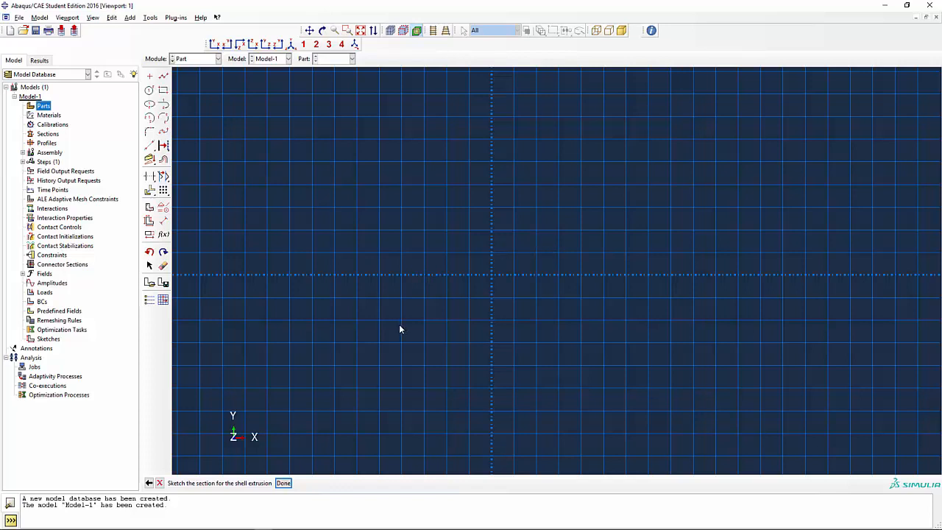
mouse_move(172, 78)
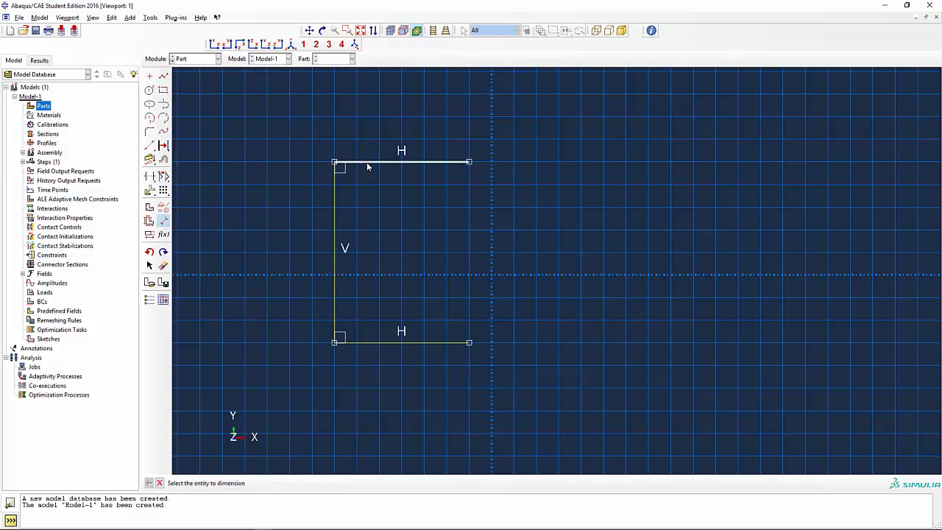
Step: Dimension the top flange line of the C profile (flanges 30, web 40)
left_click(401, 161)
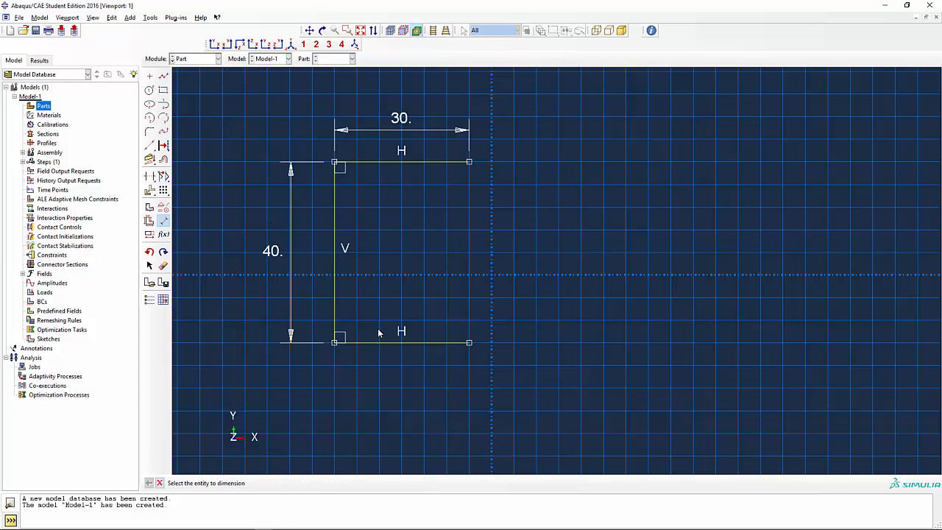
mouse_move(555, 388)
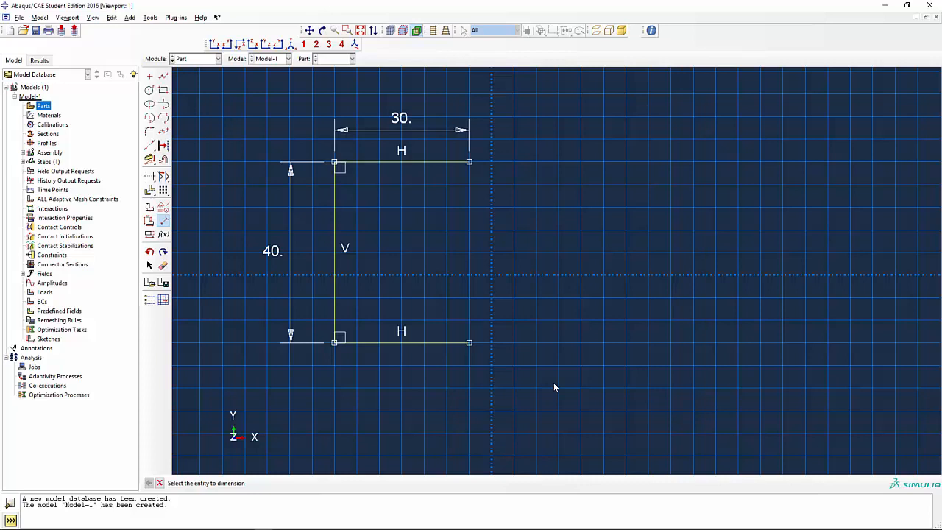
mouse_move(546, 376)
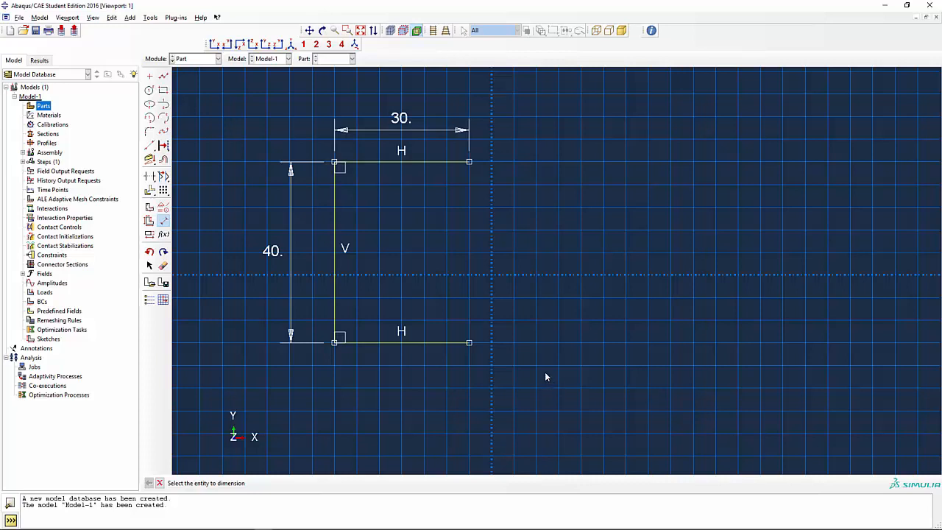
mouse_move(542, 368)
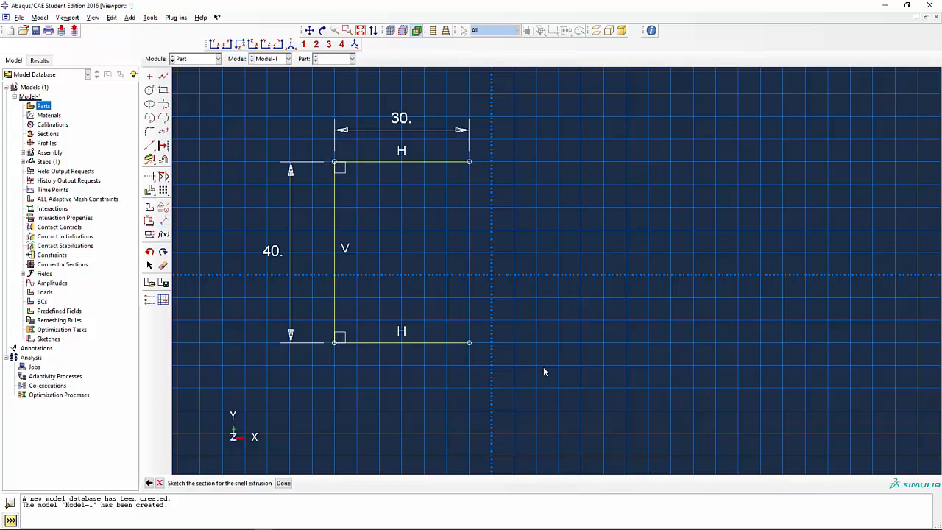
Step: Finish the sketch and extrude the C profile to a depth of 100
left_click(284, 483)
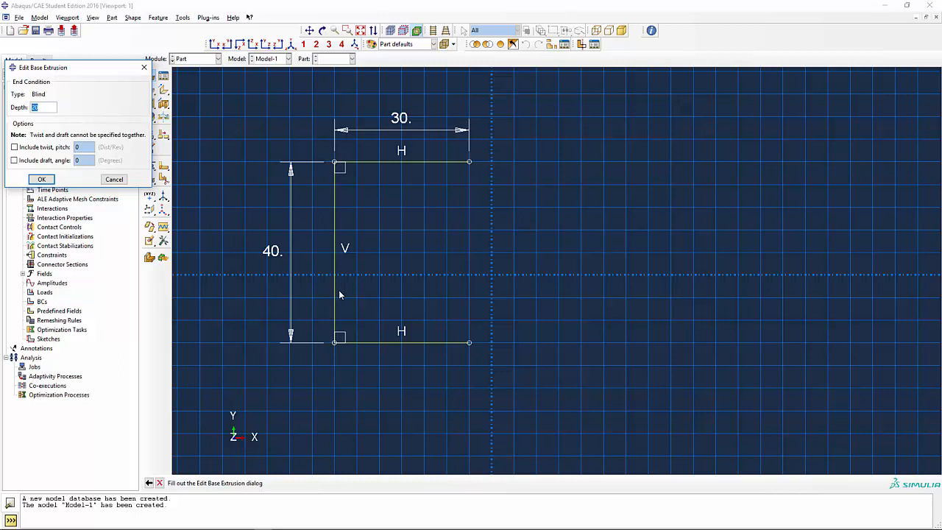
type("100")
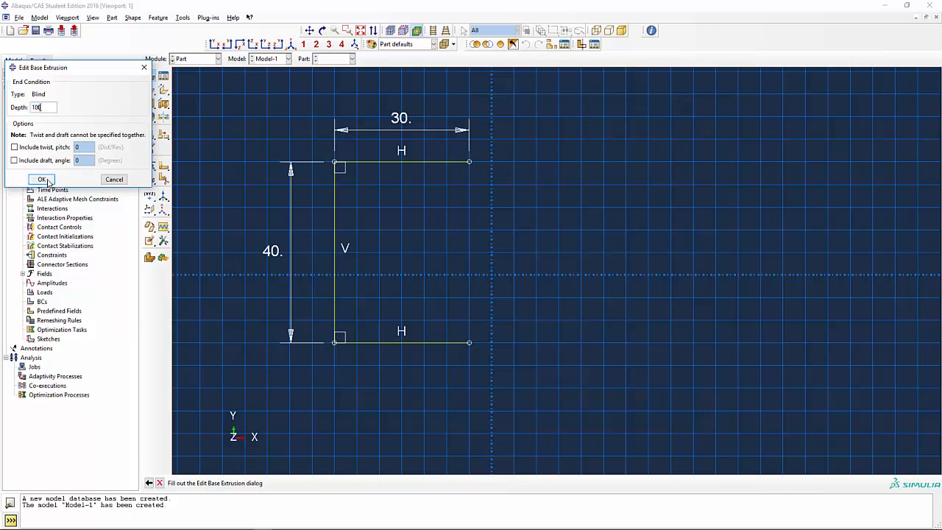
left_click(42, 178)
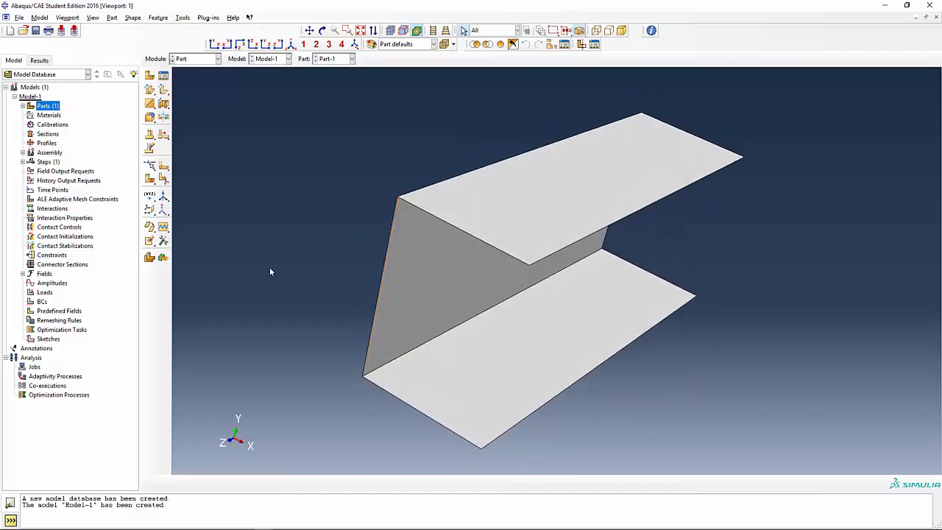
mouse_move(275, 300)
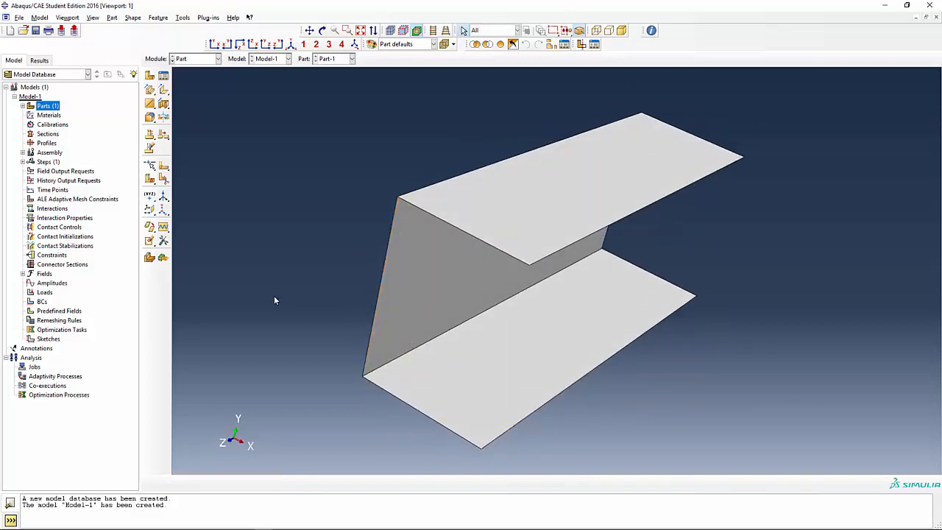
left_click(468, 31)
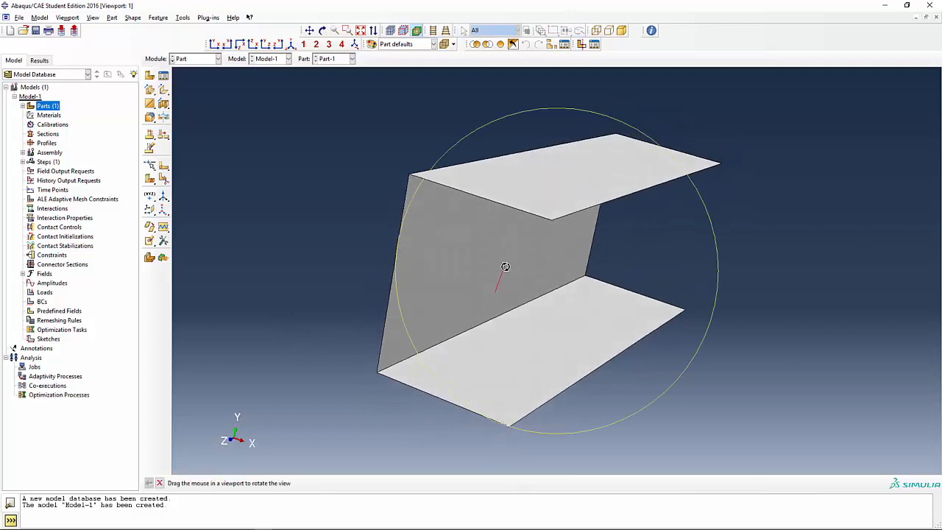
left_click_drag(505, 267, 484, 297)
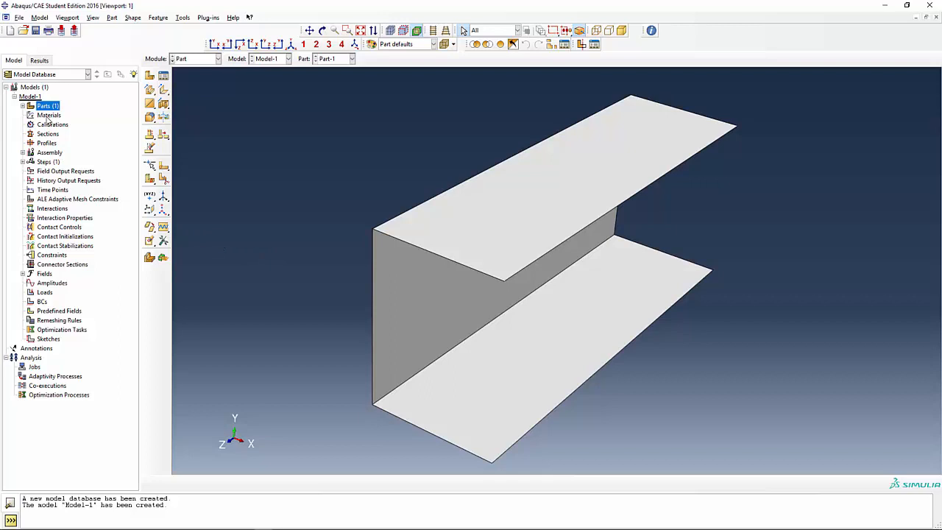
Step: Define material 'steel' with elastic Young's modulus 30e6 and Poisson's ratio 0.29
double_click(49, 114)
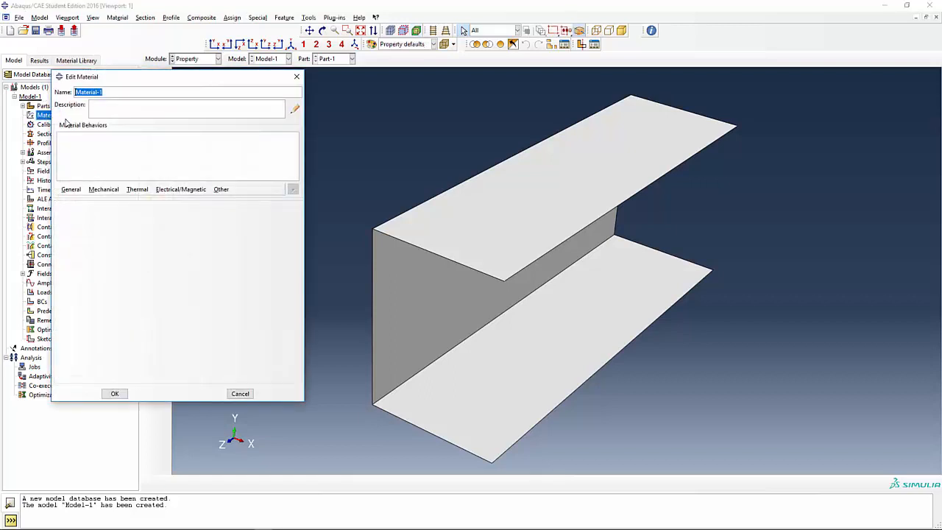
type("ste")
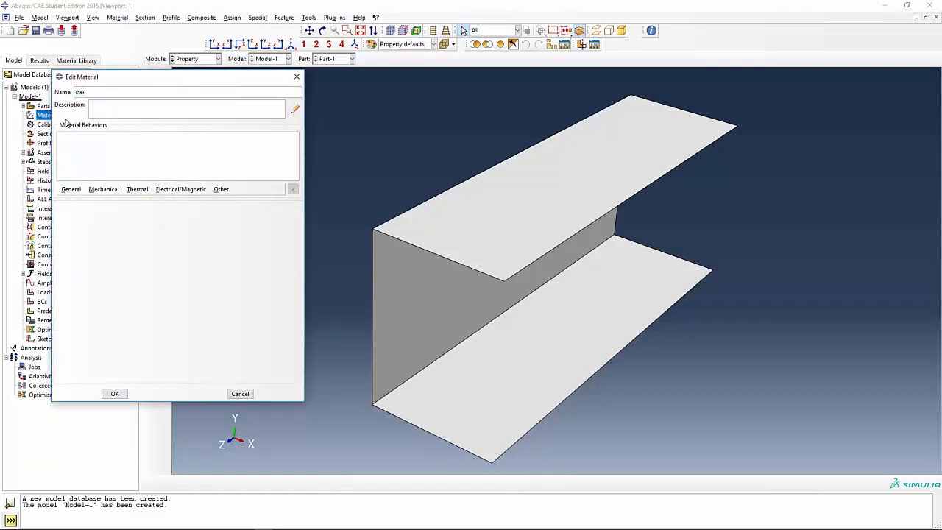
left_click(103, 189)
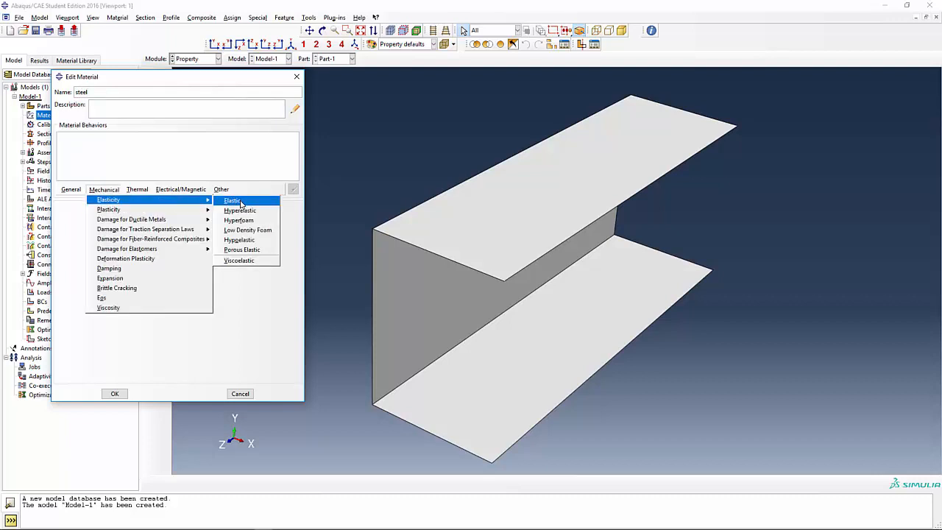
left_click(232, 199)
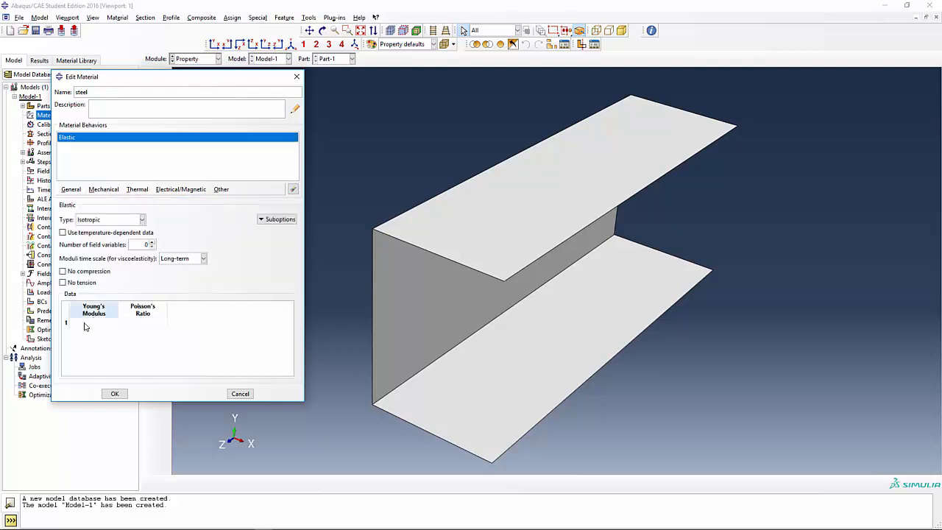
left_click(93, 322)
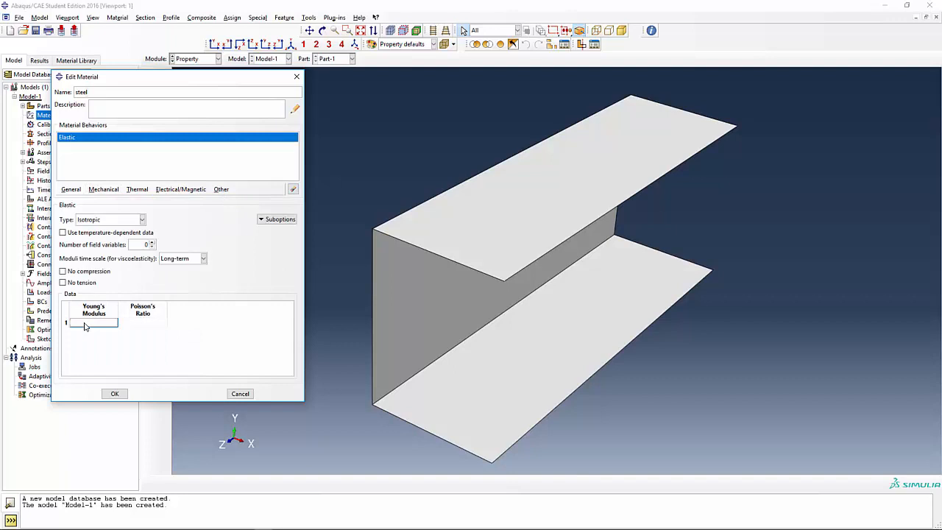
type("30e")
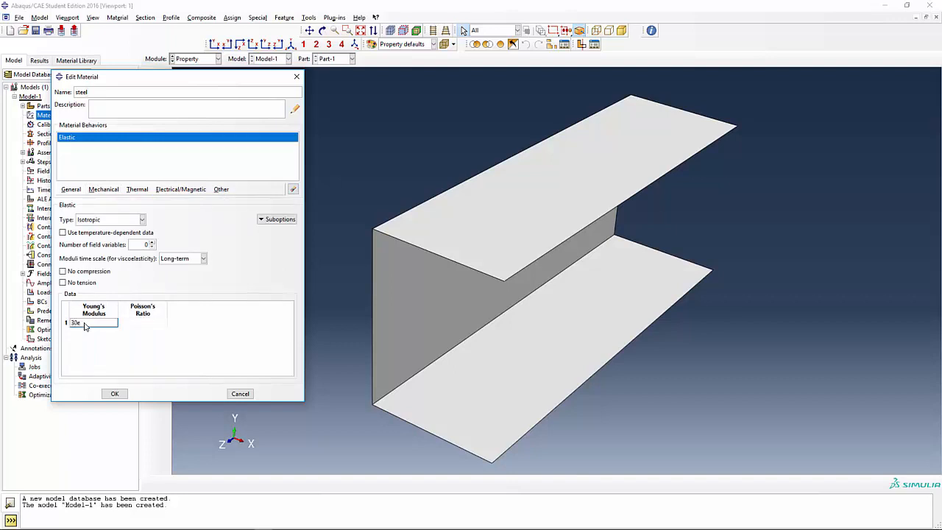
left_click(142, 323)
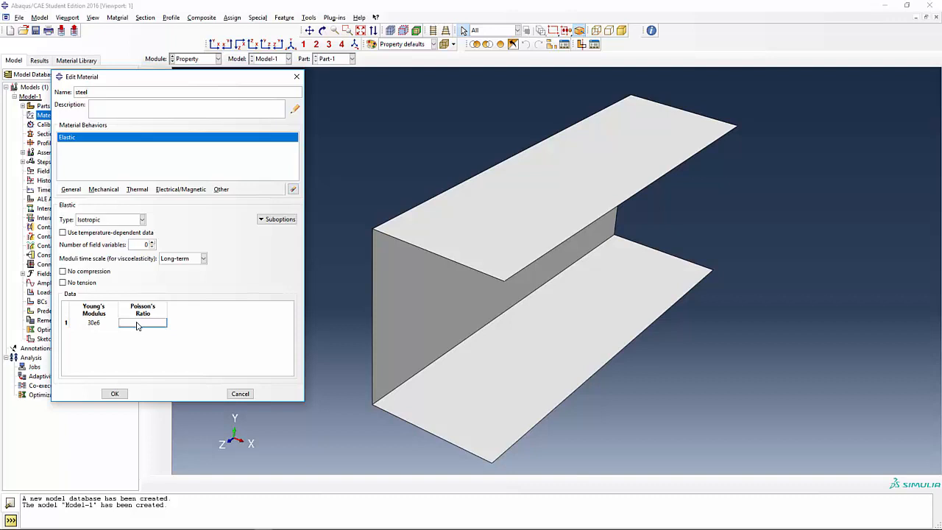
type("0.29")
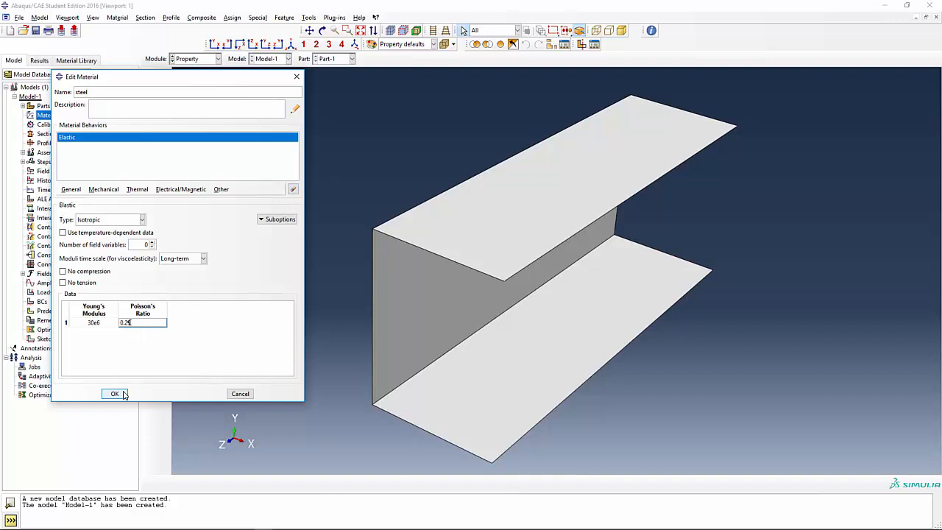
left_click(114, 394)
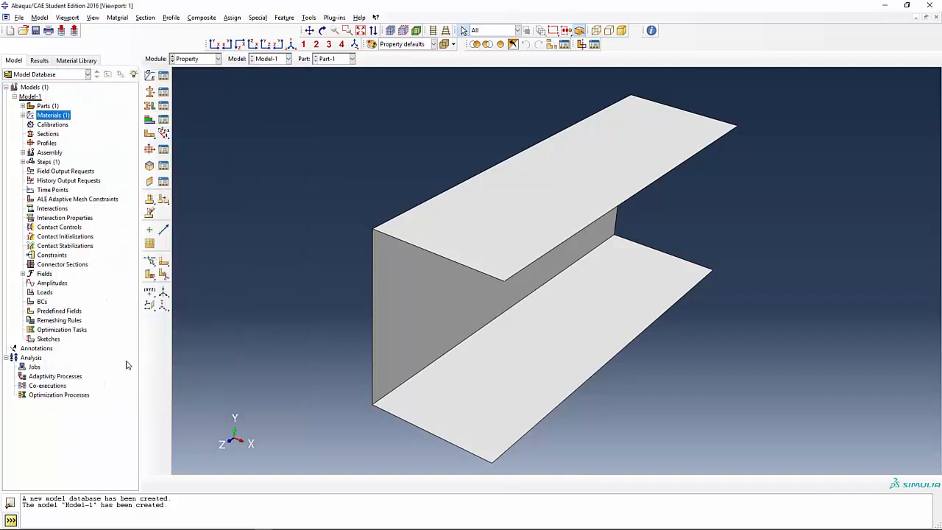
mouse_move(60, 153)
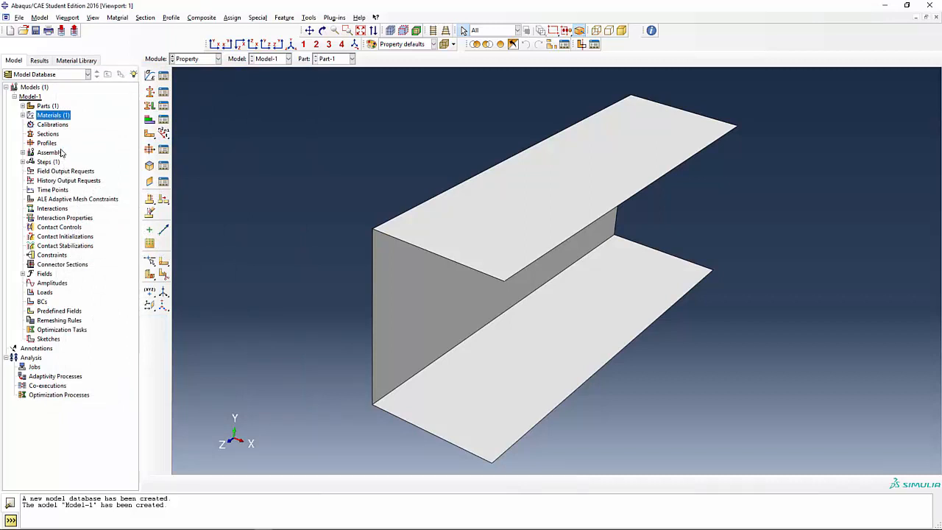
mouse_move(49, 152)
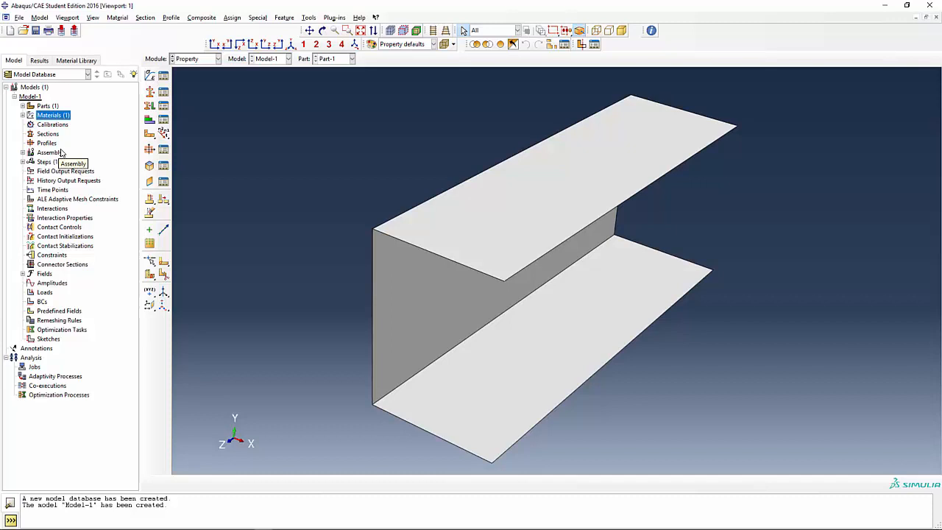
Step: Start a new section, Section-1, from the Sections item in the model tree
left_click(48, 133)
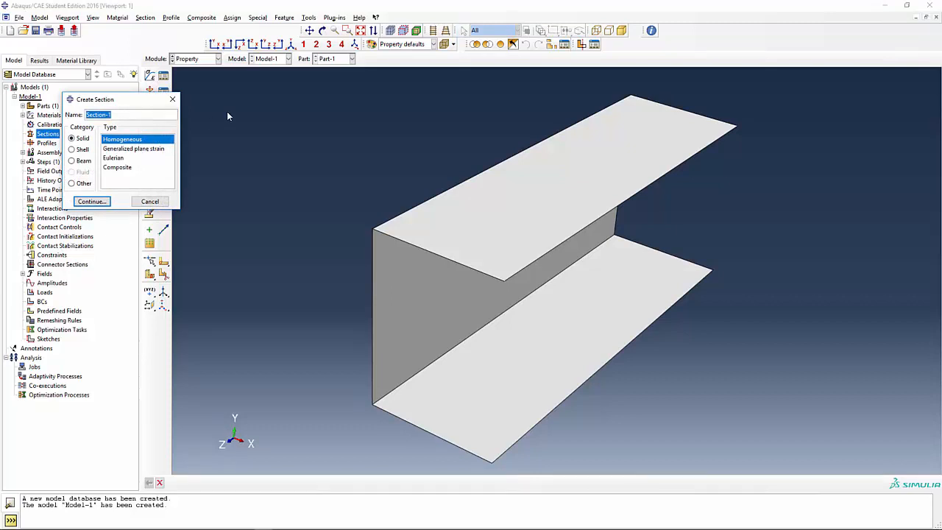
Step: Create homogeneous shell section 'flange_sec' using steel with thickness 0.1
type("flange_sec")
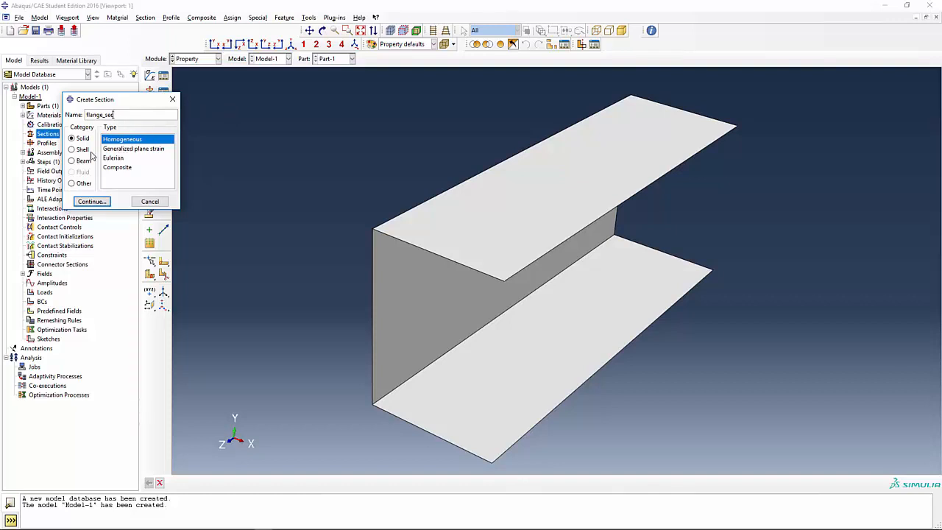
left_click(72, 149)
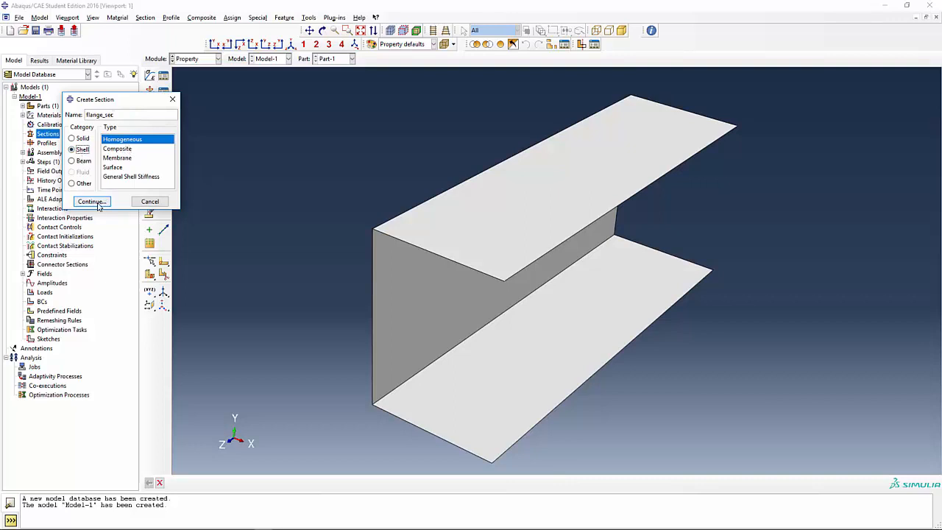
left_click(91, 200)
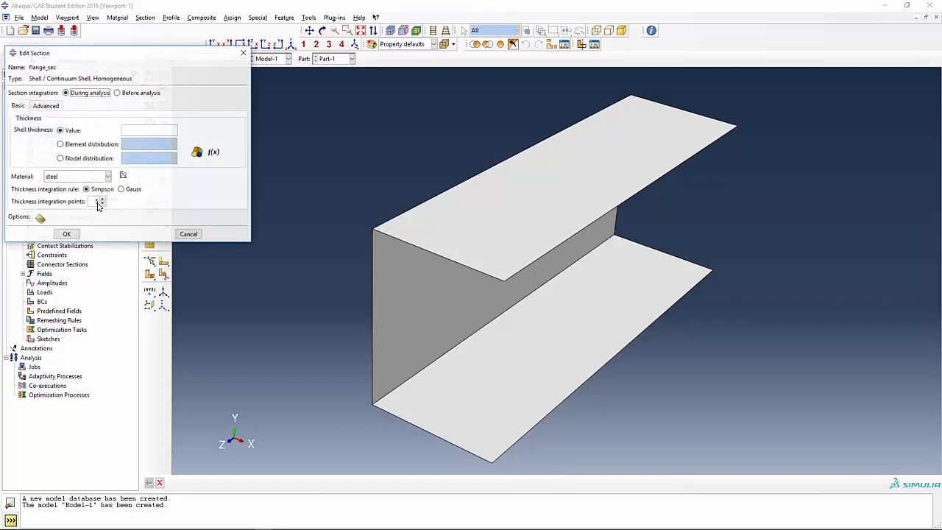
left_click(103, 199)
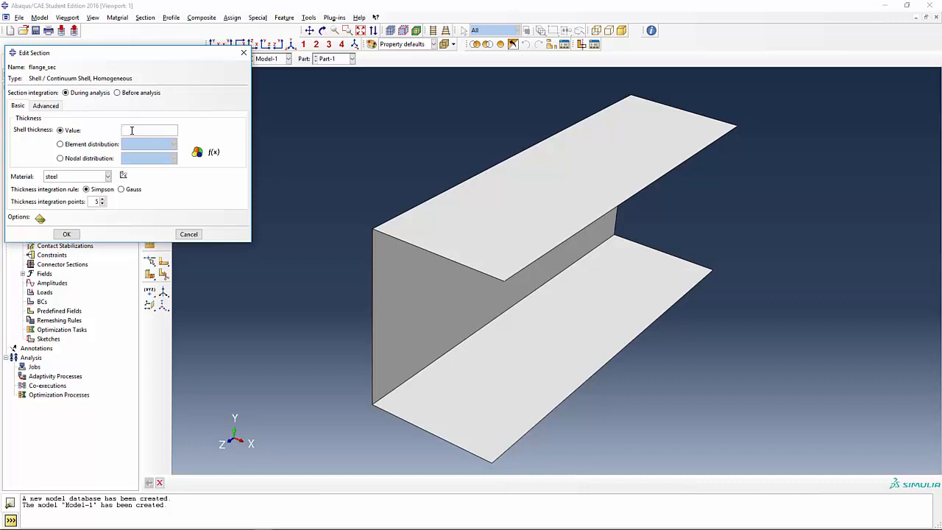
type("0.1")
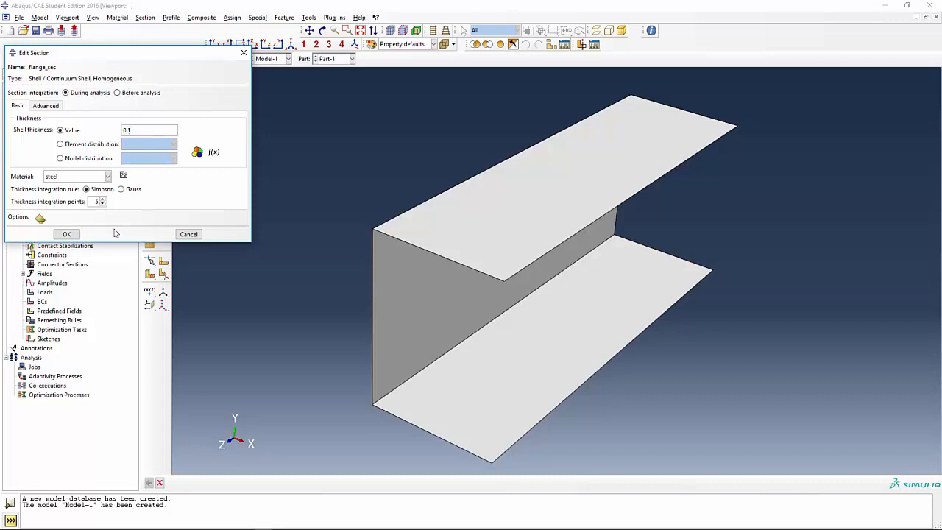
left_click(66, 234)
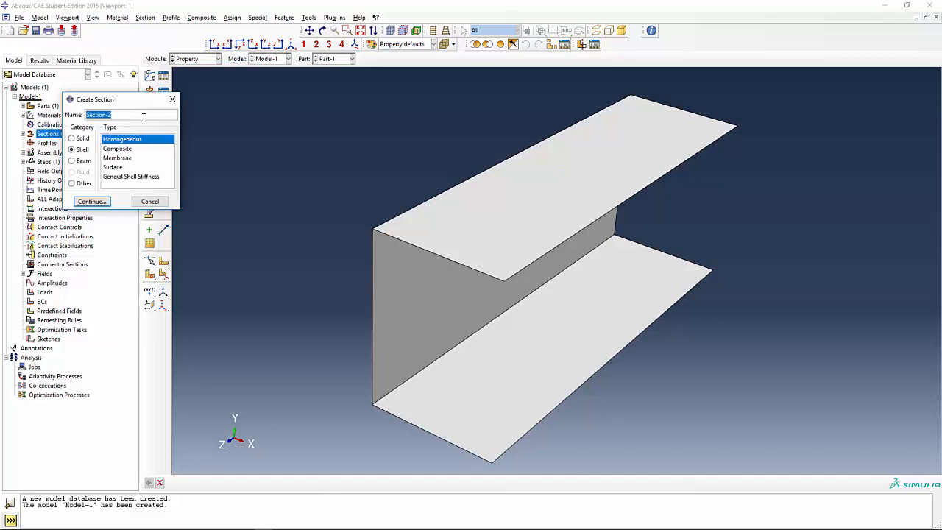
Step: Create homogeneous shell section 'web_sec' using steel with thickness 0.05
type("web_1")
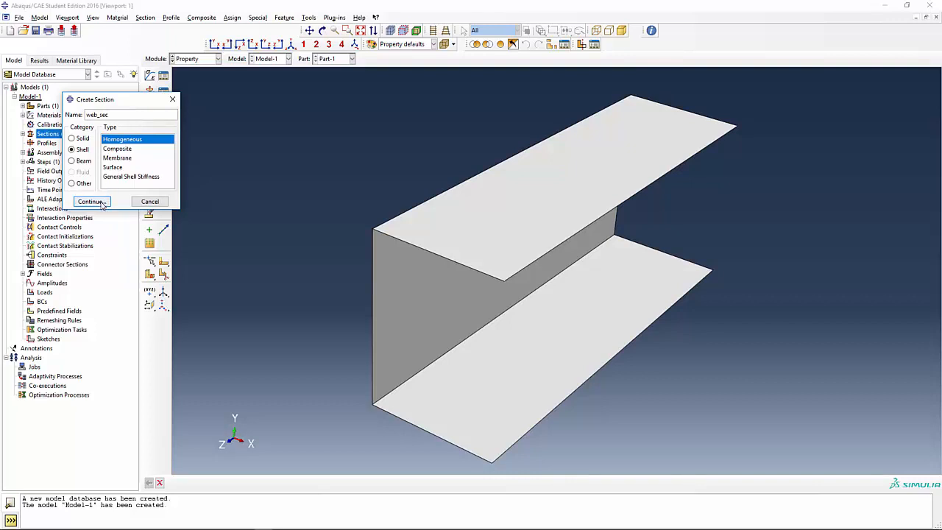
left_click(91, 201)
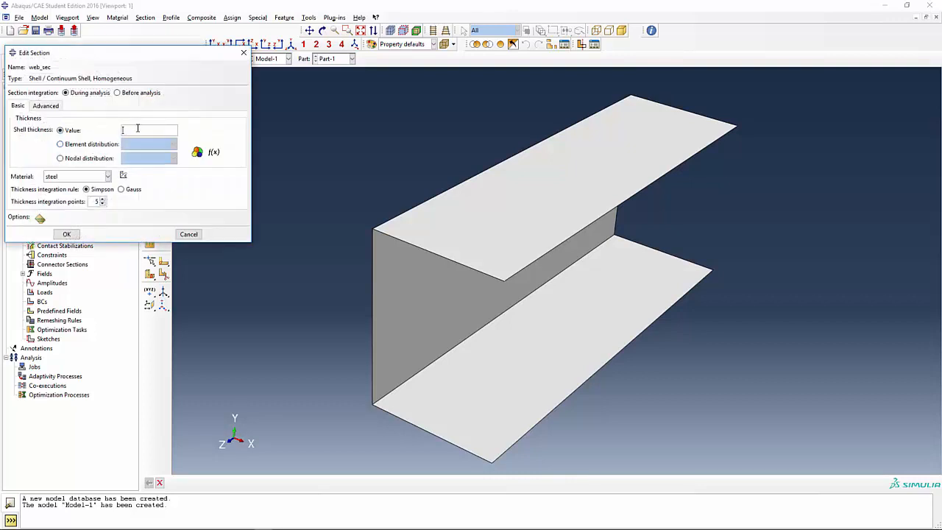
type("0.05")
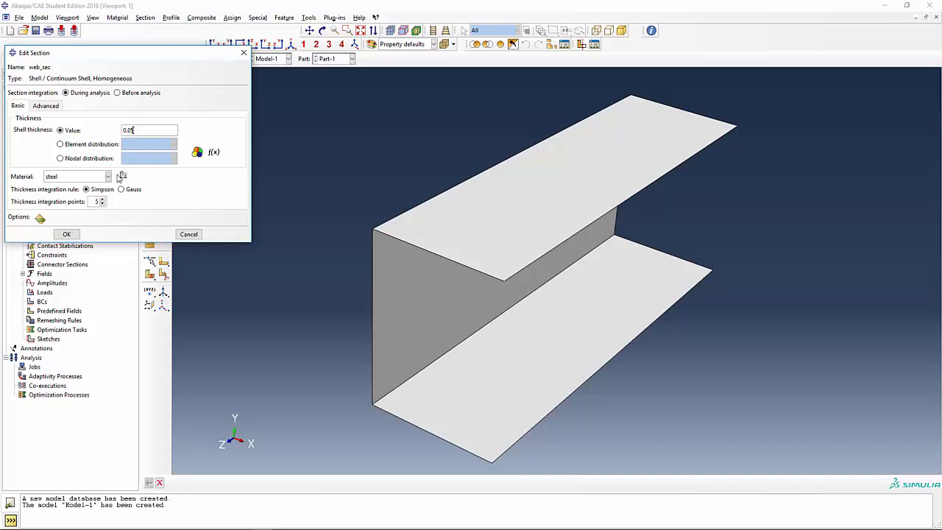
left_click(66, 233)
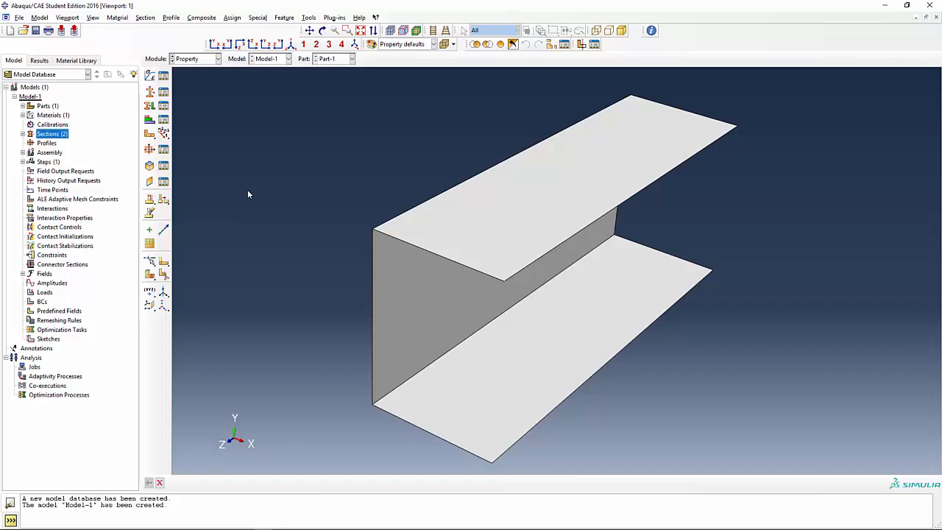
mouse_move(188, 139)
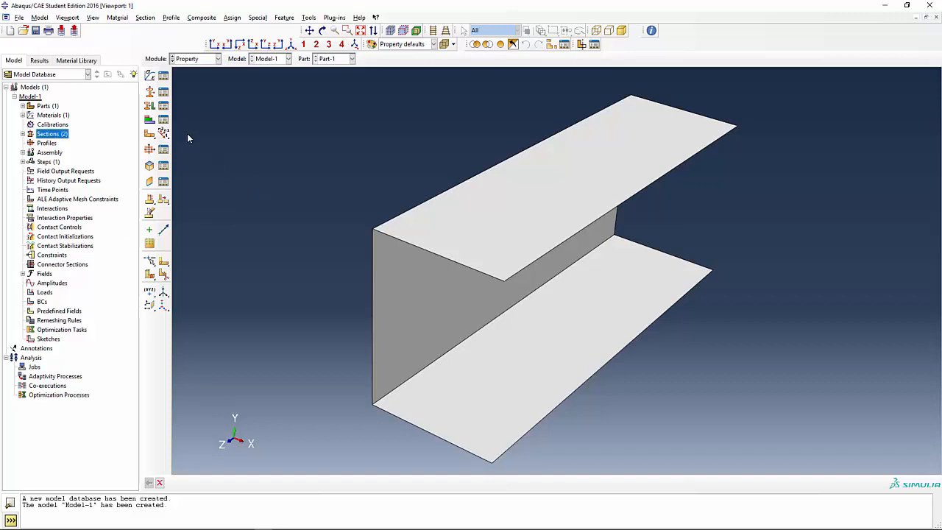
mouse_move(150, 105)
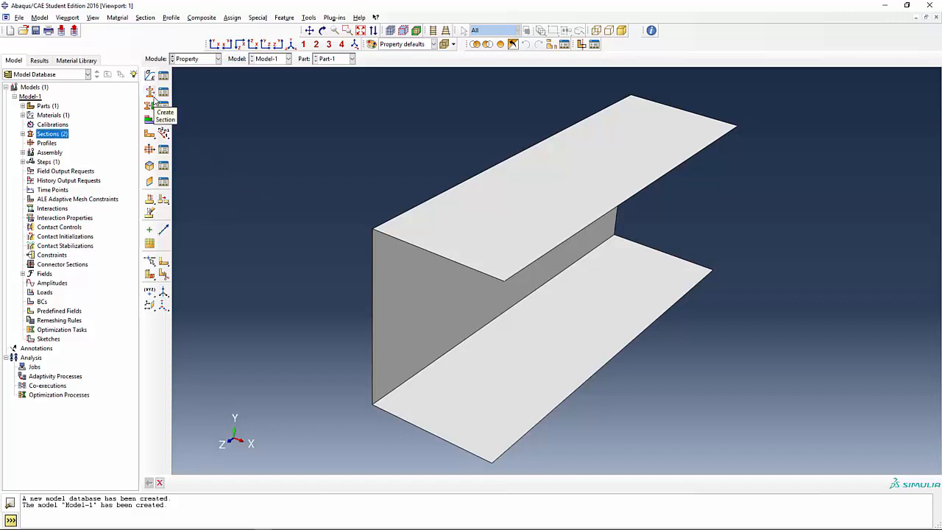
mouse_move(149, 106)
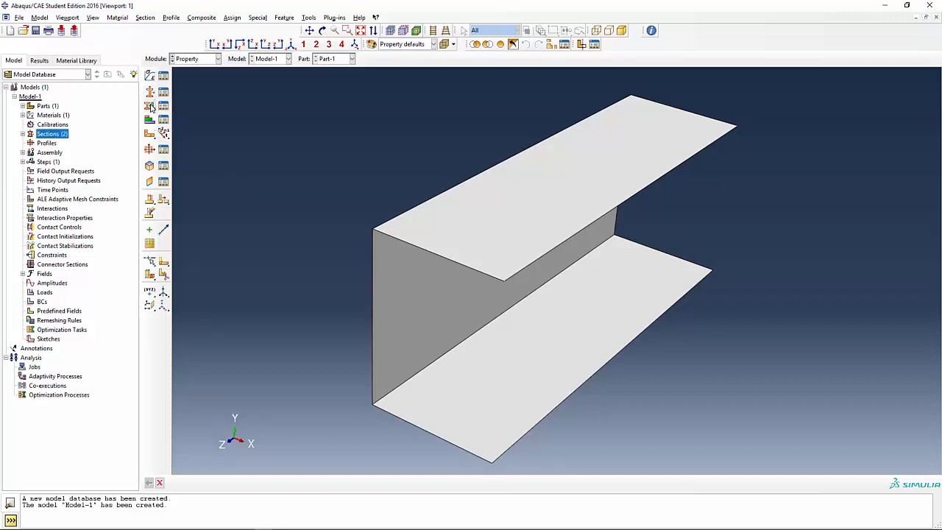
mouse_move(150, 107)
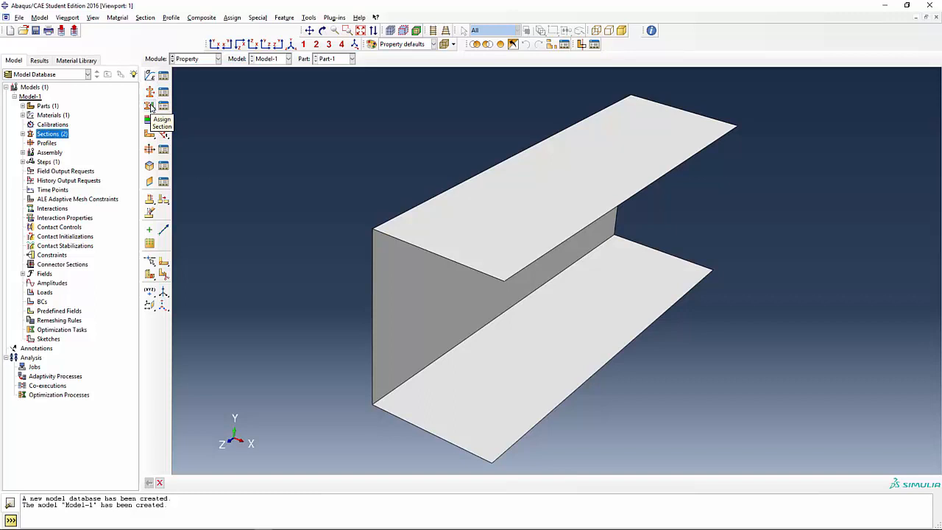
Step: Select the top and bottom flange faces and assign them flange_sec
left_click(150, 106)
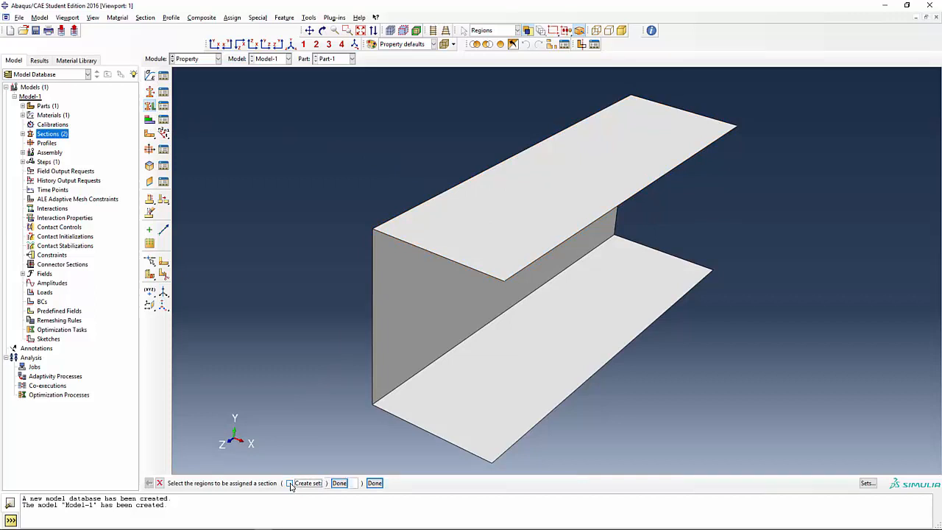
left_click(501, 235)
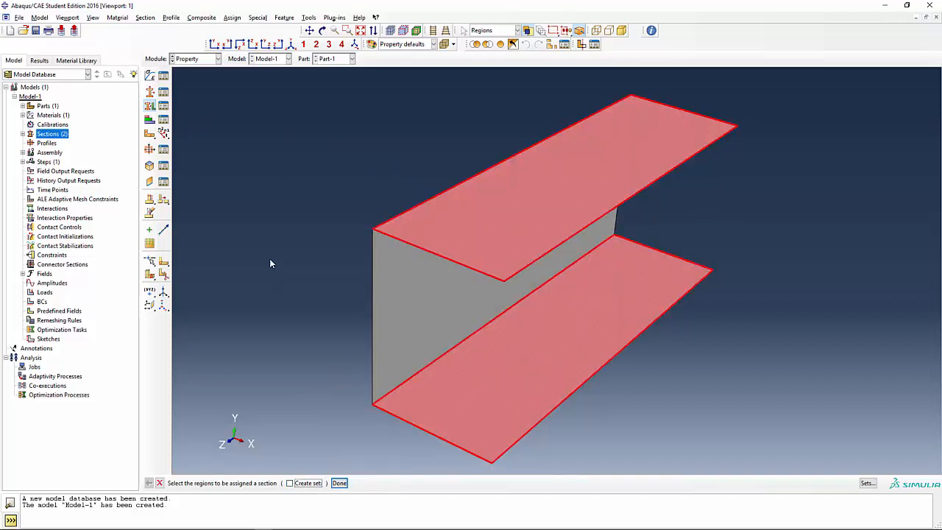
mouse_move(310, 438)
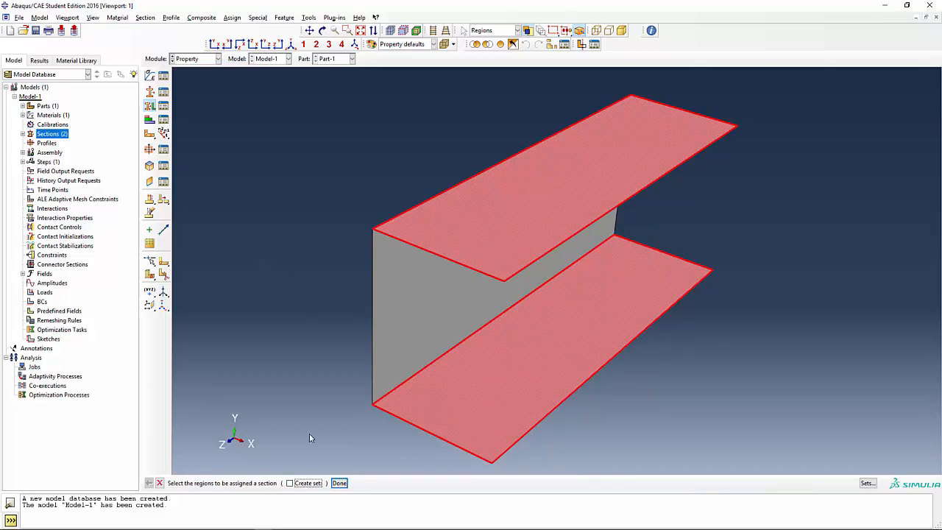
left_click(338, 483)
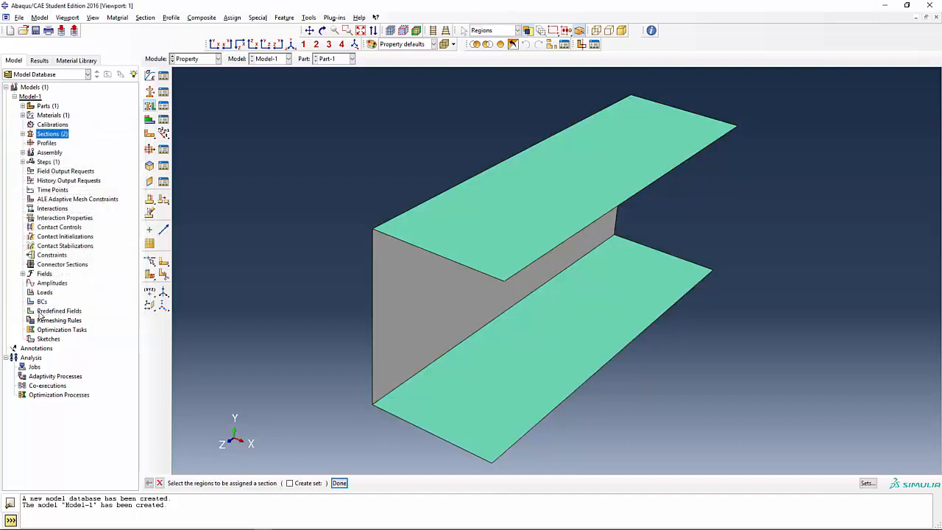
mouse_move(88, 276)
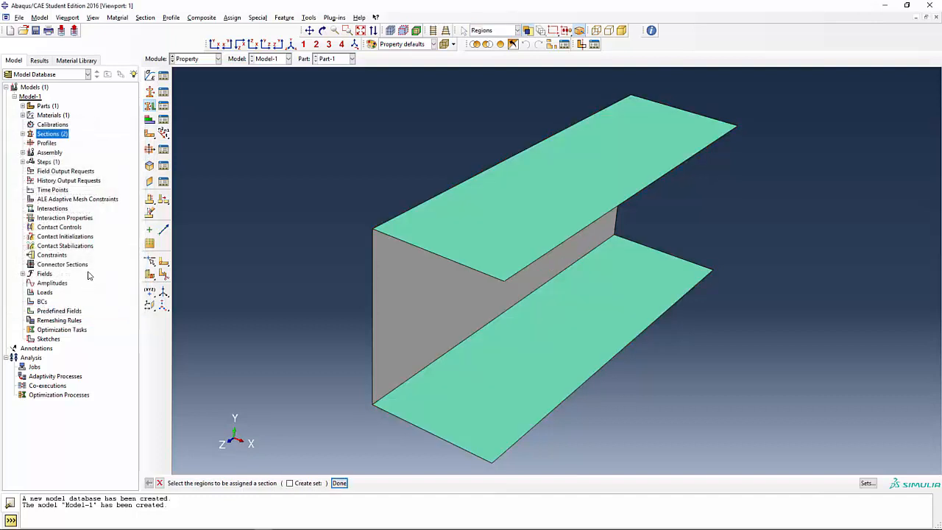
Step: Pick the channel's web face and assign it the web_sec section
left_click(415, 288)
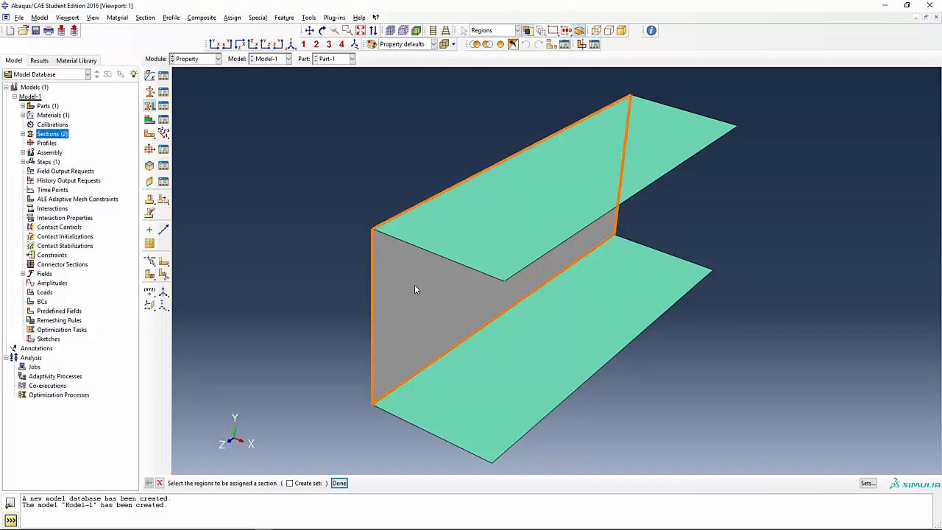
left_click(416, 289)
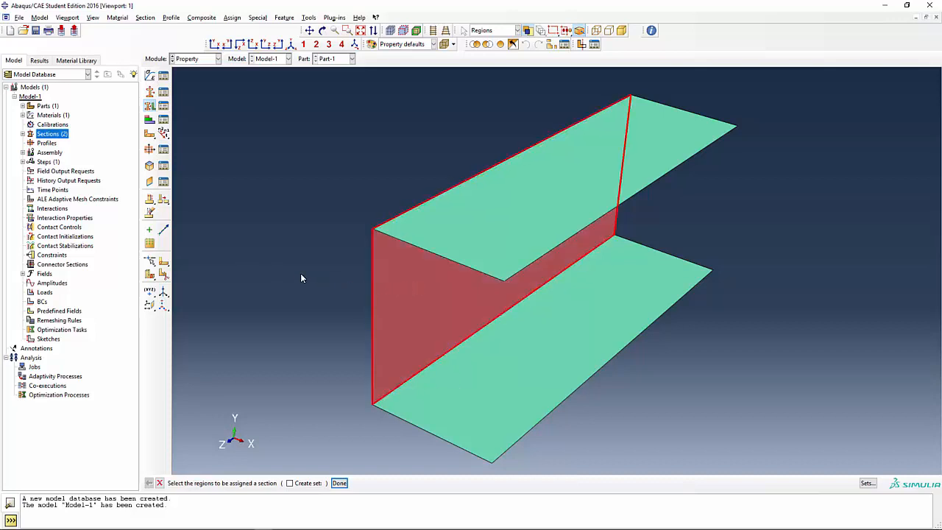
left_click(338, 483)
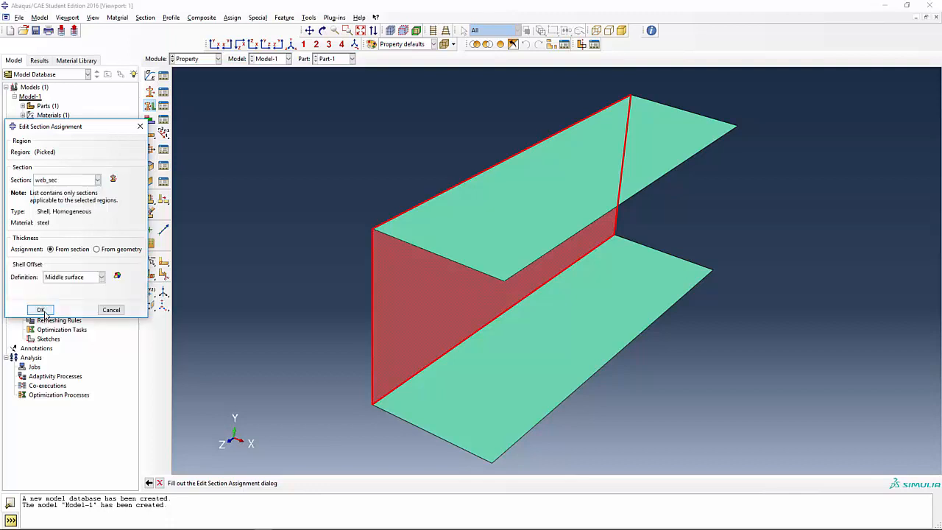
left_click(41, 309)
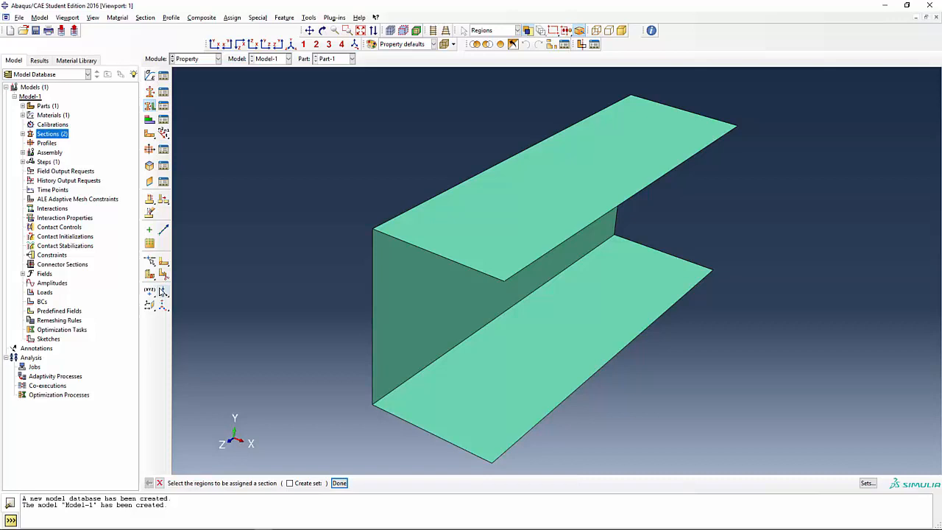
mouse_move(150, 291)
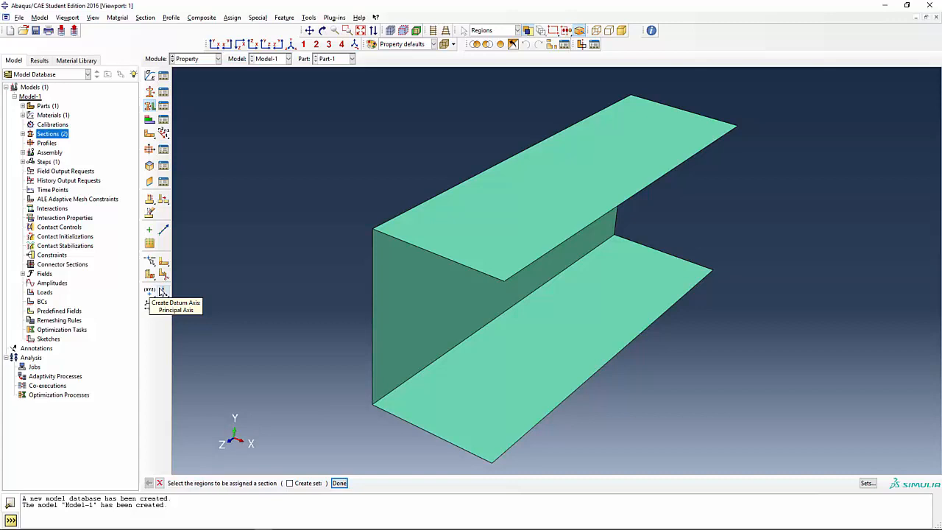
mouse_move(279, 430)
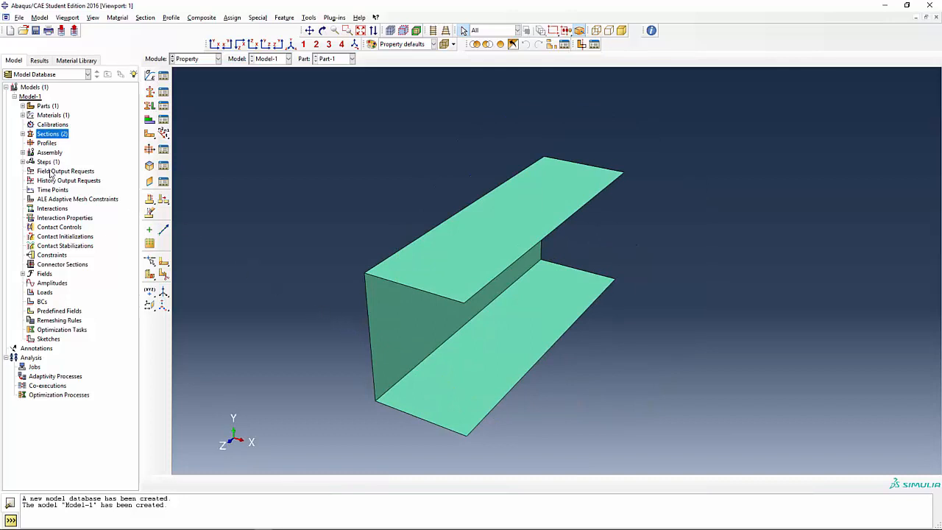
Step: Under Assembly > Instances, create a dependent instance of Part-1
left_click(23, 153)
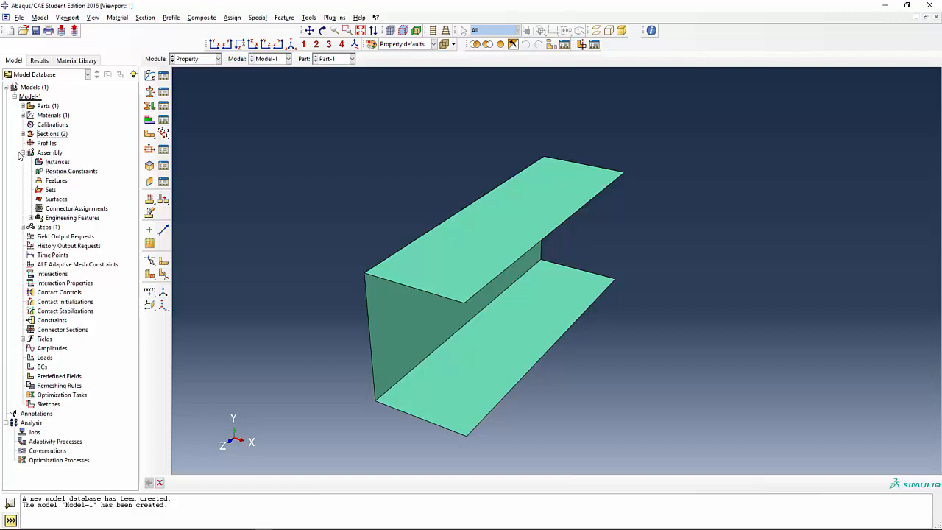
left_click(57, 162)
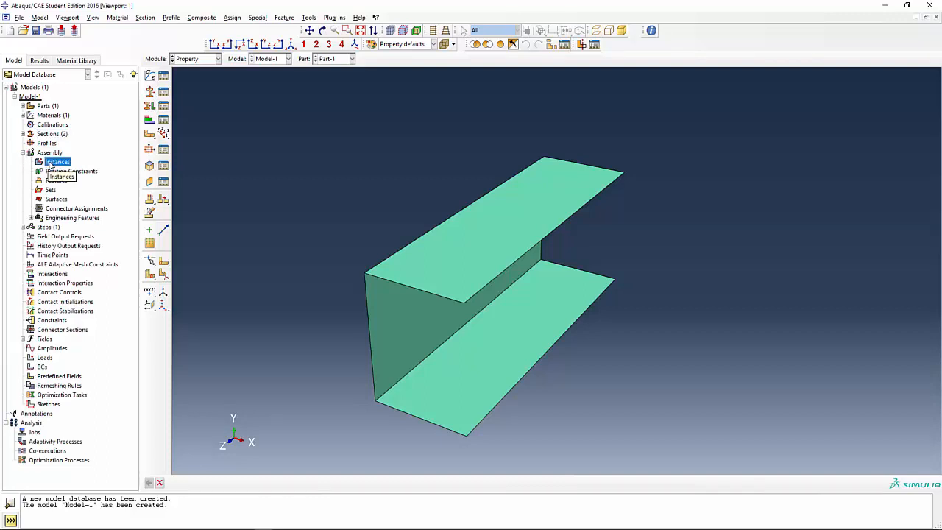
double_click(56, 161)
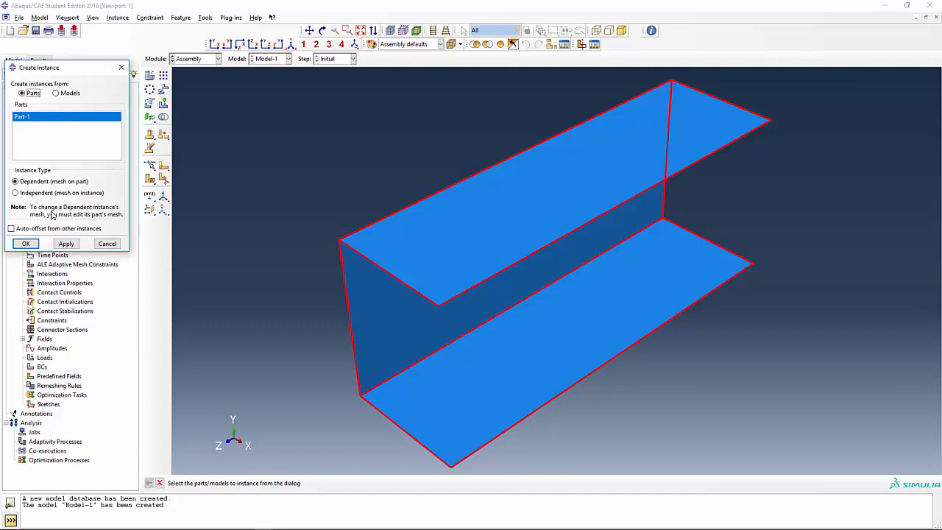
left_click(26, 244)
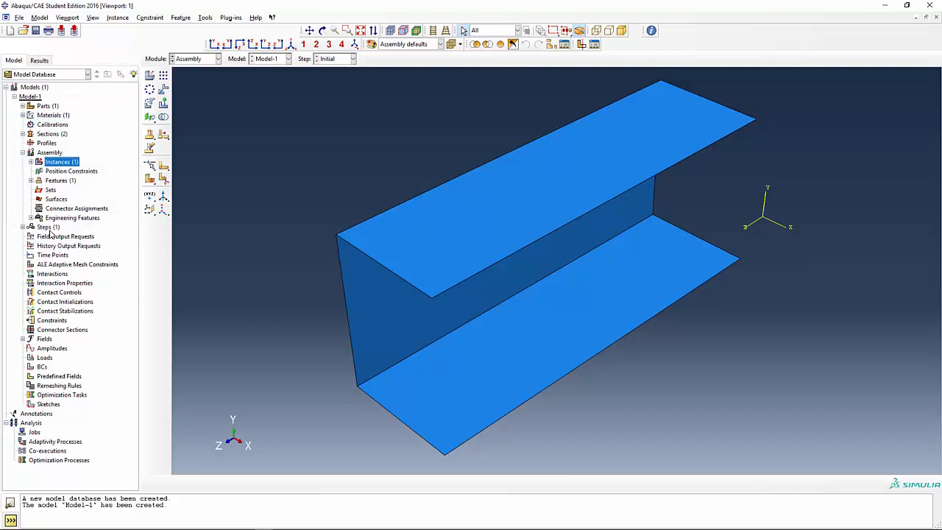
mouse_move(48, 234)
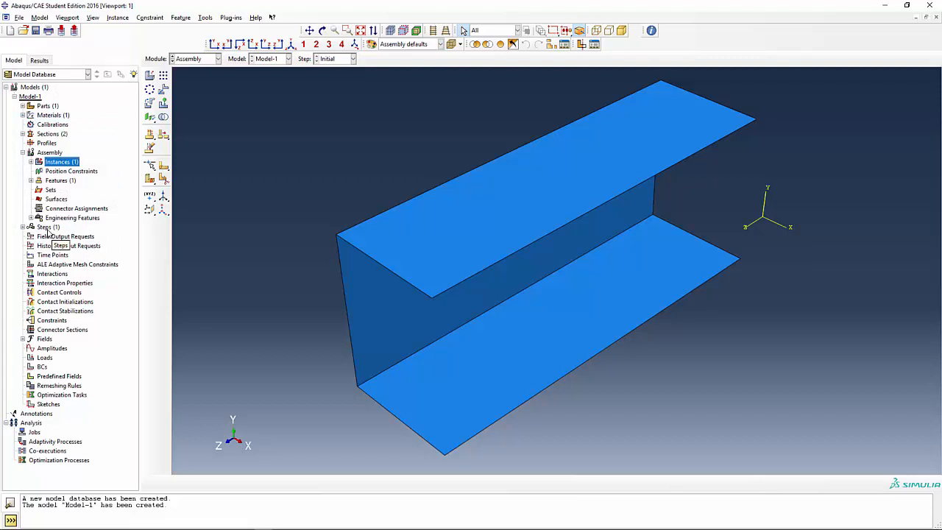
double_click(45, 226)
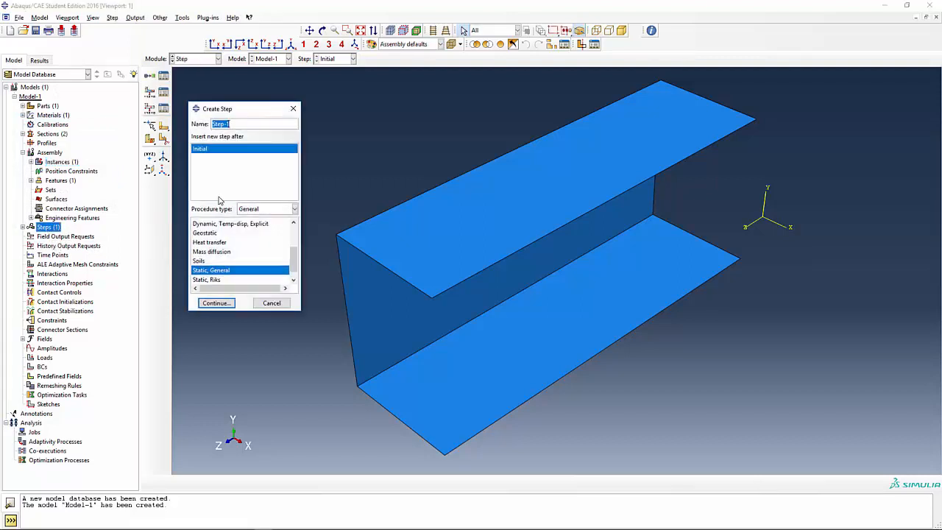
mouse_move(227, 174)
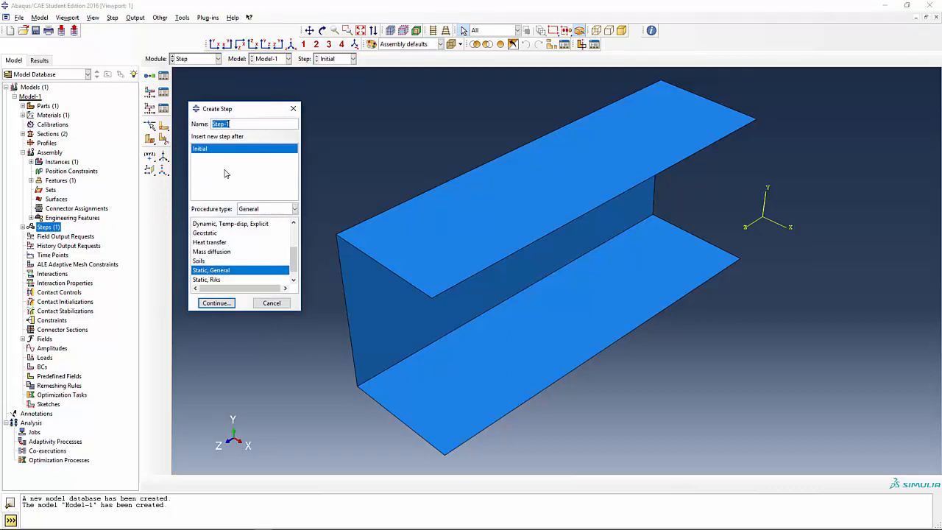
type("static")
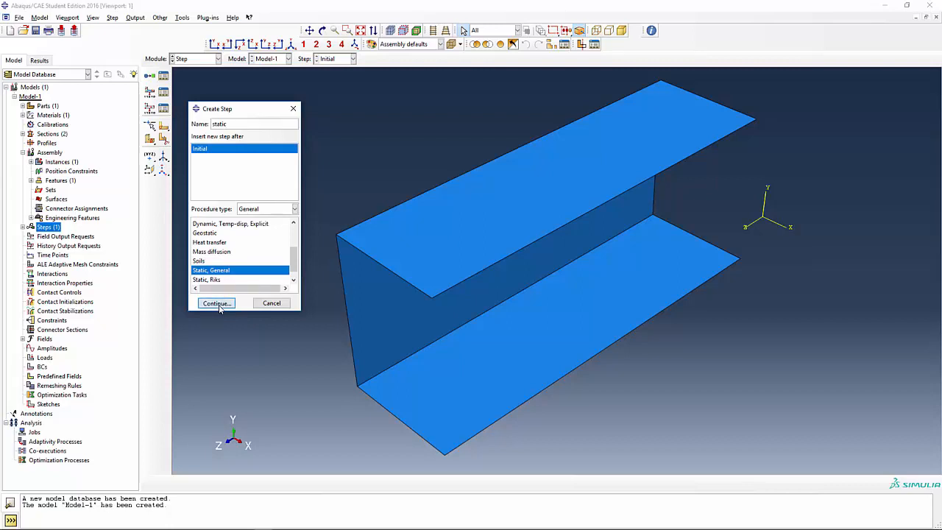
left_click(216, 303)
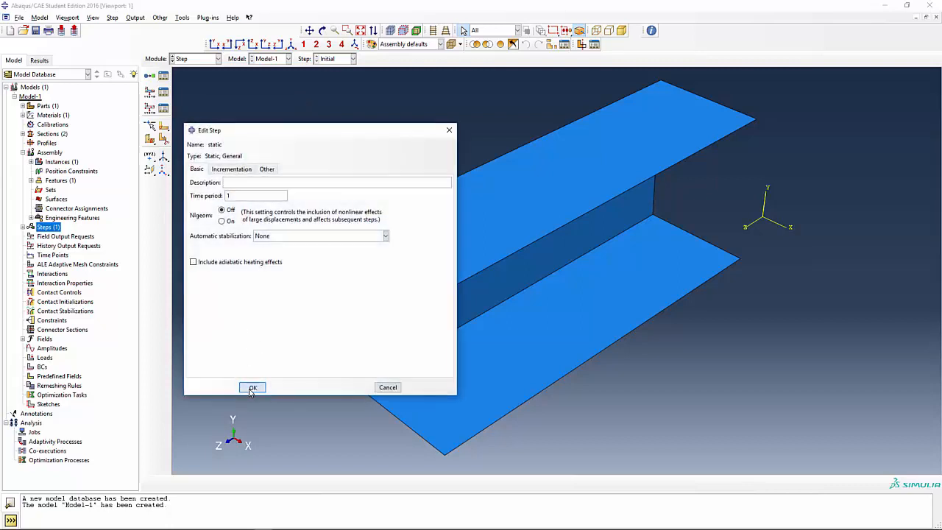
left_click(253, 388)
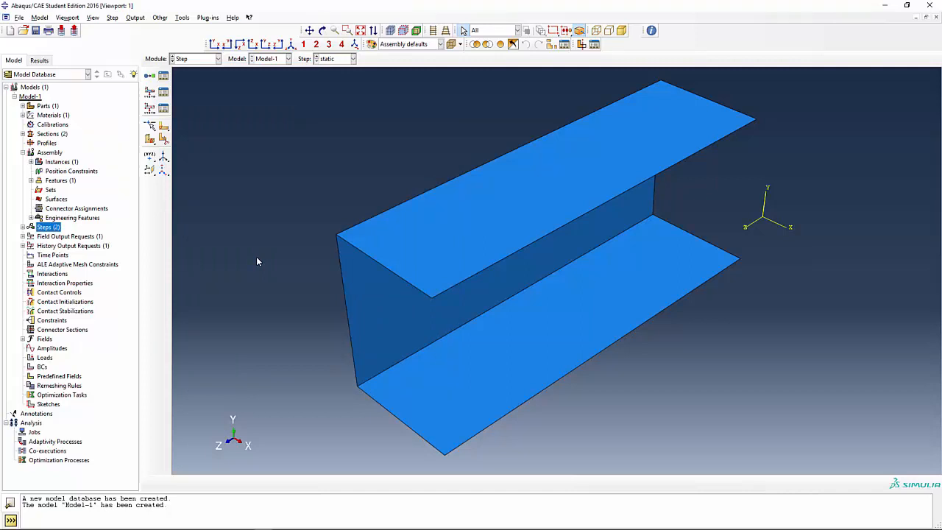
mouse_move(54, 250)
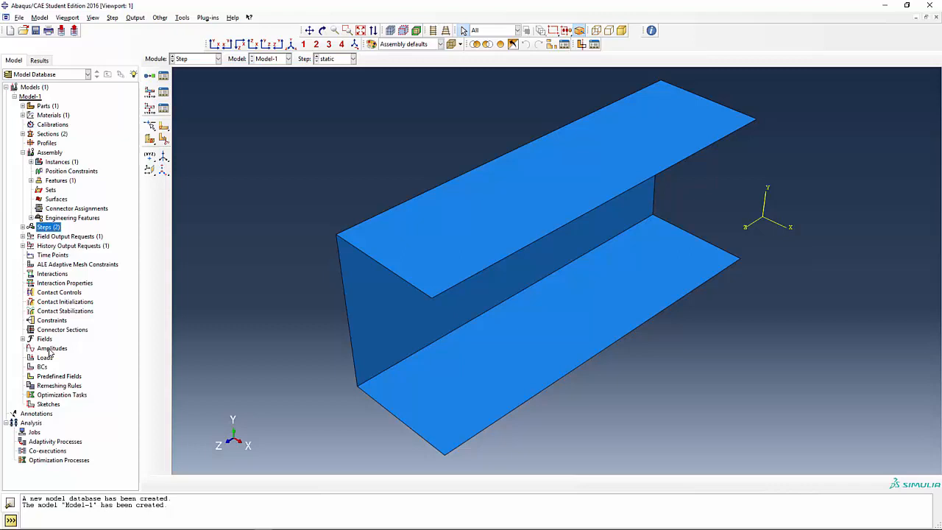
mouse_move(51, 375)
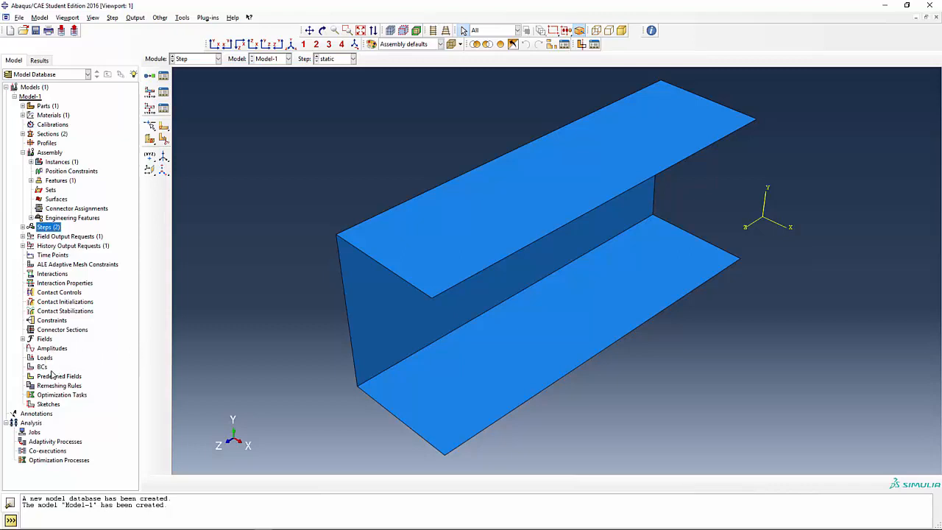
mouse_move(42, 366)
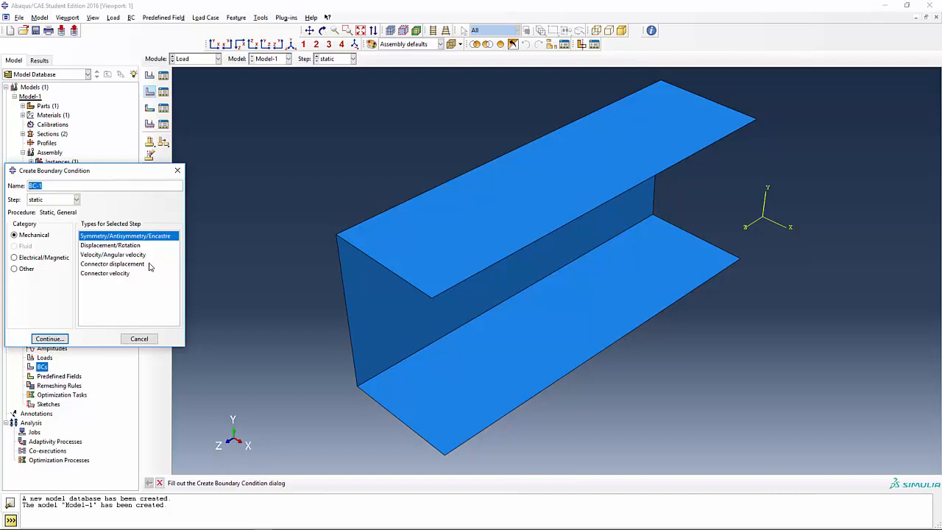
mouse_move(136, 205)
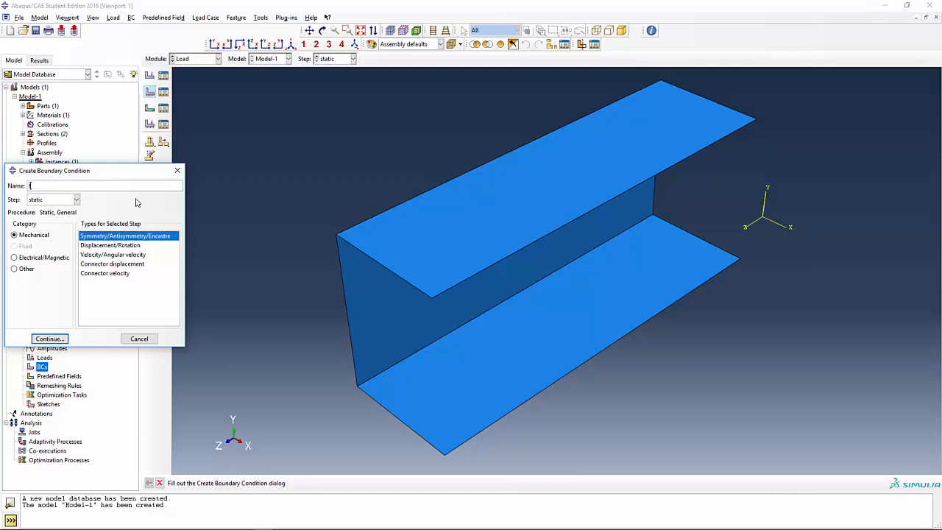
Step: Fix the C-channel's far end edges with an ENCASTRE boundary condition named 'fixed_end'
type("fixed_end")
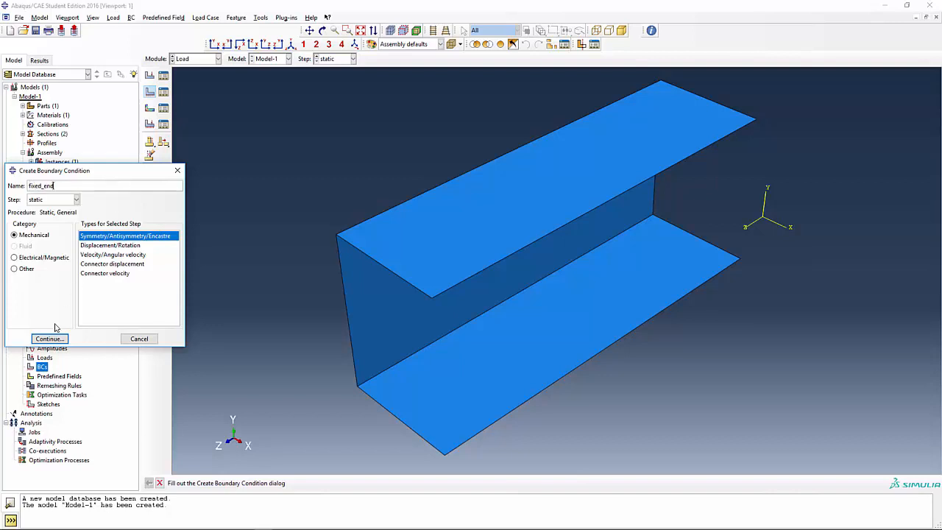
left_click(49, 338)
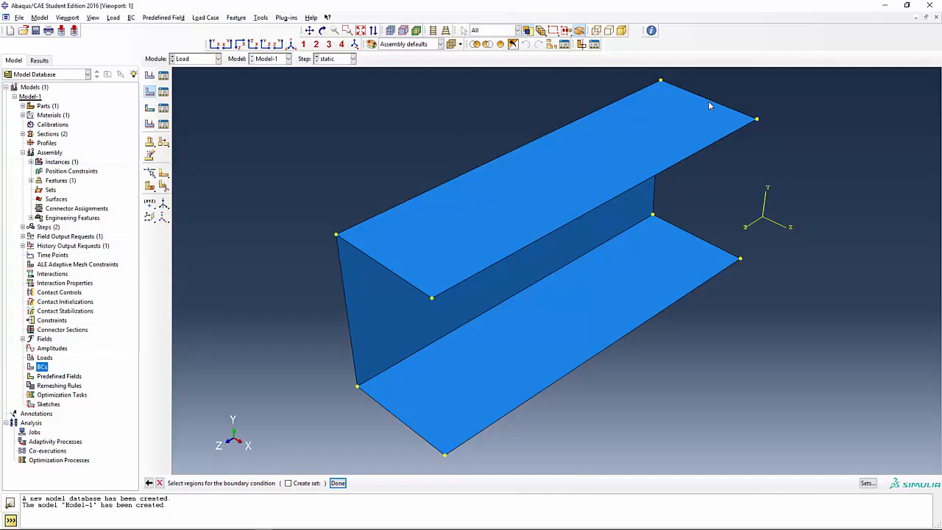
left_click(706, 99)
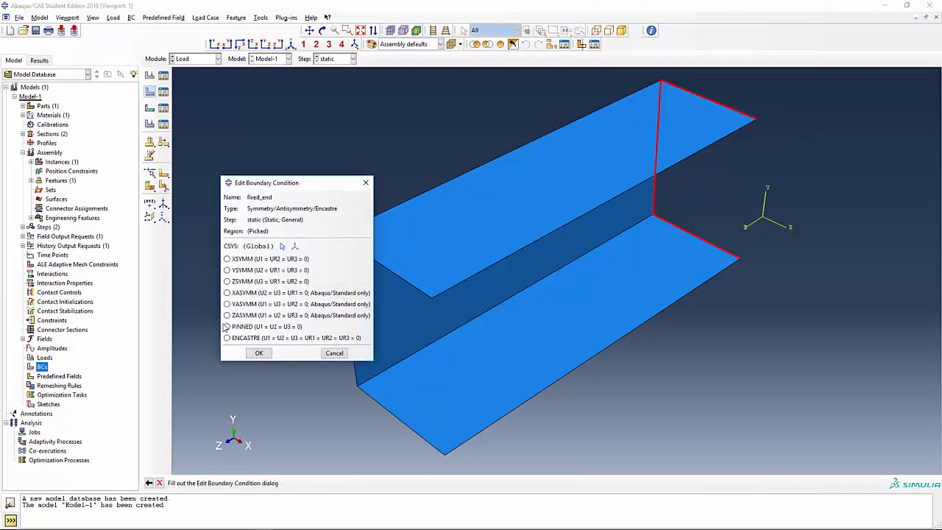
left_click(226, 337)
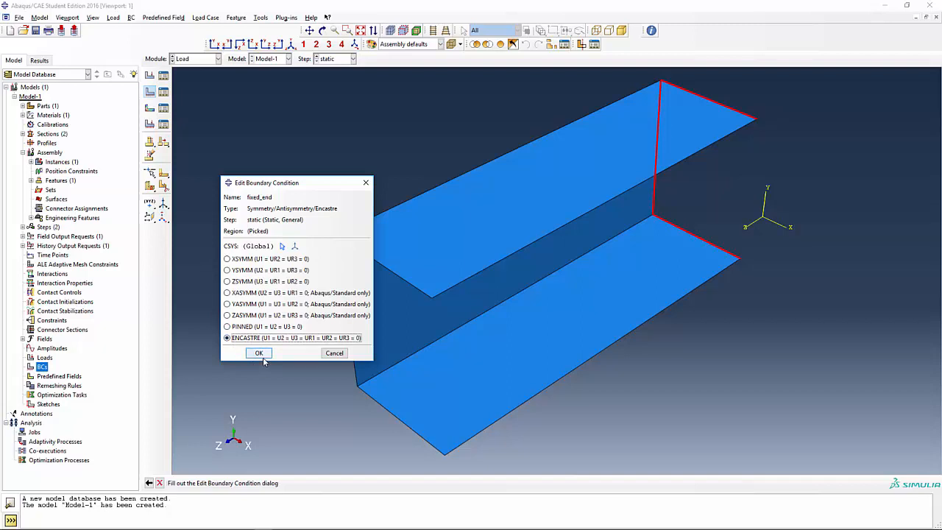
left_click(258, 352)
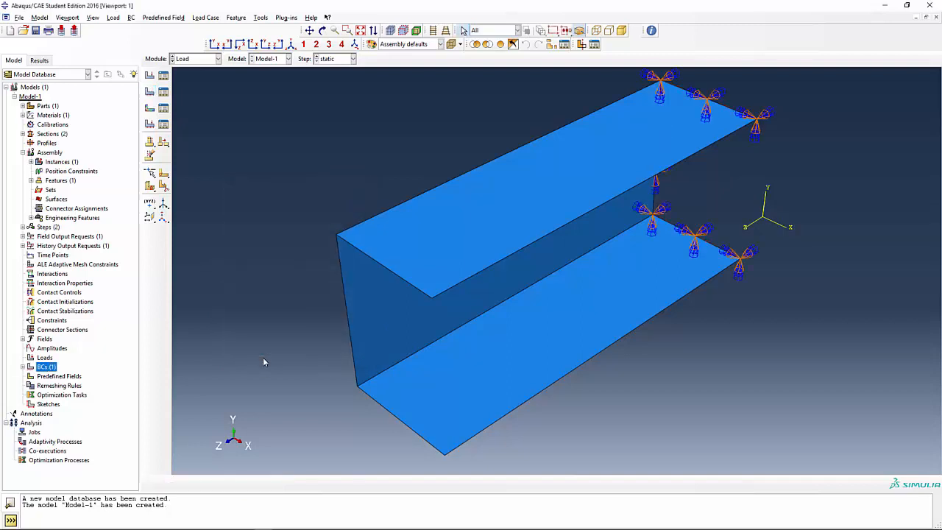
mouse_move(263, 358)
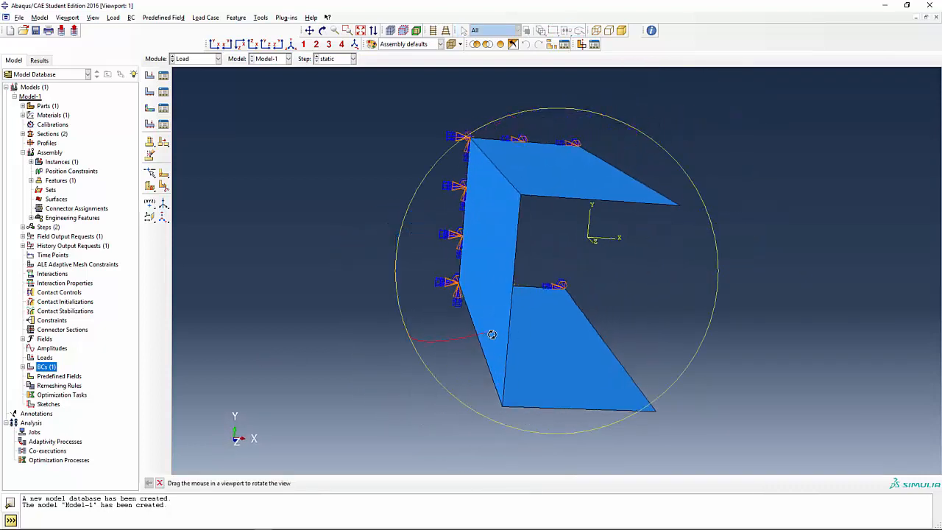
Step: Orbit the view so the C-channel's web faces the viewer from the open side
left_click_drag(492, 334, 523, 314)
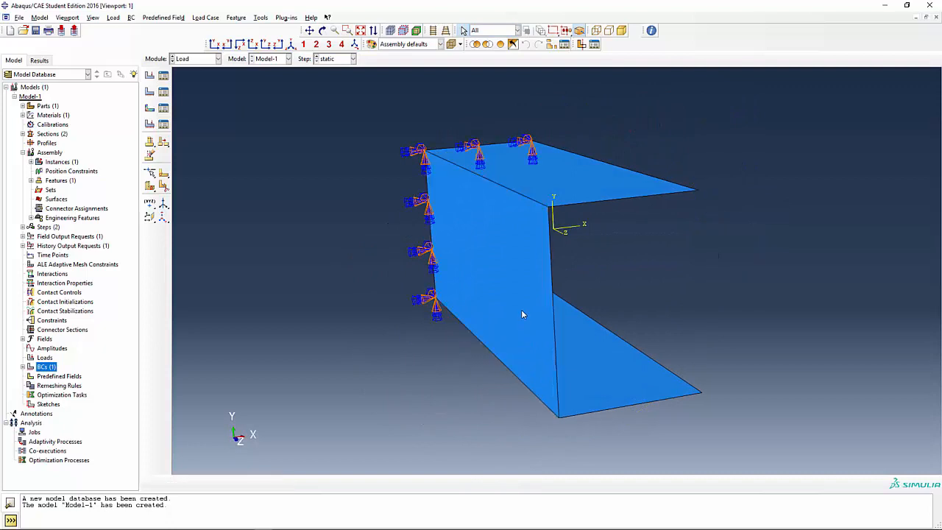
left_click(523, 314)
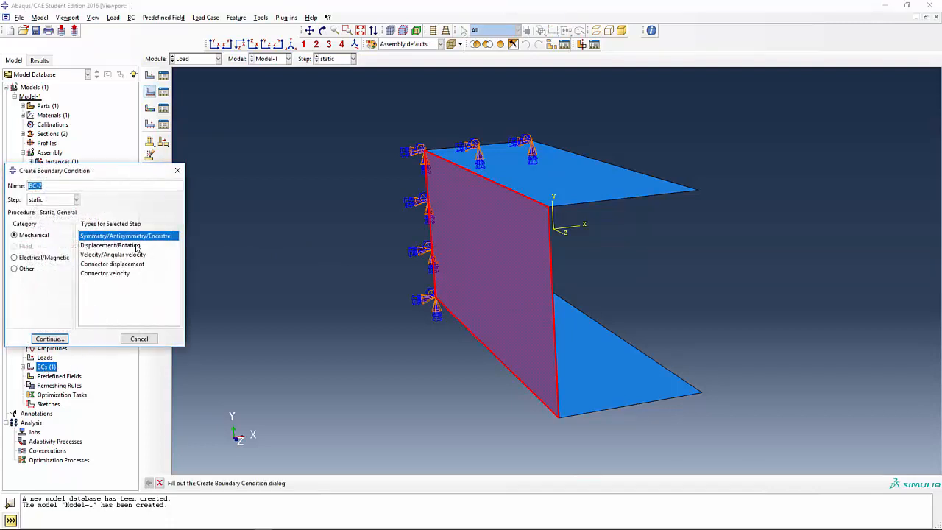
mouse_move(112, 245)
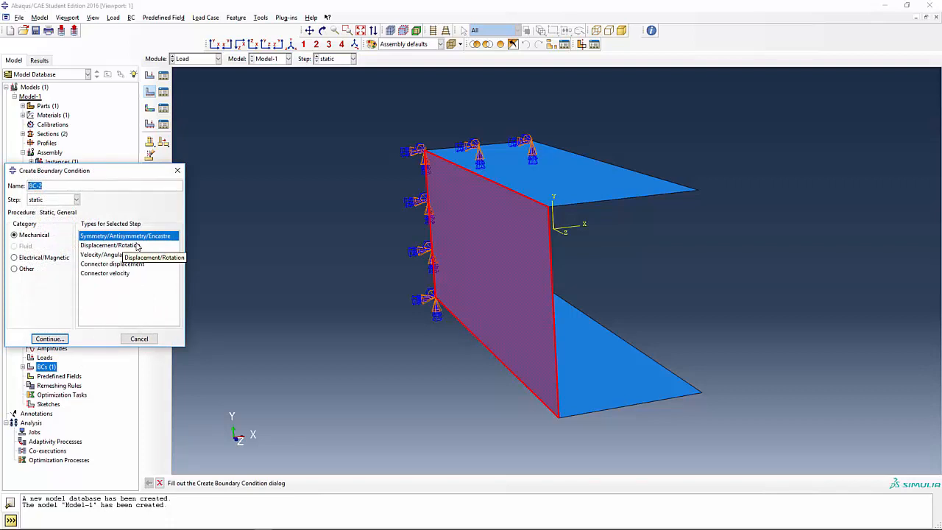
Step: Constrain the web face with an XSYMM boundary condition named 'web_symm'
type("web_symm")
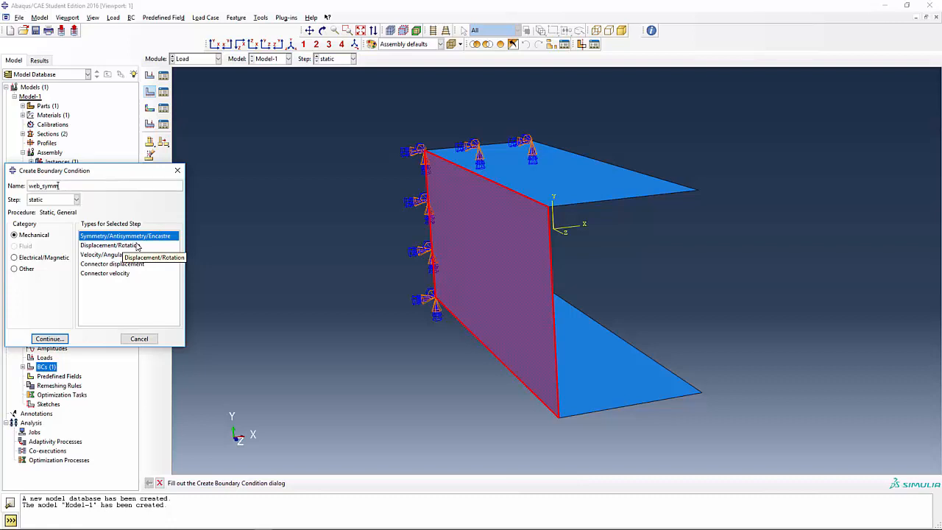
left_click(50, 339)
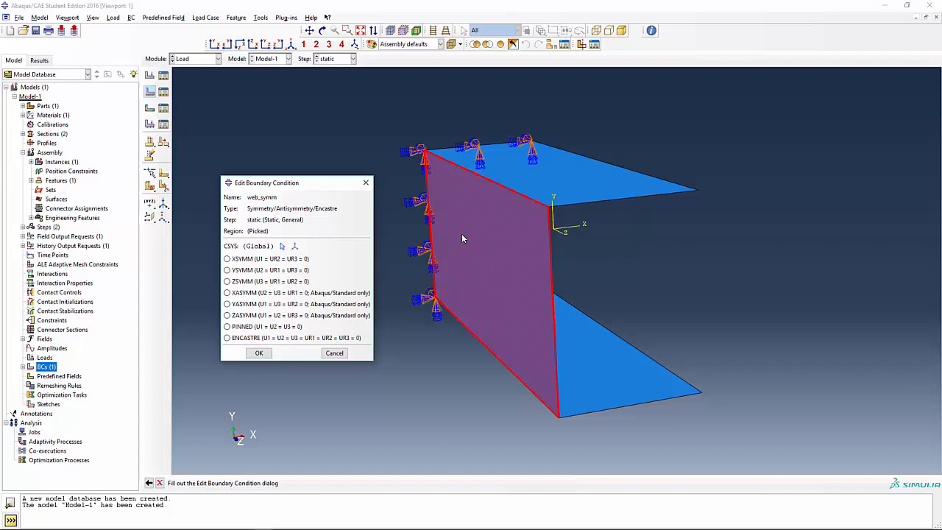
mouse_move(400, 255)
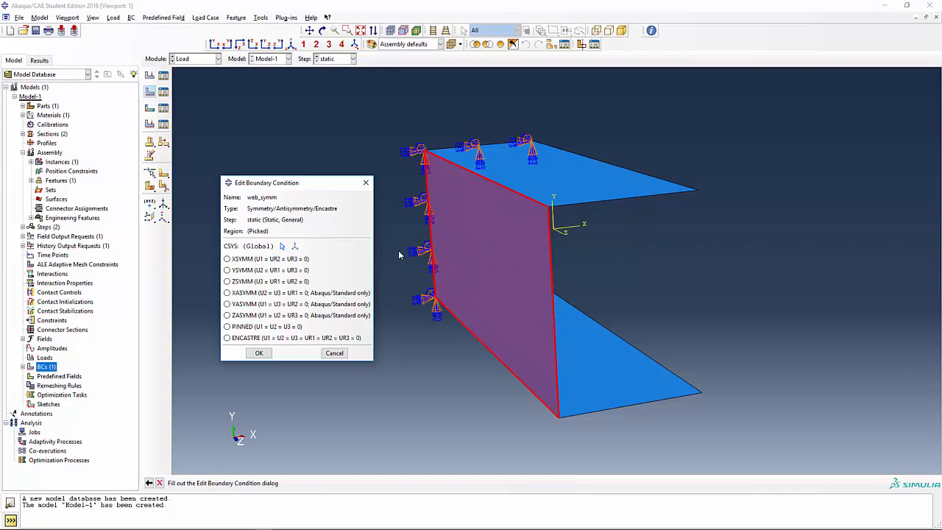
mouse_move(377, 250)
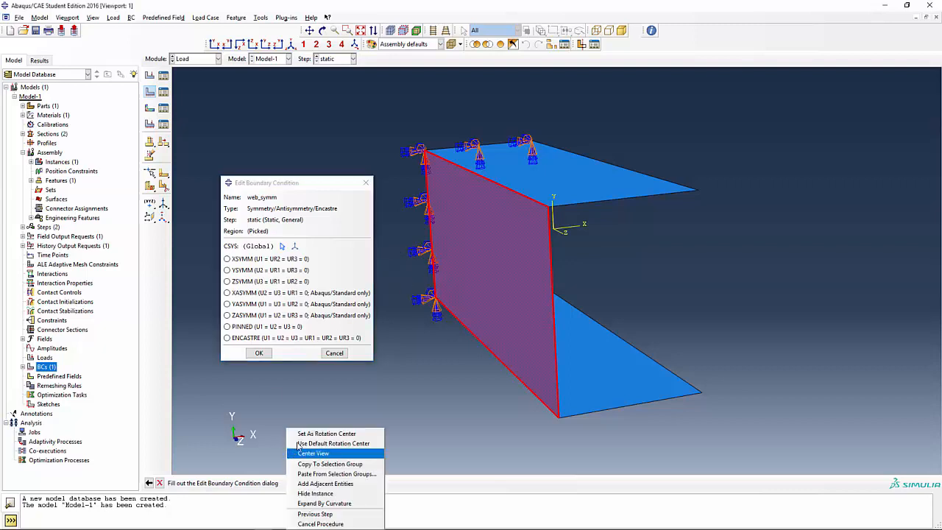
left_click(313, 452)
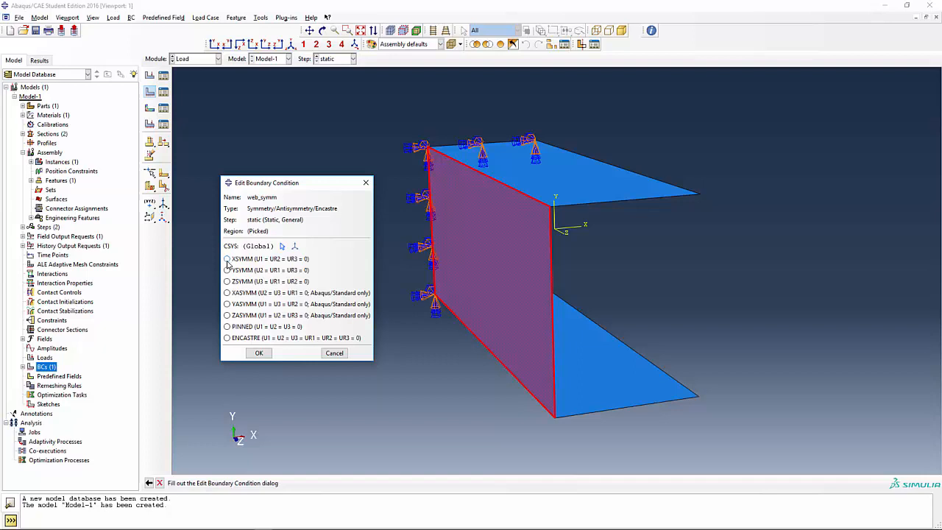
left_click(228, 258)
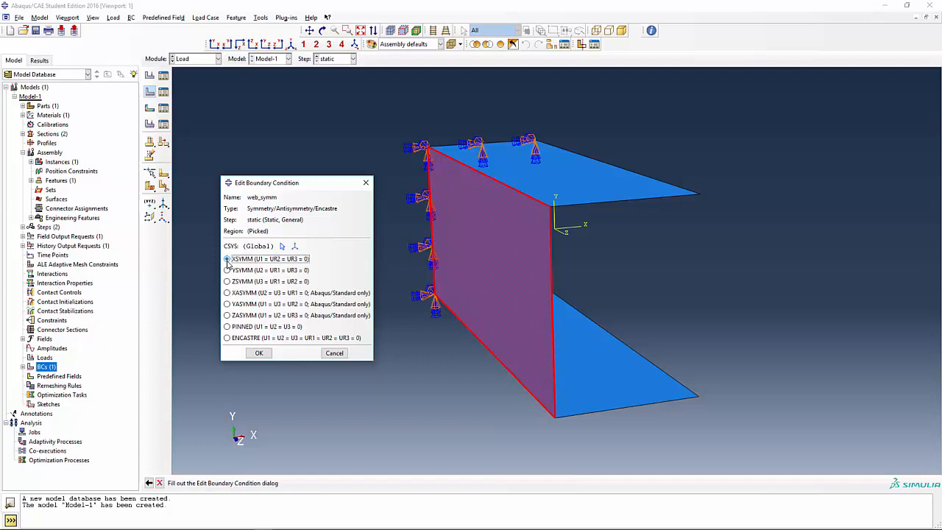
left_click(228, 258)
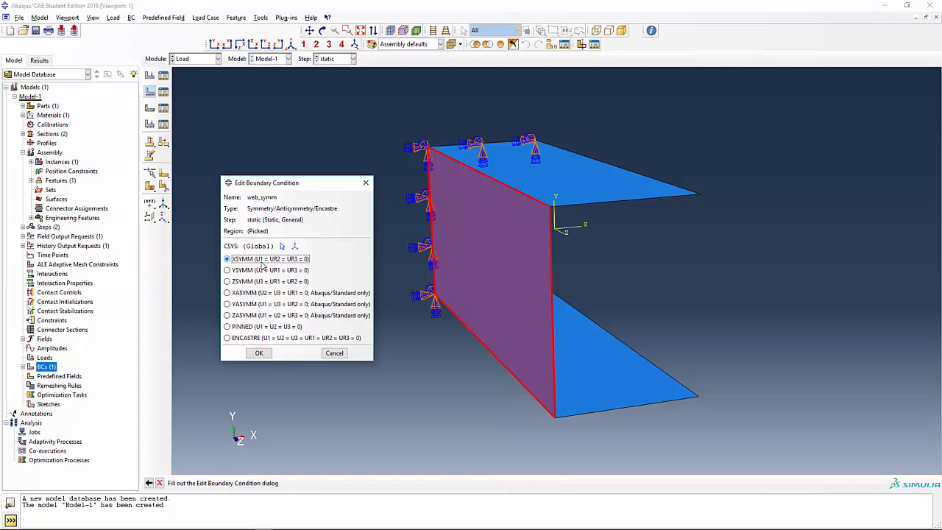
left_click(258, 352)
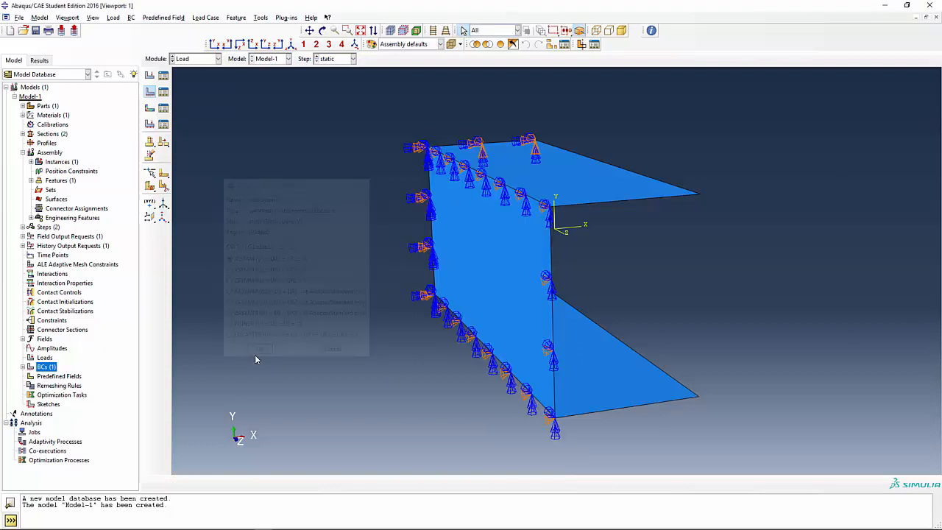
left_click(260, 348)
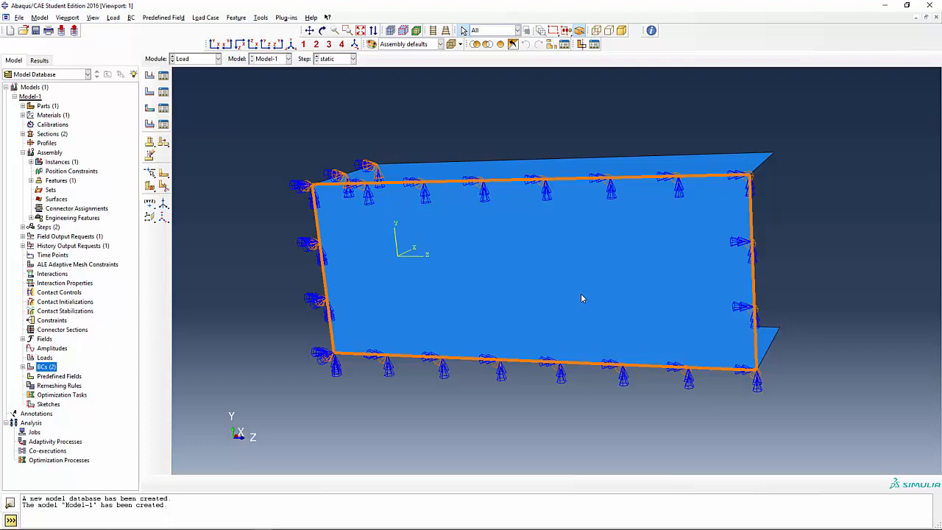
mouse_move(699, 275)
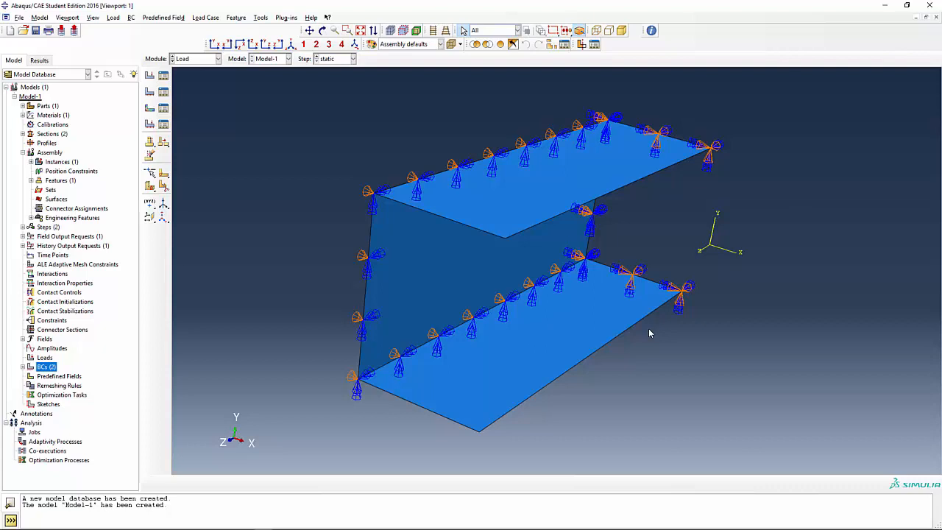
mouse_move(612, 352)
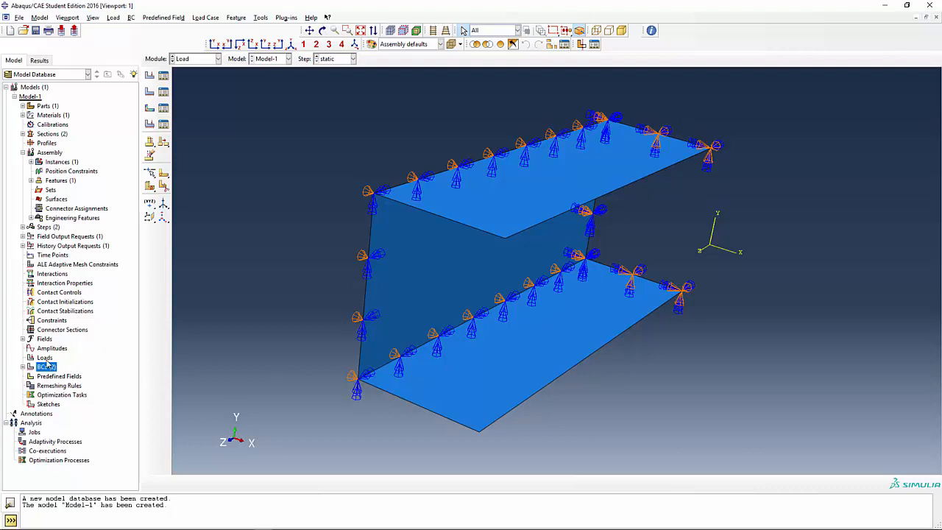
left_click(45, 357)
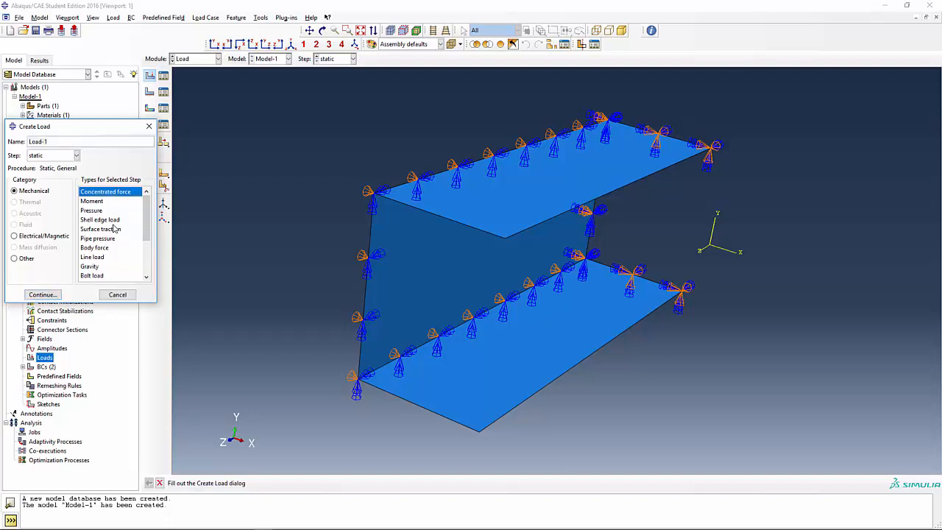
Step: Start a shell edge load and pick the top flange's free end edge
left_click(99, 219)
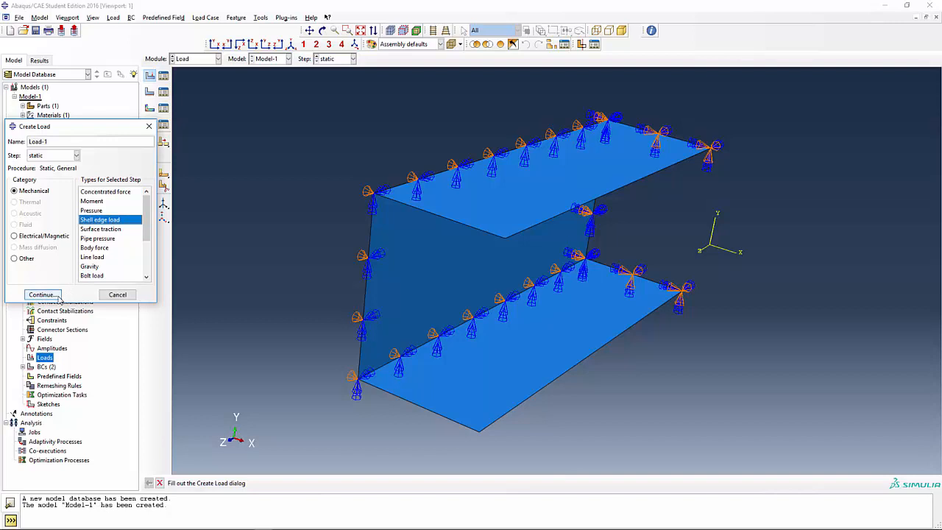
left_click(41, 294)
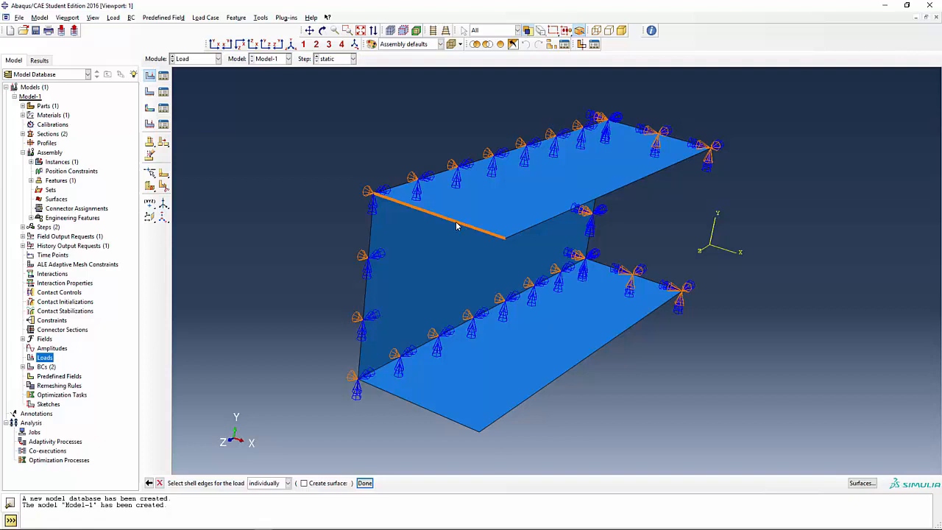
left_click(365, 482)
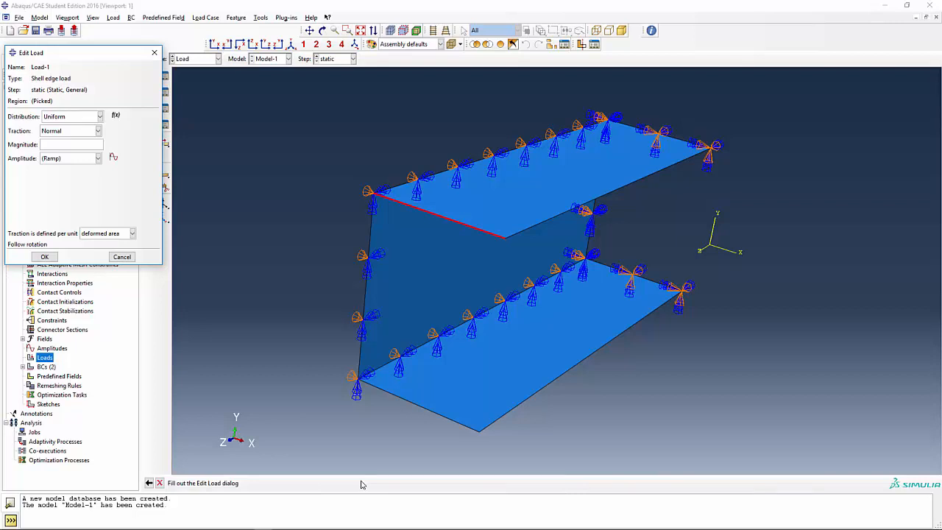
mouse_move(370, 130)
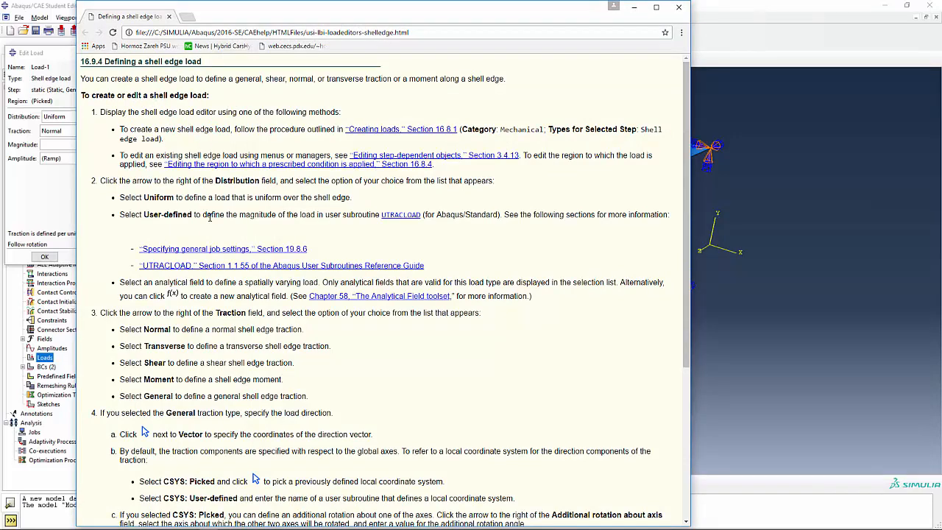
Step: Scroll the shell edge load help page to the magnitude step and highlight it
scroll("down", 3)
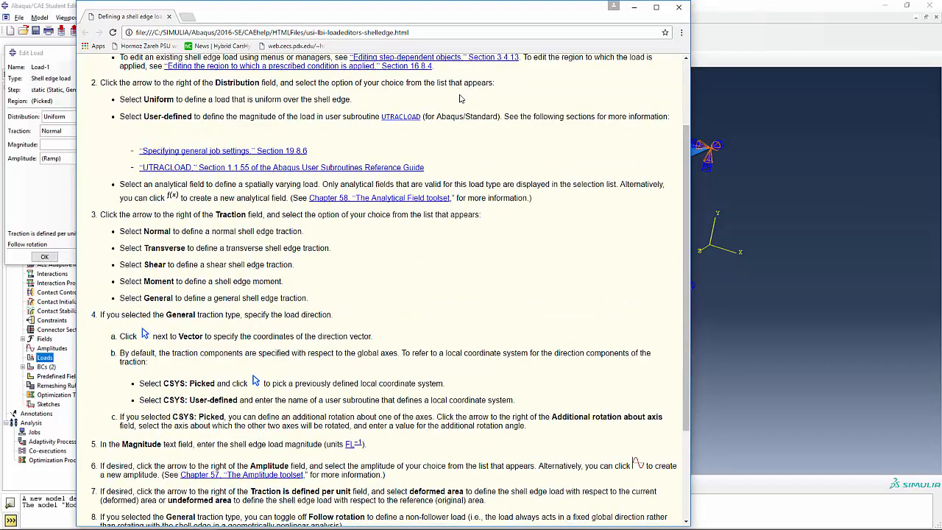
scroll("down", 3)
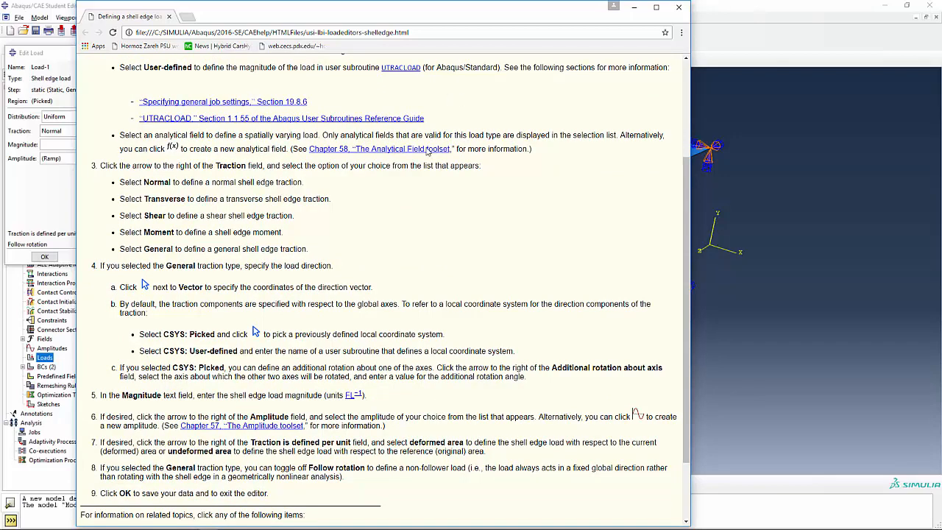
mouse_move(376, 327)
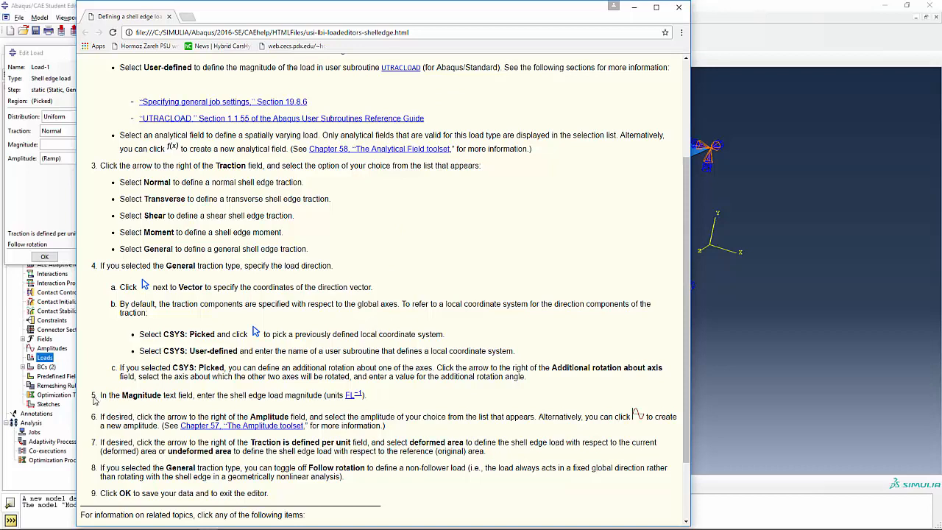
left_click_drag(101, 395, 229, 395)
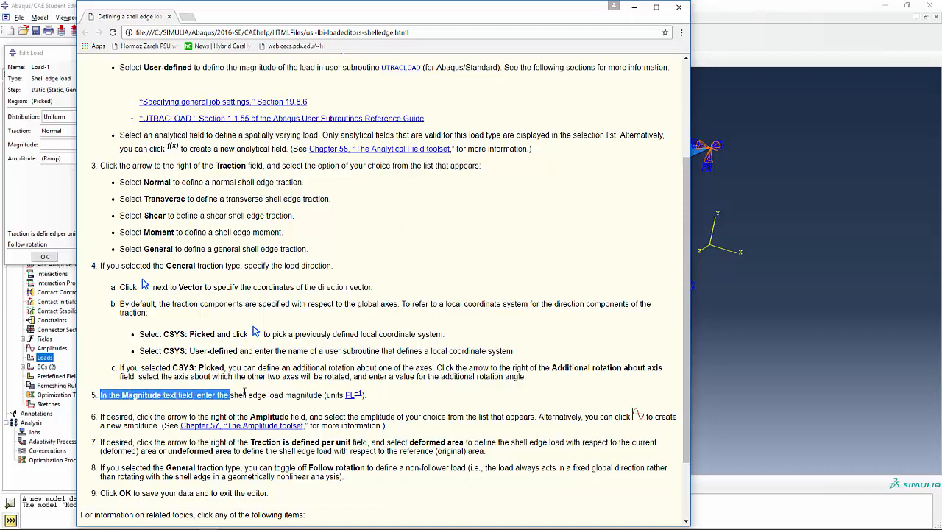
left_click_drag(230, 394, 366, 395)
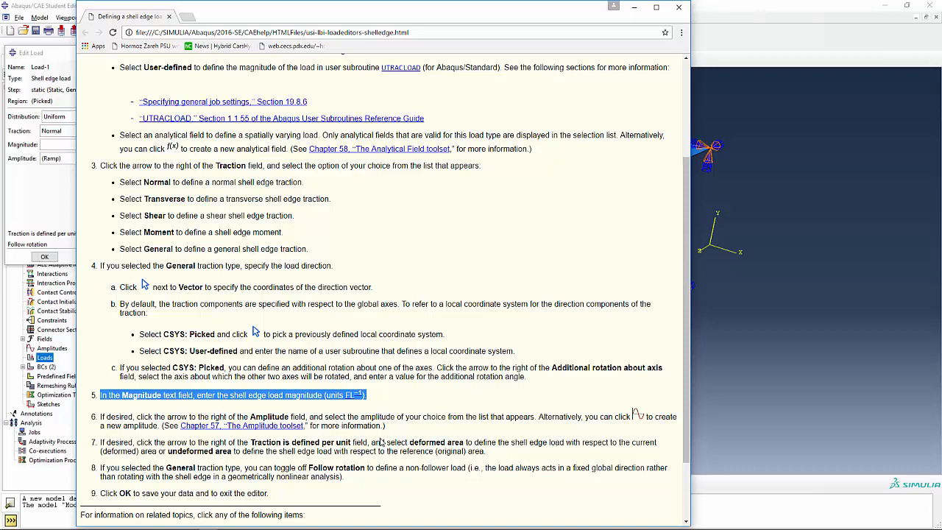
mouse_move(475, 335)
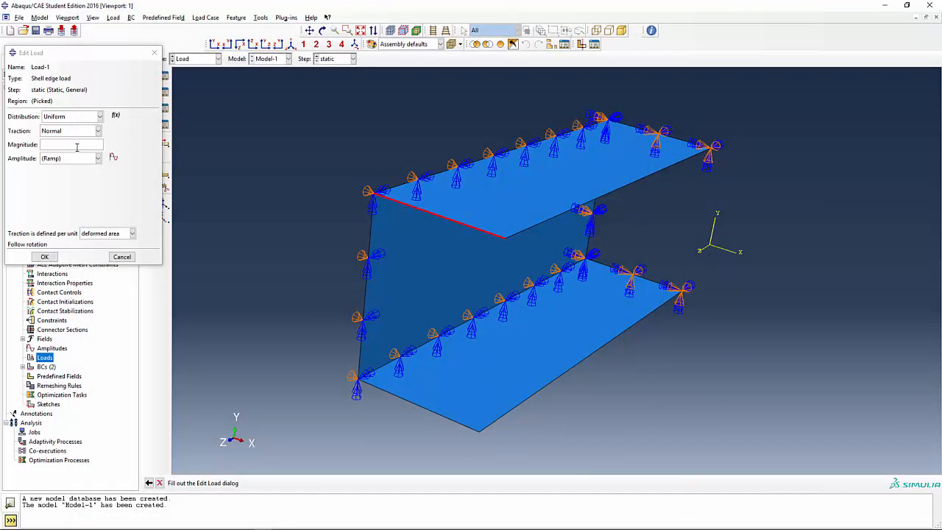
Step: Create Load-1 with a magnitude of 10
left_click(70, 144)
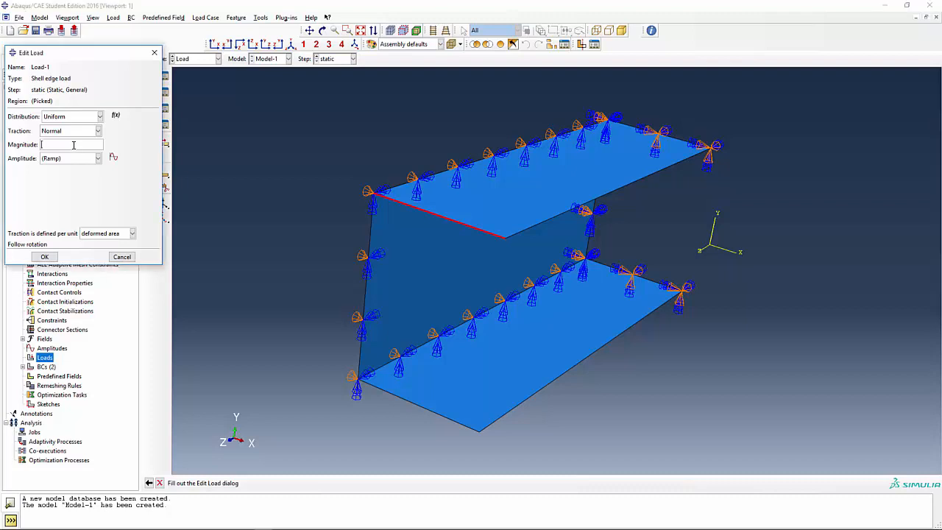
type("10")
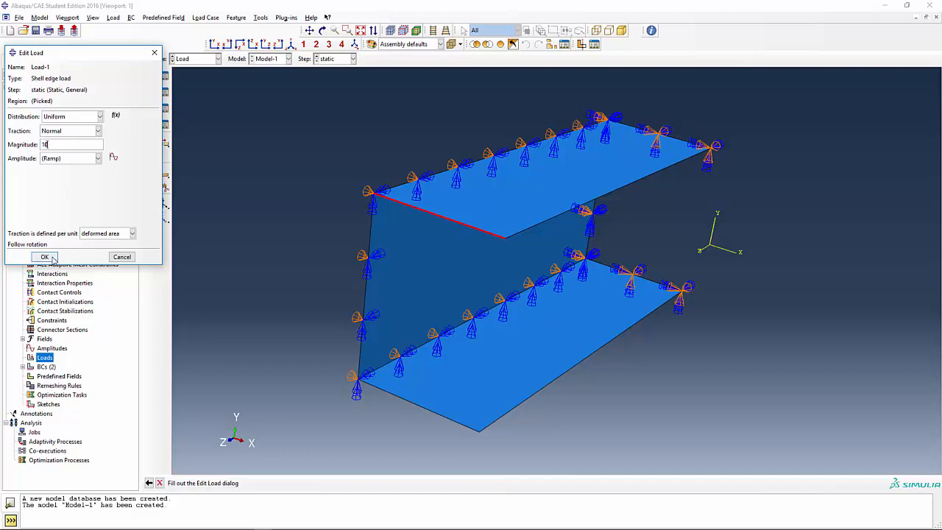
left_click(43, 256)
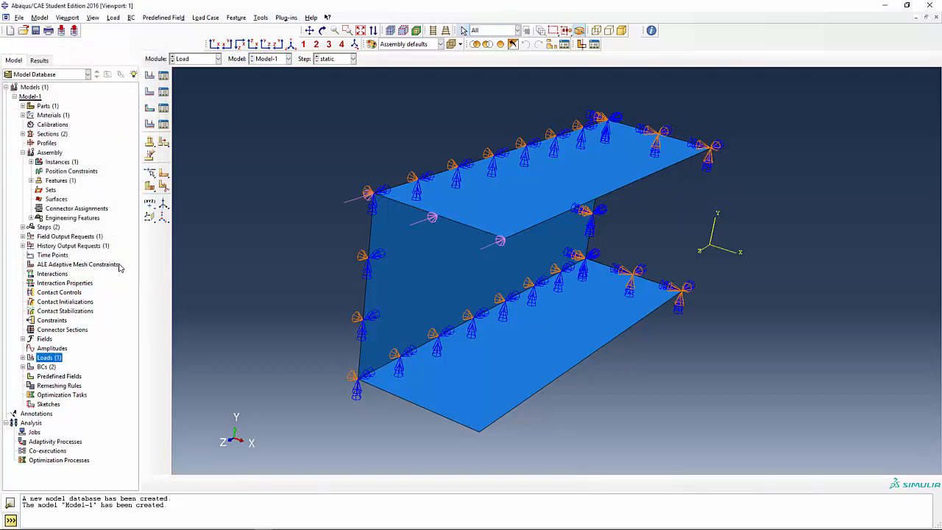
mouse_move(77, 264)
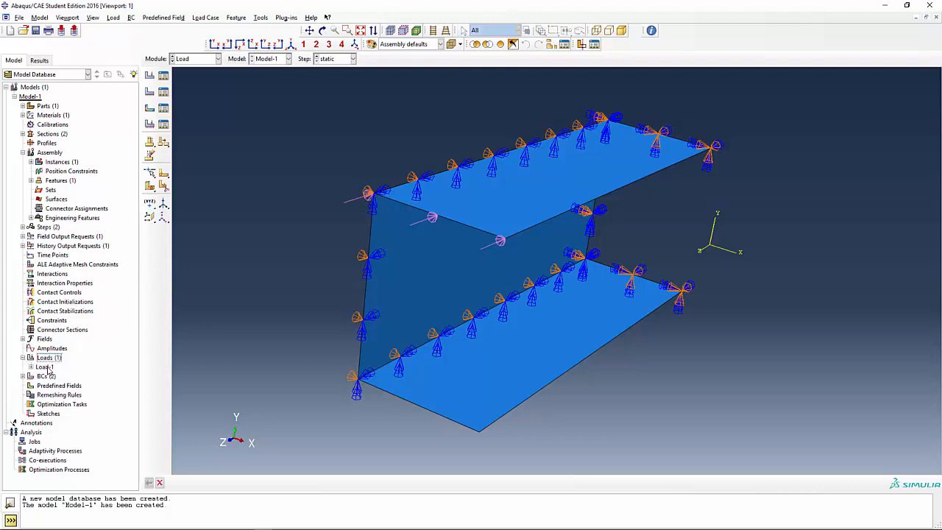
Step: Edit Load-1 to use transverse traction with magnitude -10, pointing downward
double_click(44, 366)
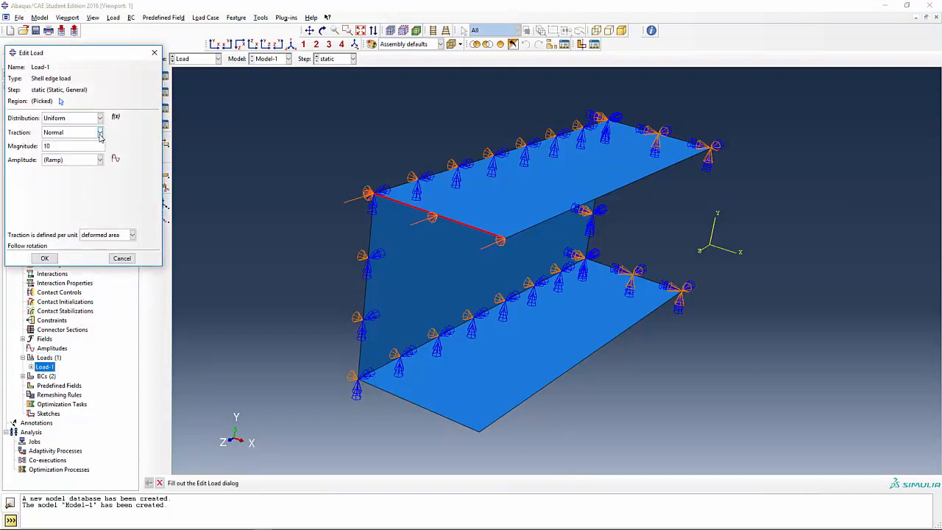
left_click(99, 133)
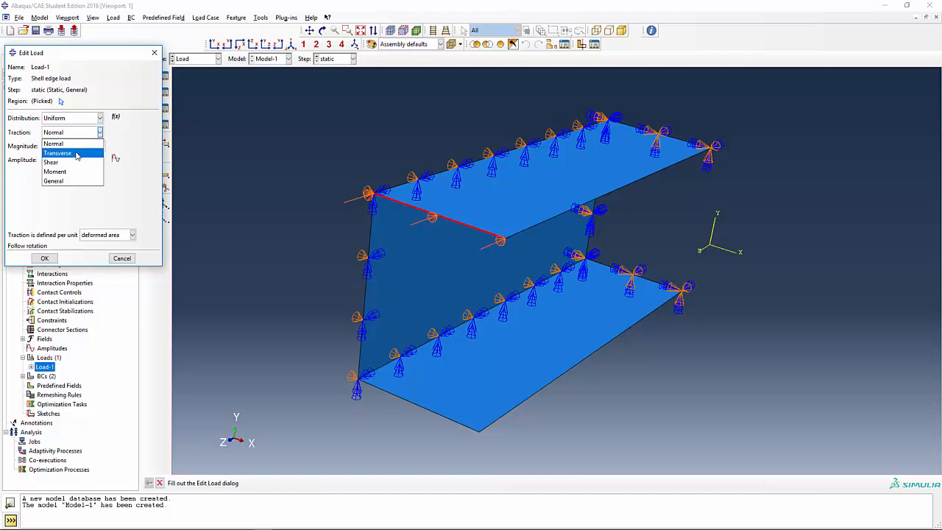
left_click(58, 153)
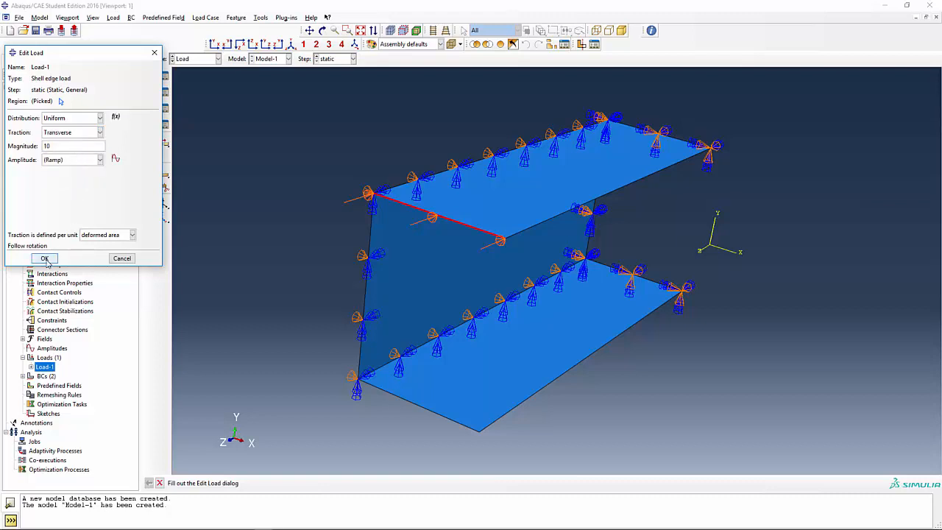
left_click(44, 258)
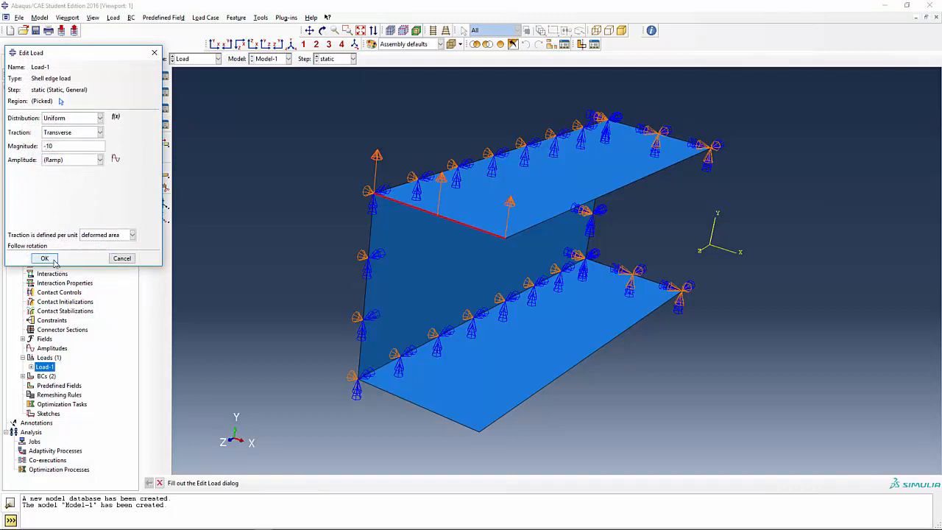
left_click(44, 258)
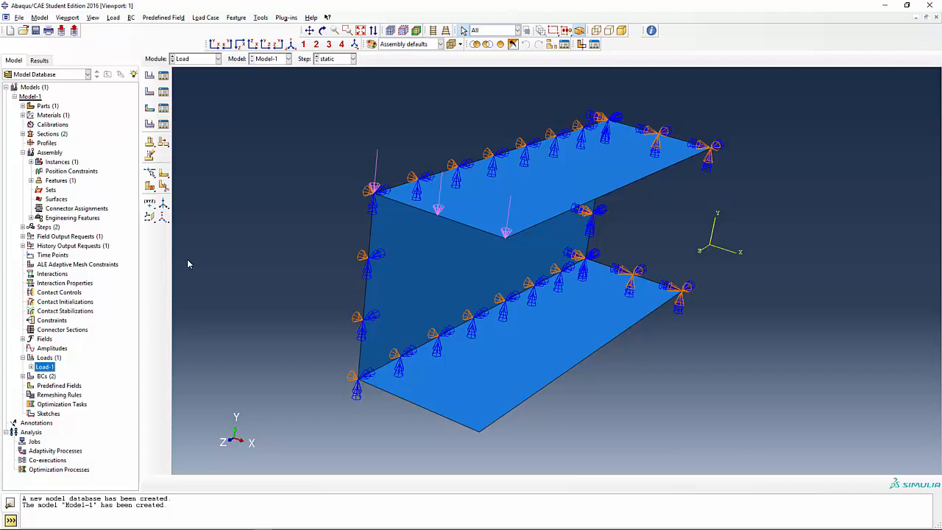
mouse_move(141, 264)
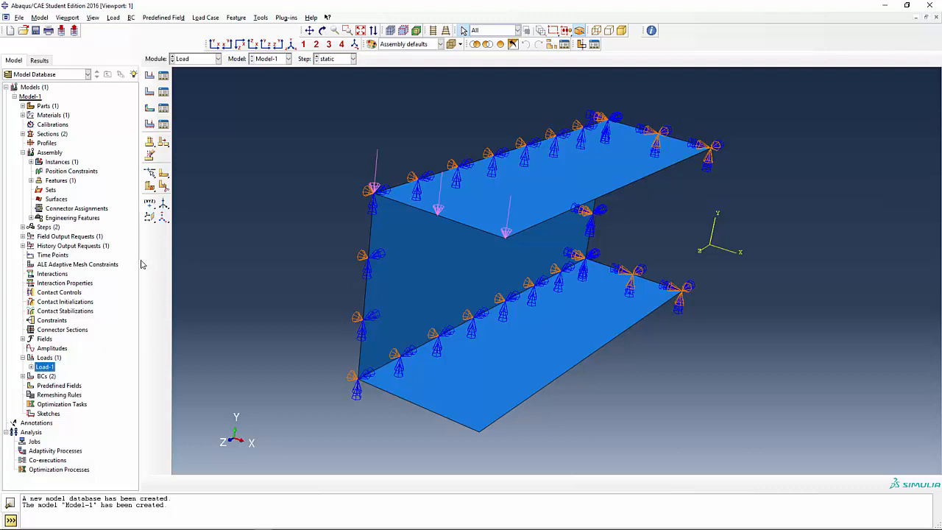
mouse_move(87, 316)
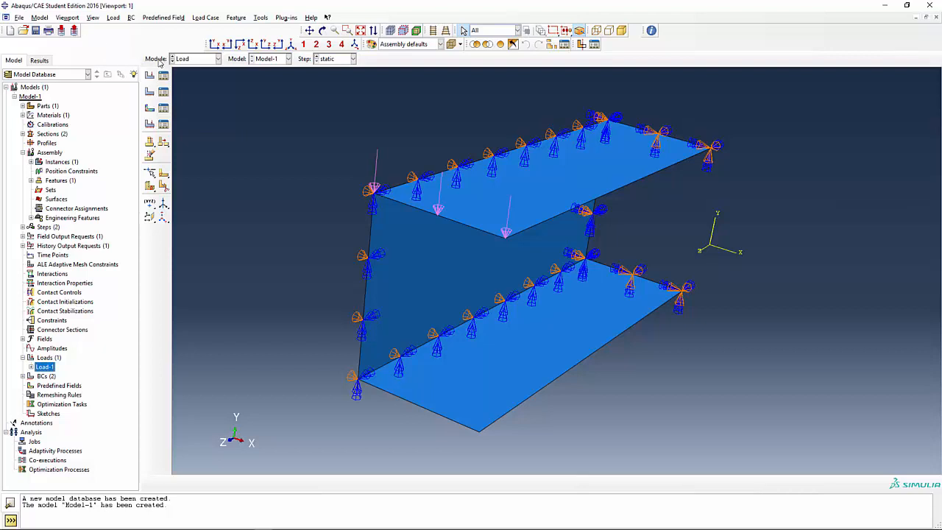
Step: In the Mesh module, assign S4 shell elements without reduced integration to all faces
left_click(213, 59)
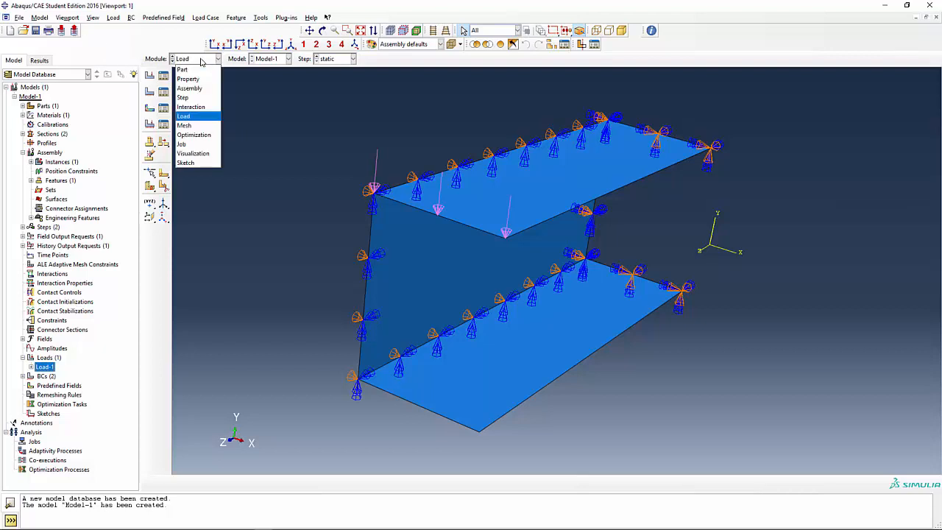
left_click(184, 125)
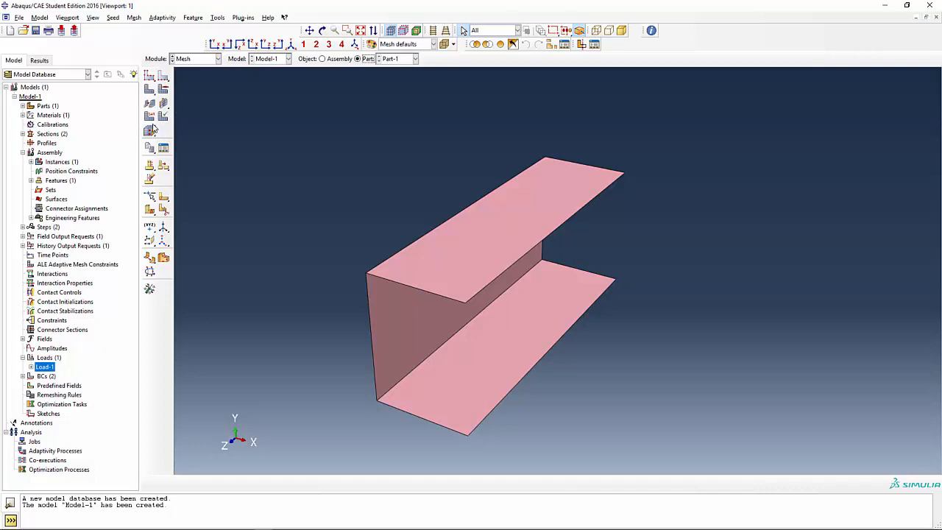
mouse_move(150, 118)
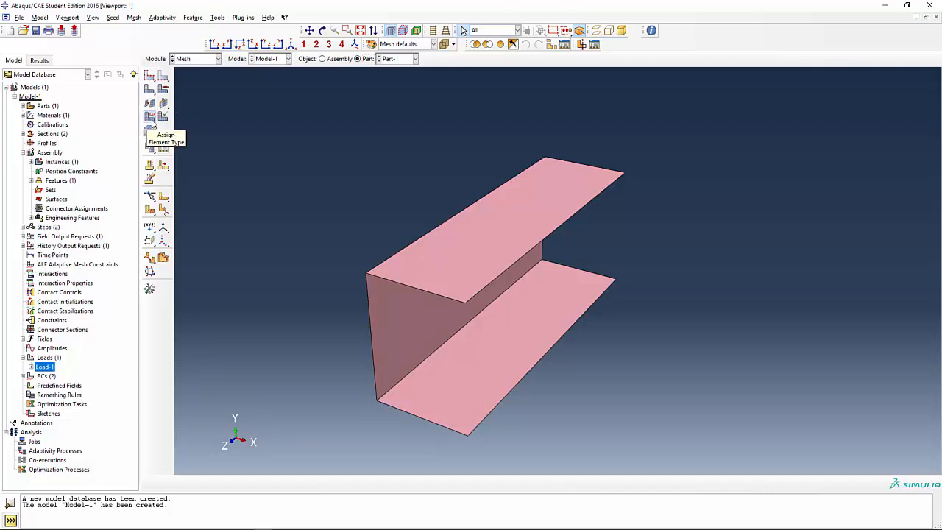
left_click(150, 117)
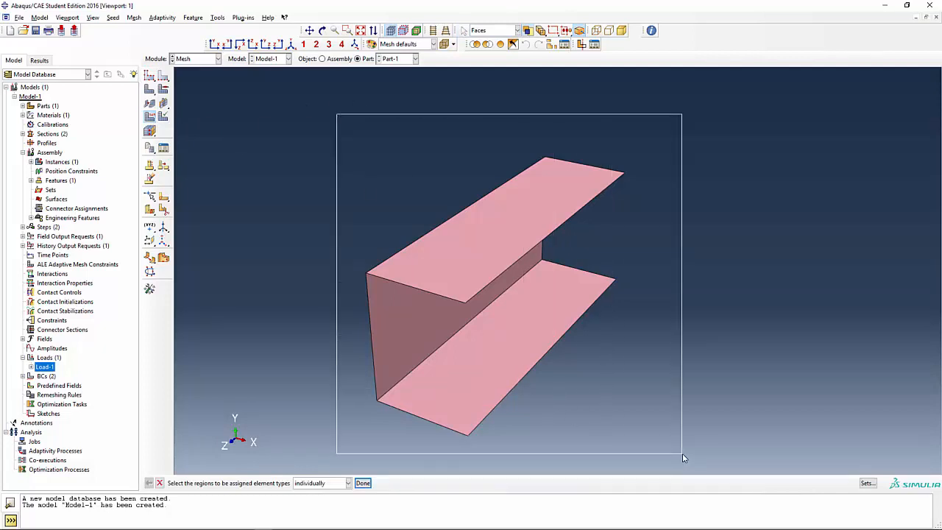
left_click(362, 482)
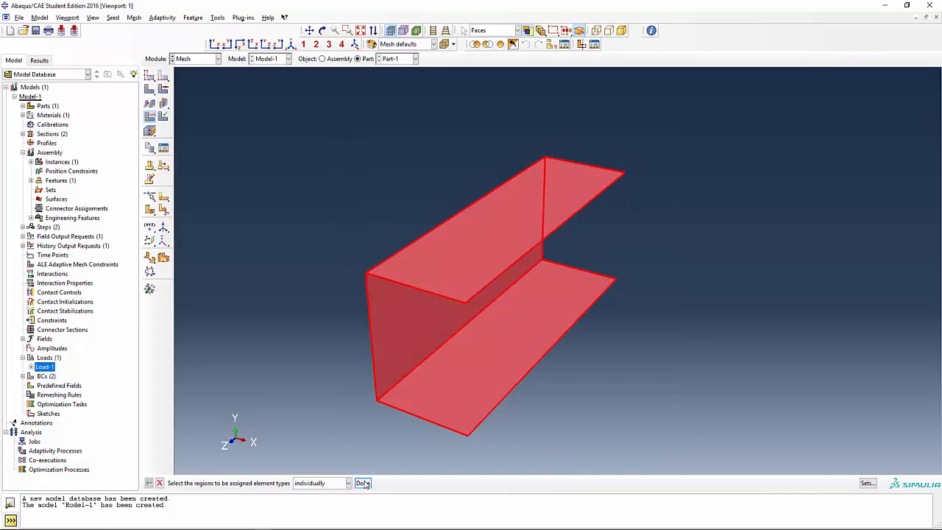
left_click(361, 482)
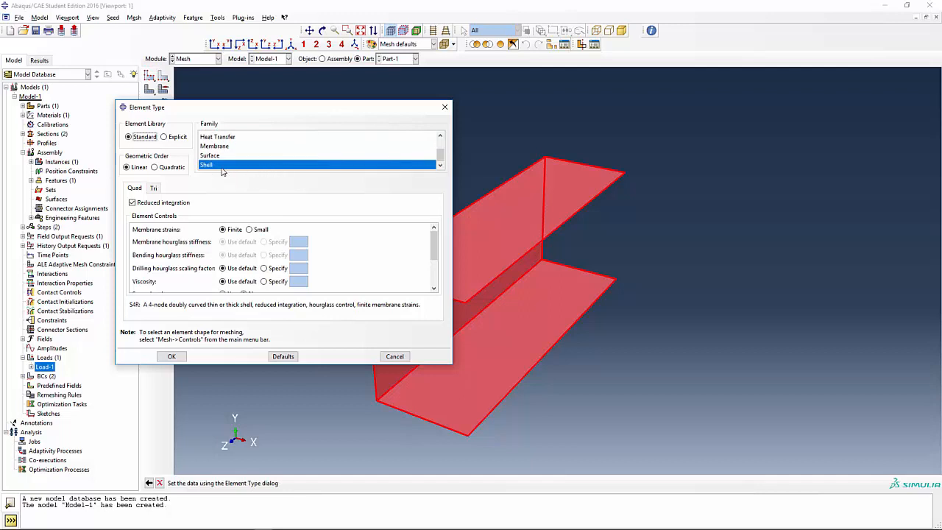
mouse_move(220, 165)
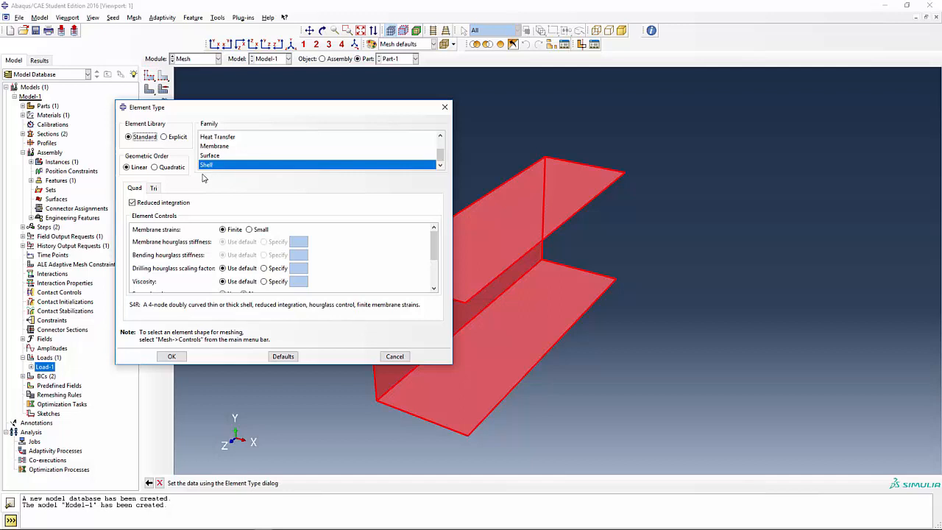
left_click(133, 202)
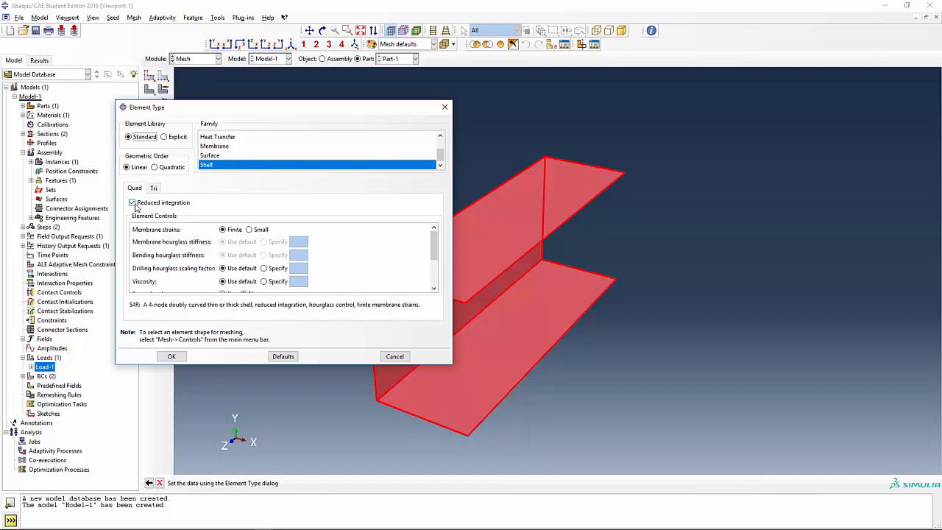
left_click(133, 202)
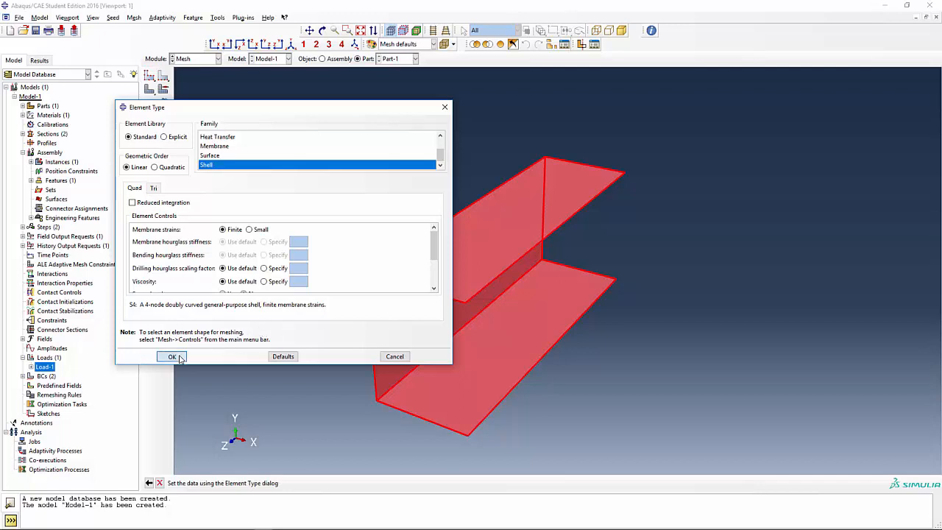
left_click(171, 357)
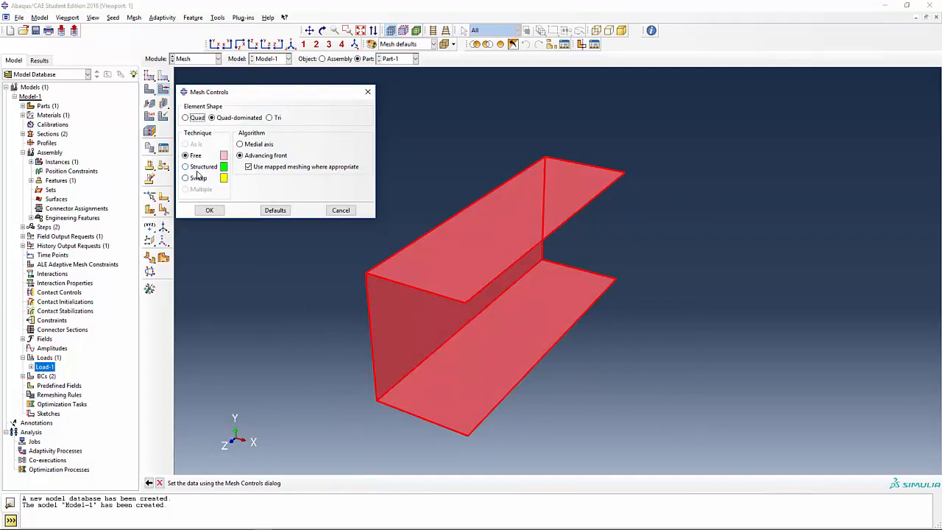
Step: Set mesh controls to a structured technique with quad-only elements
left_click(185, 166)
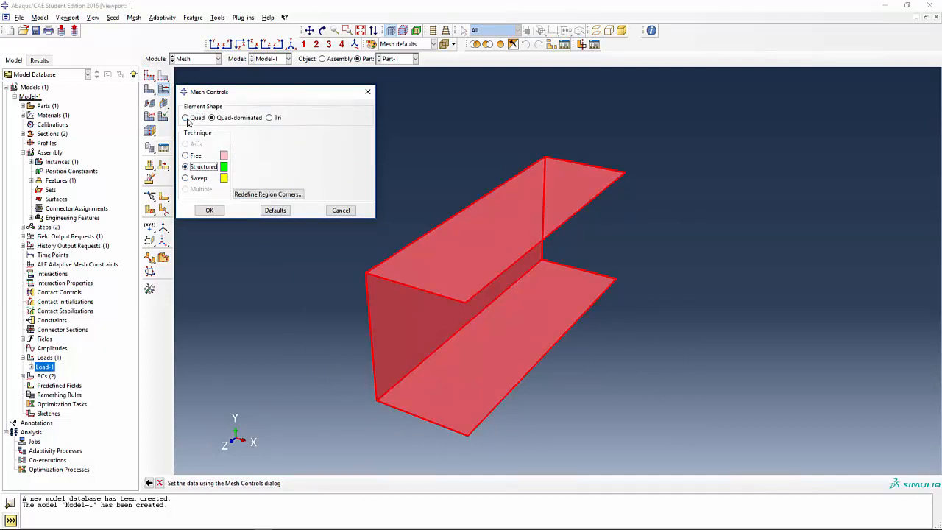
left_click(185, 117)
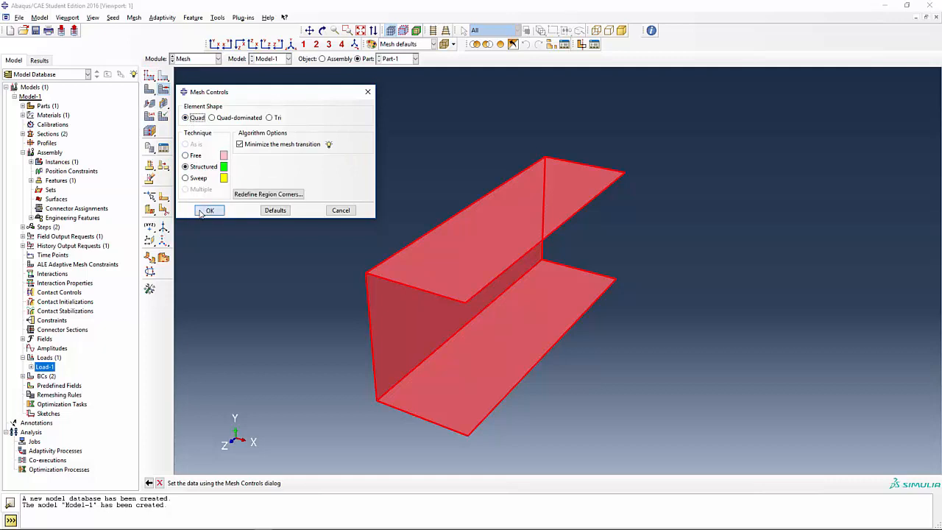
left_click(209, 210)
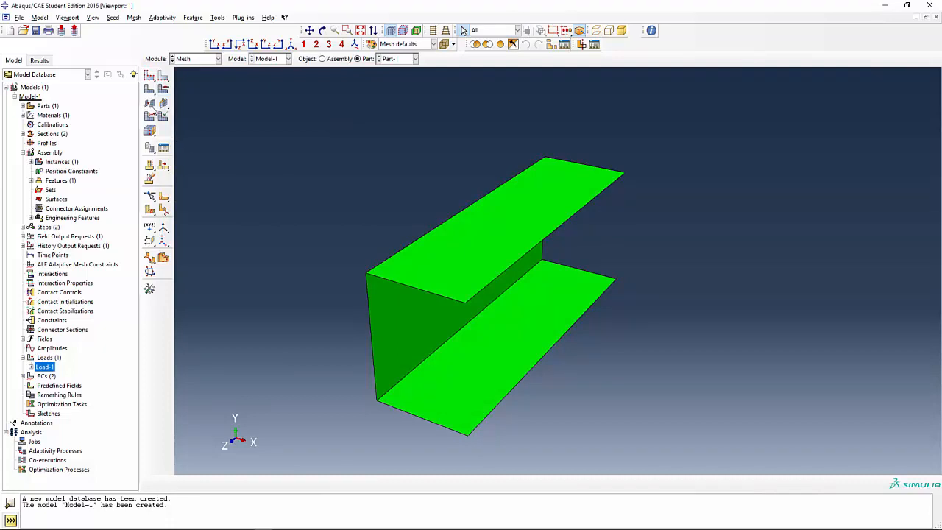
mouse_move(149, 80)
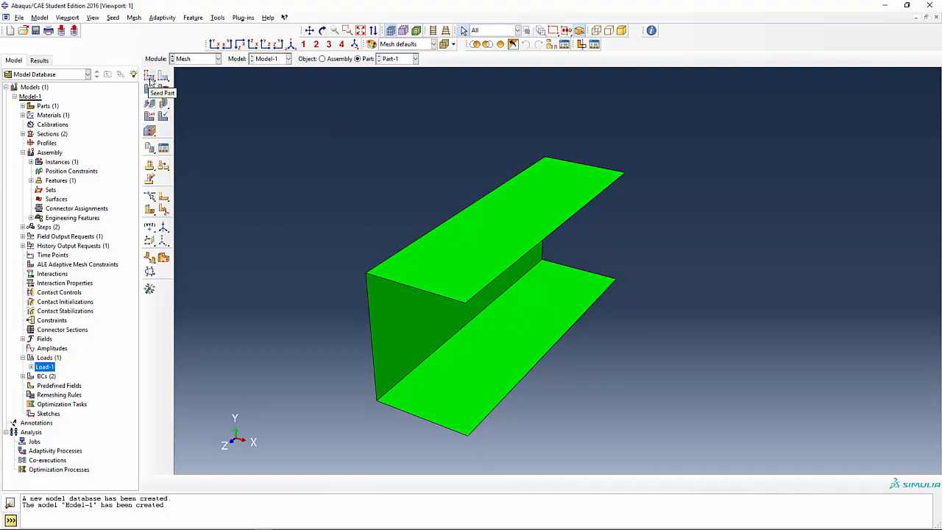
Step: Seed the C-channel part with an approximate global size of 5
left_click(149, 77)
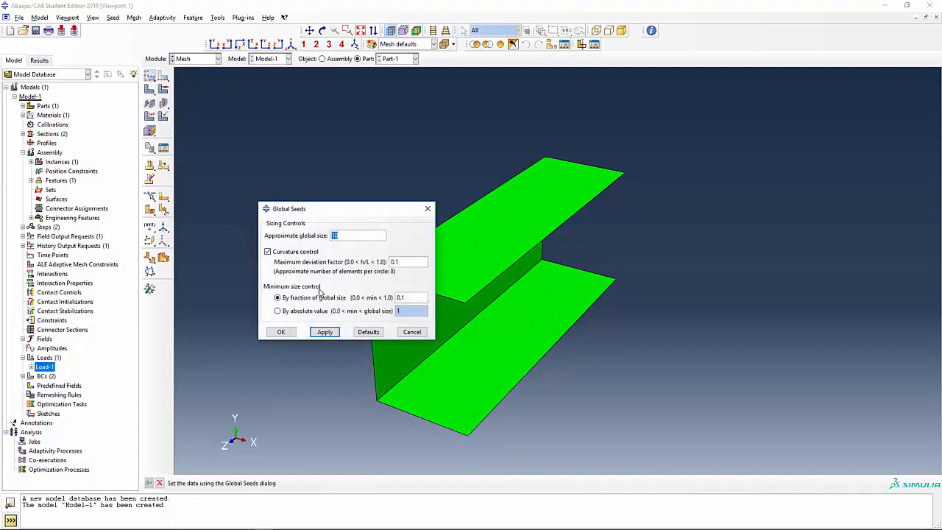
left_click_drag(346, 208, 268, 219)
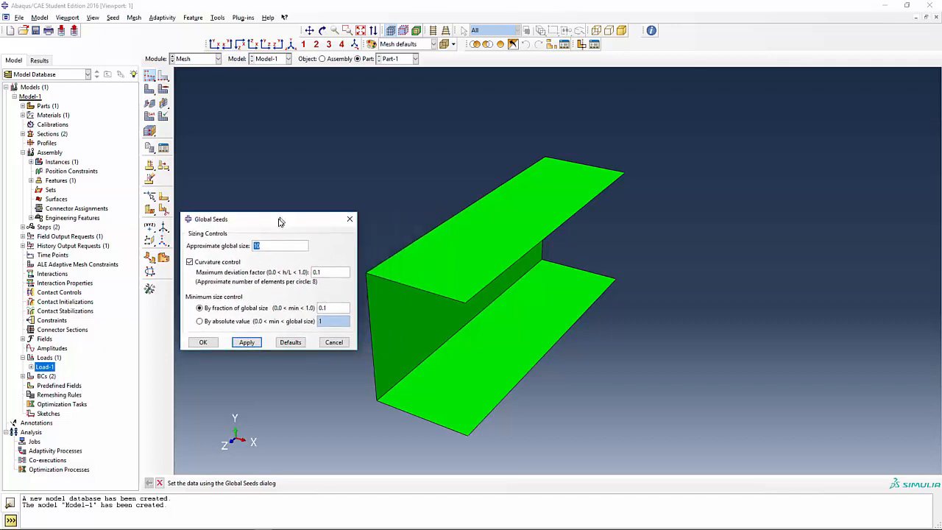
left_click(246, 342)
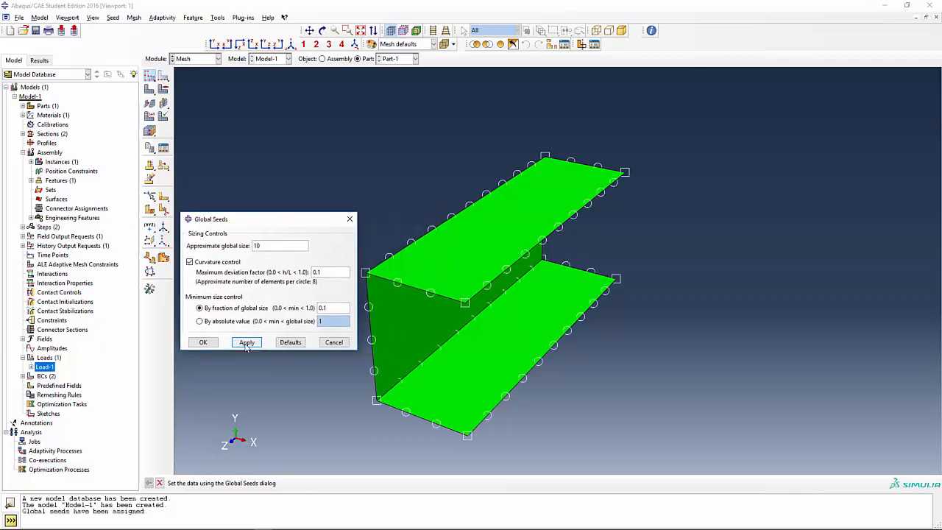
left_click(246, 342)
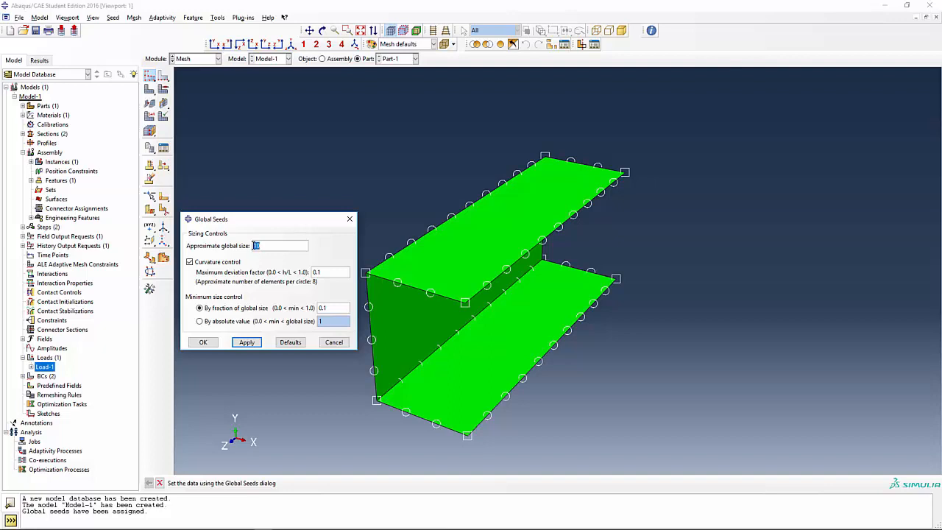
left_click(247, 341)
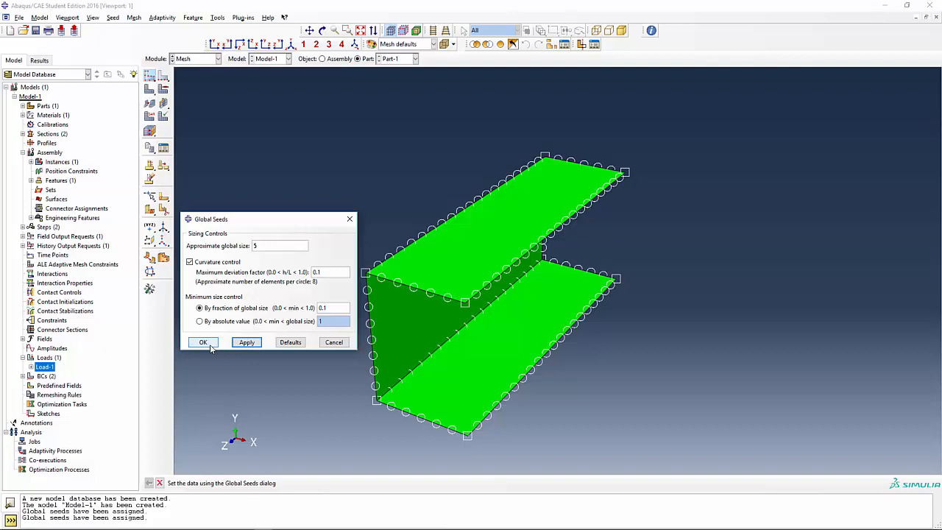
left_click(203, 341)
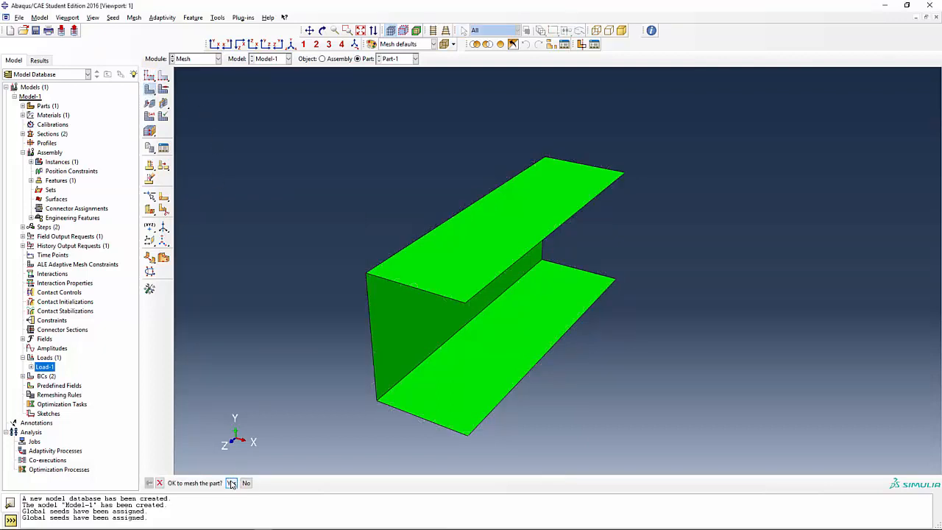
Step: Mesh the part into 400 elements and review a detailed mesh query report
left_click(231, 483)
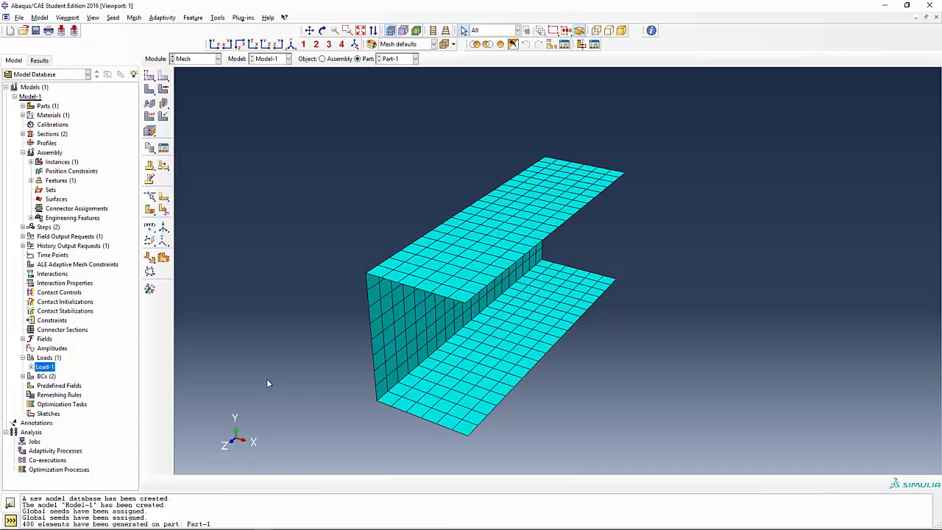
mouse_move(236, 380)
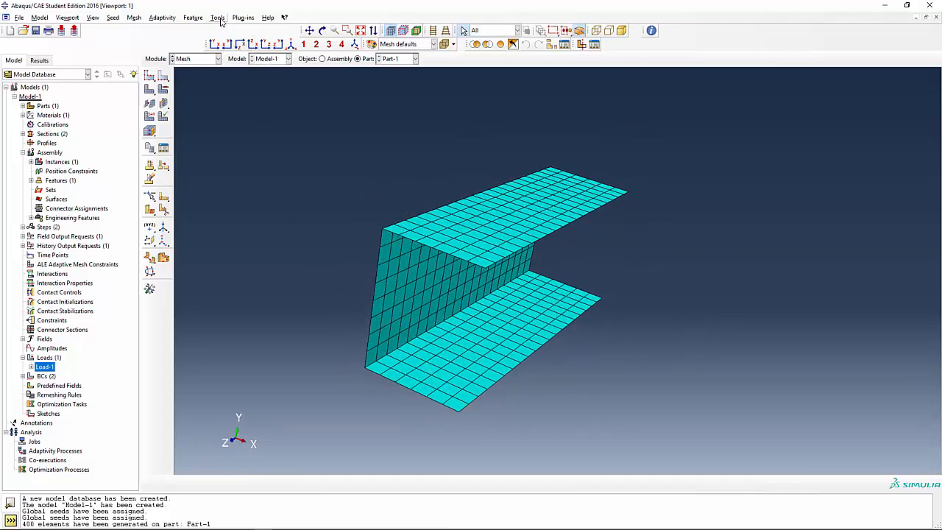
left_click(217, 17)
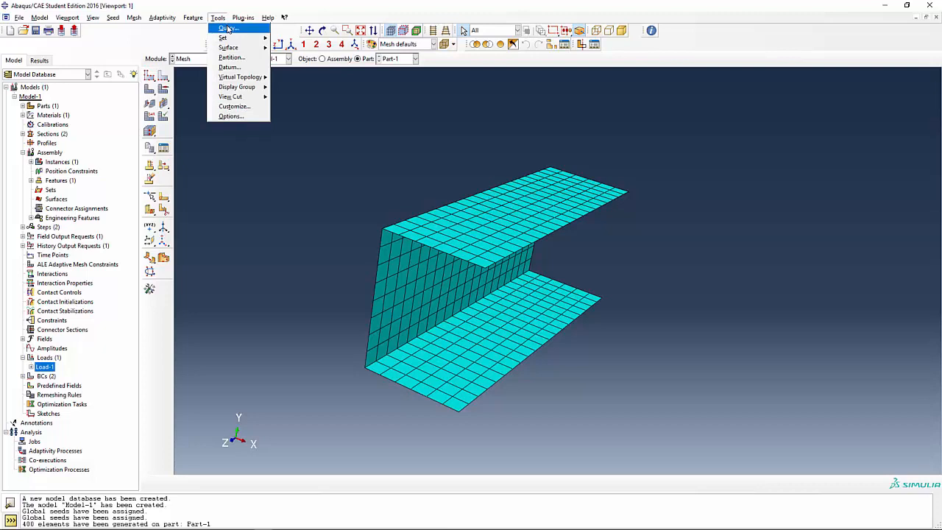
left_click(227, 28)
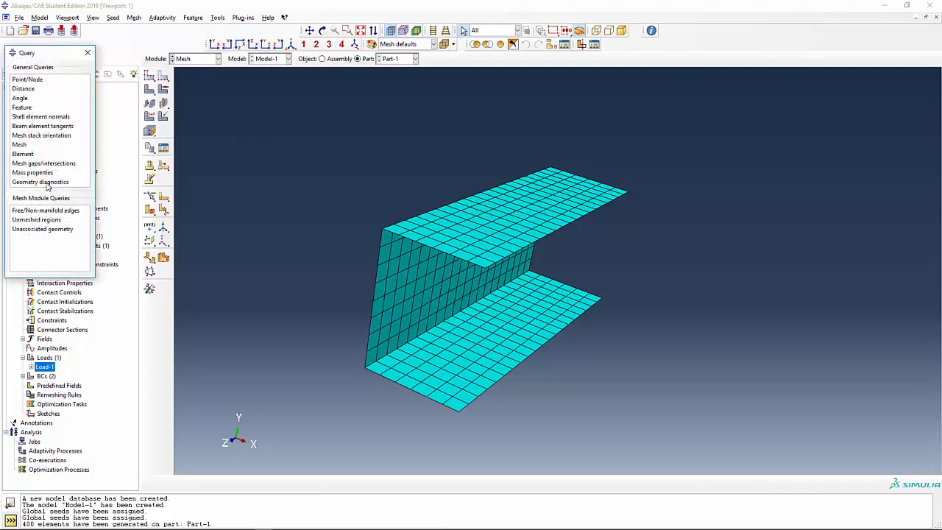
mouse_move(59, 82)
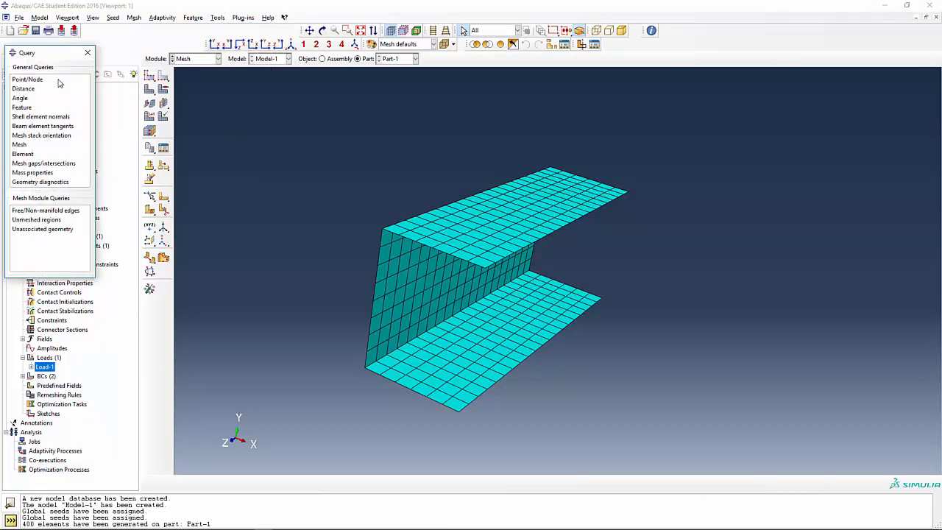
left_click(20, 144)
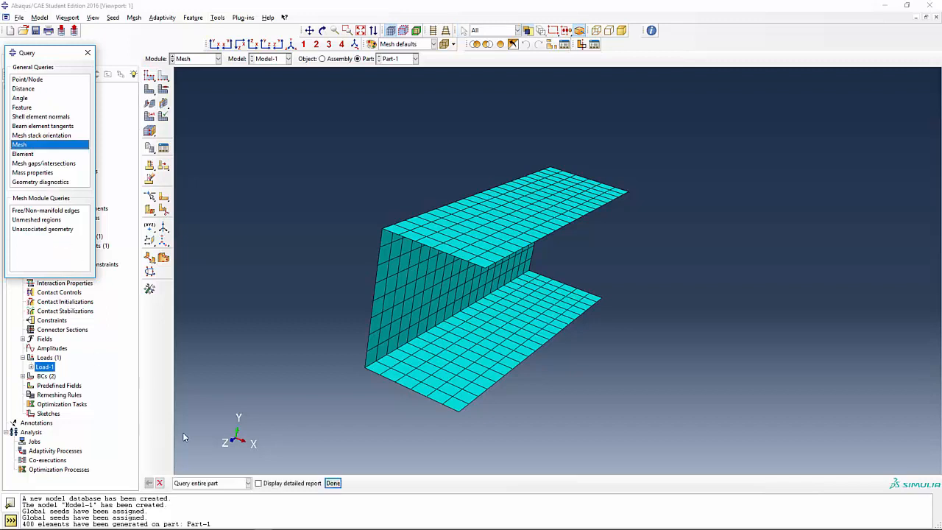
left_click(258, 483)
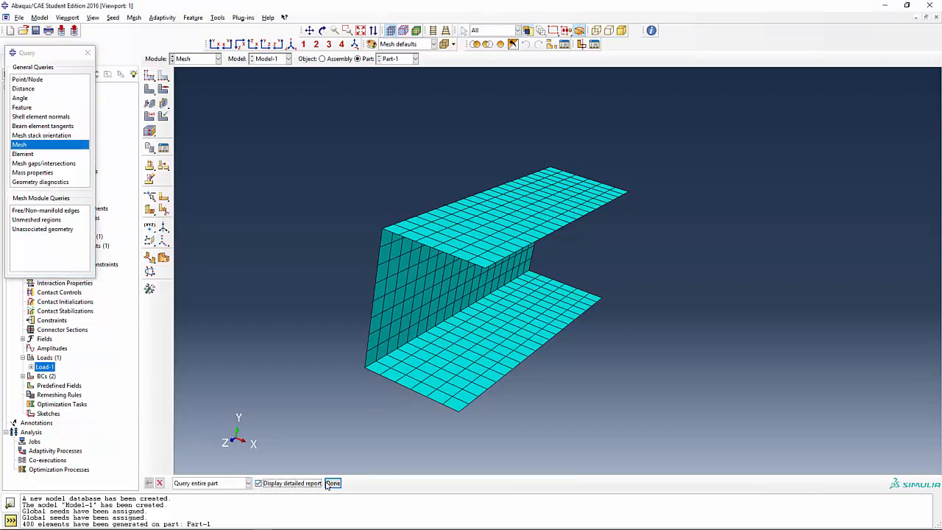
left_click(332, 483)
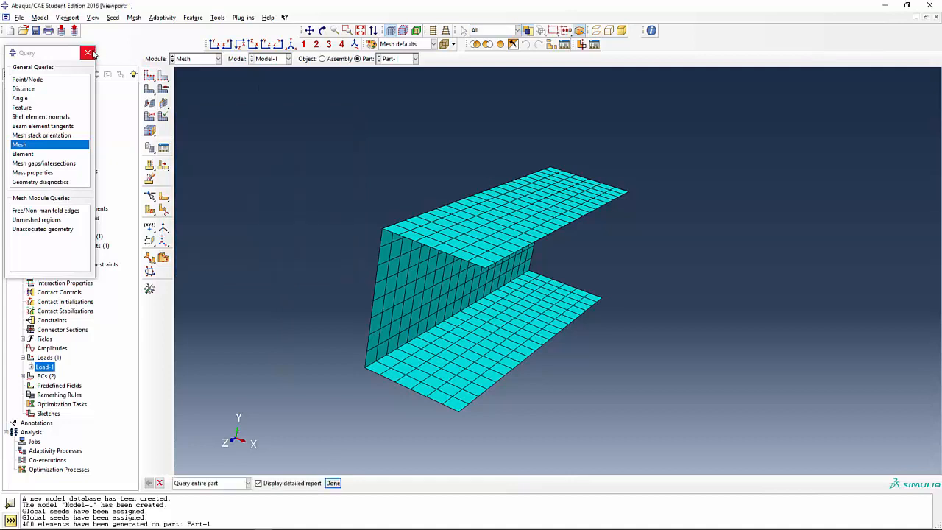
left_click(88, 53)
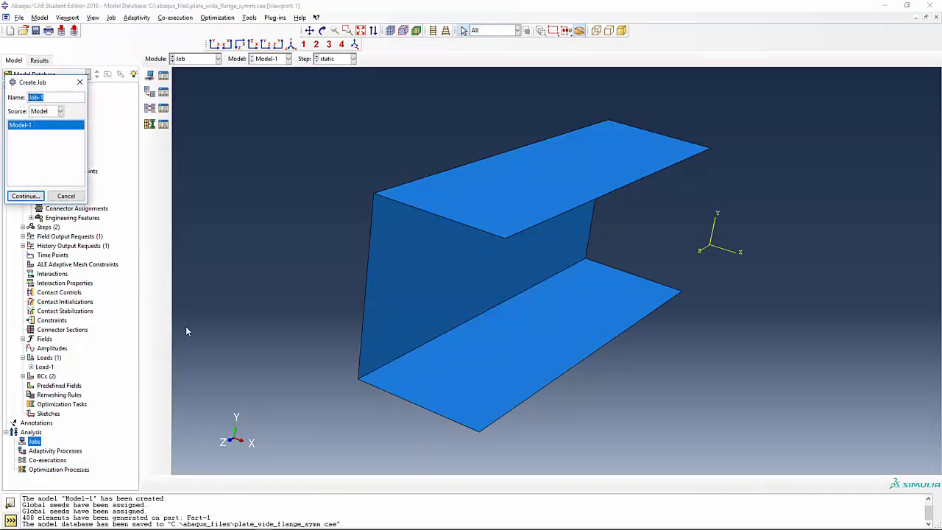
Step: Create the job 'soln_wide_flange_symm' for Model-1 and submit it
type("soln_wi")
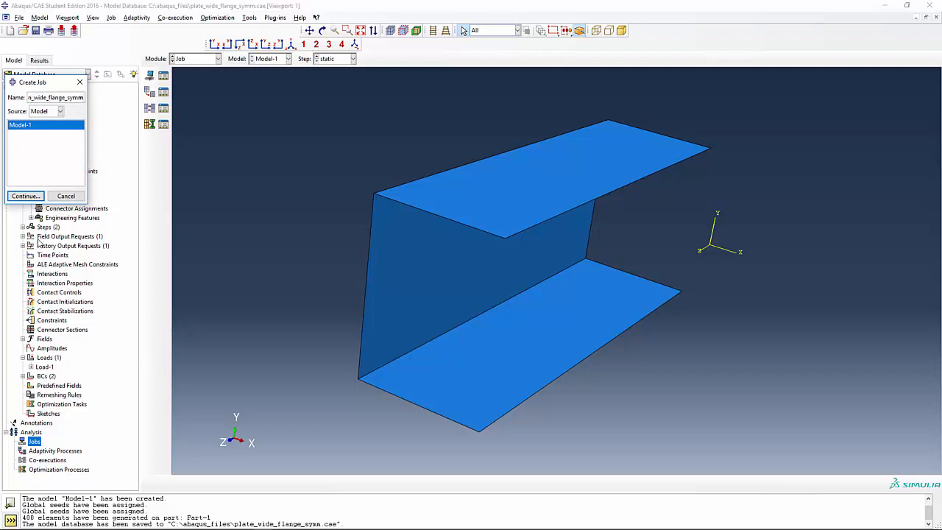
left_click(25, 196)
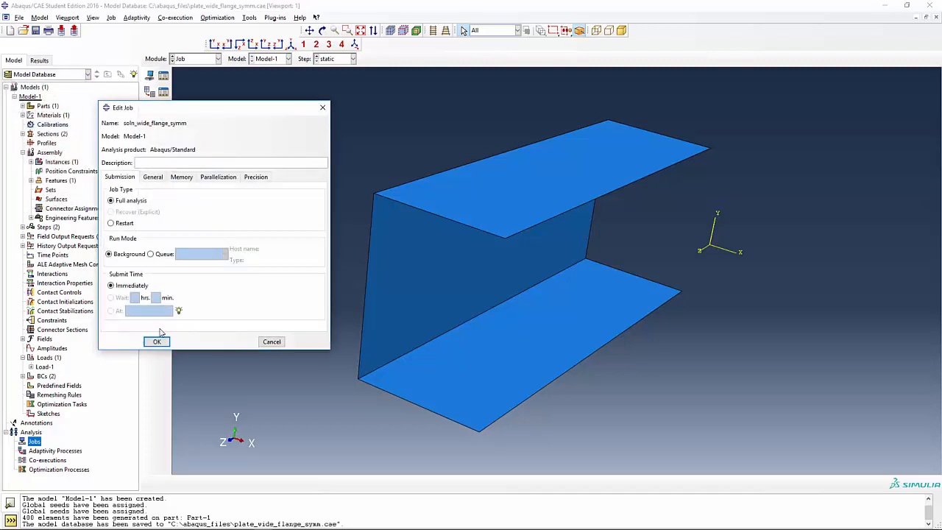
left_click(157, 341)
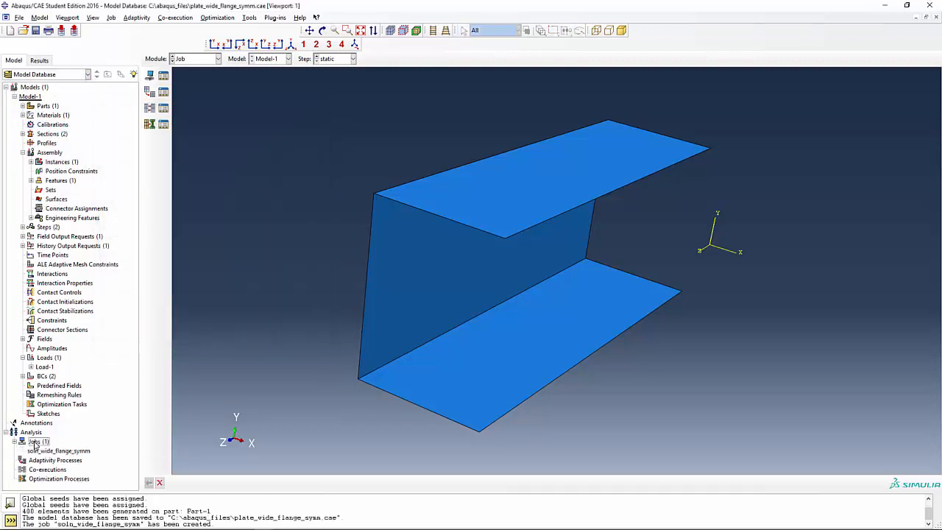
right_click(35, 450)
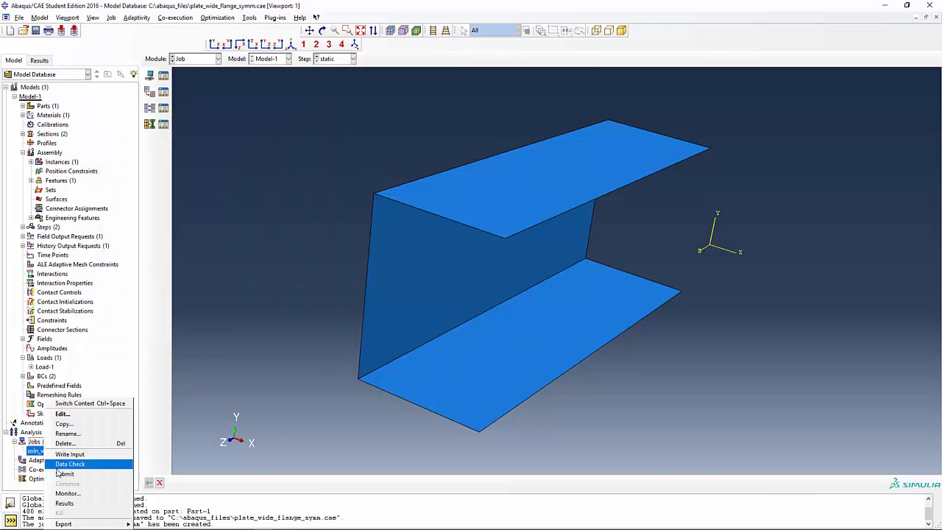
left_click(65, 473)
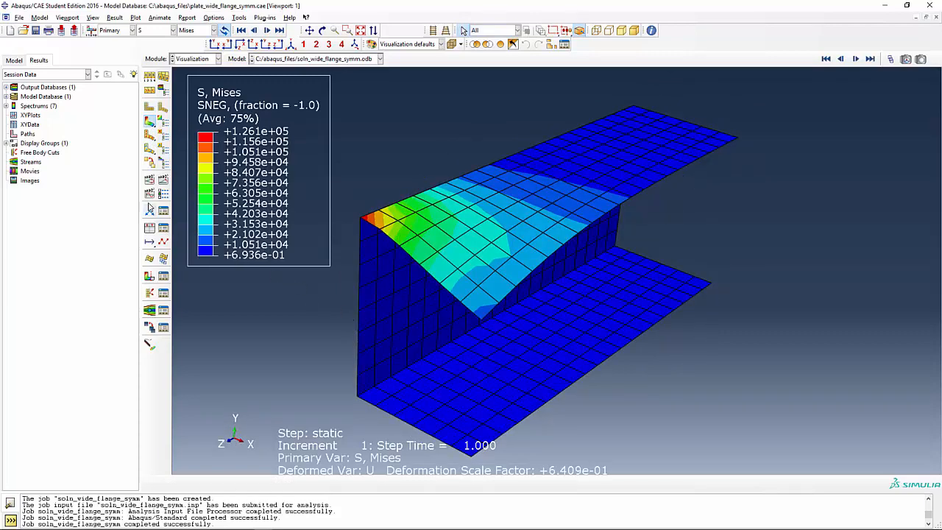
mouse_move(149, 161)
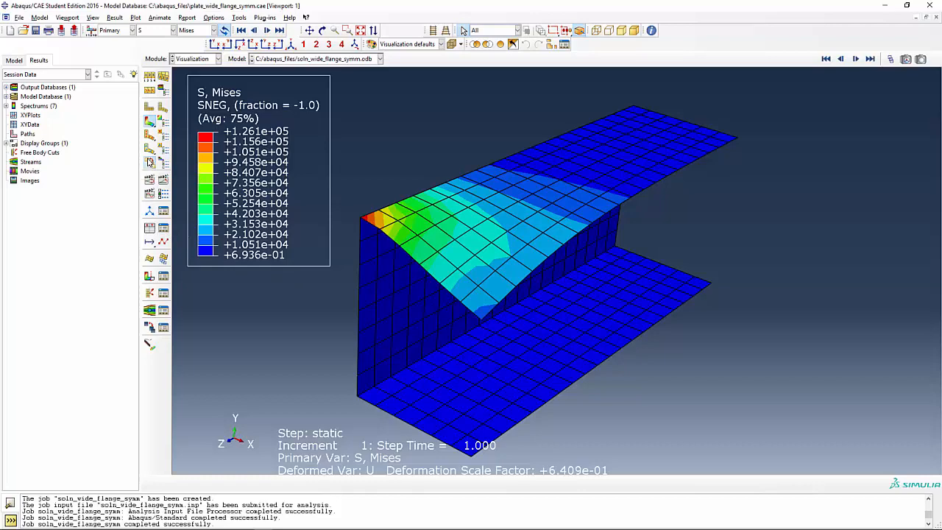
mouse_move(150, 108)
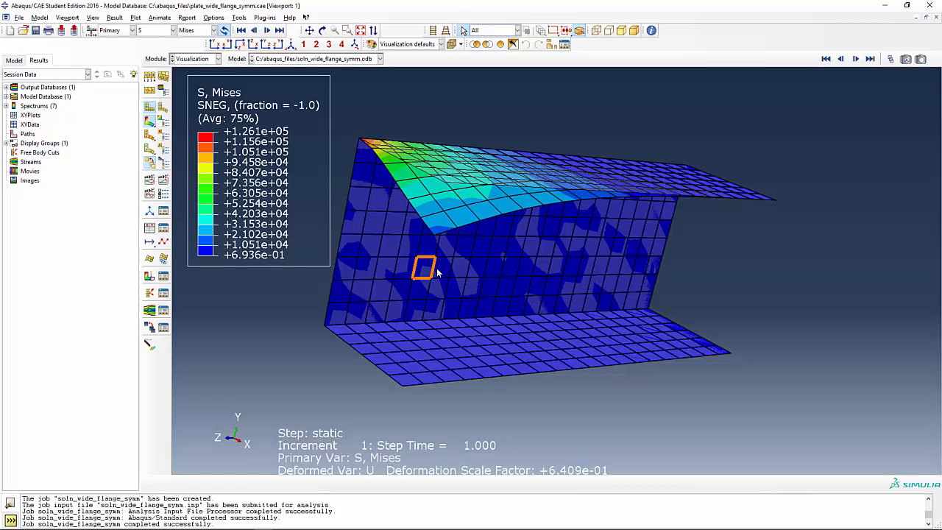
mouse_move(423, 276)
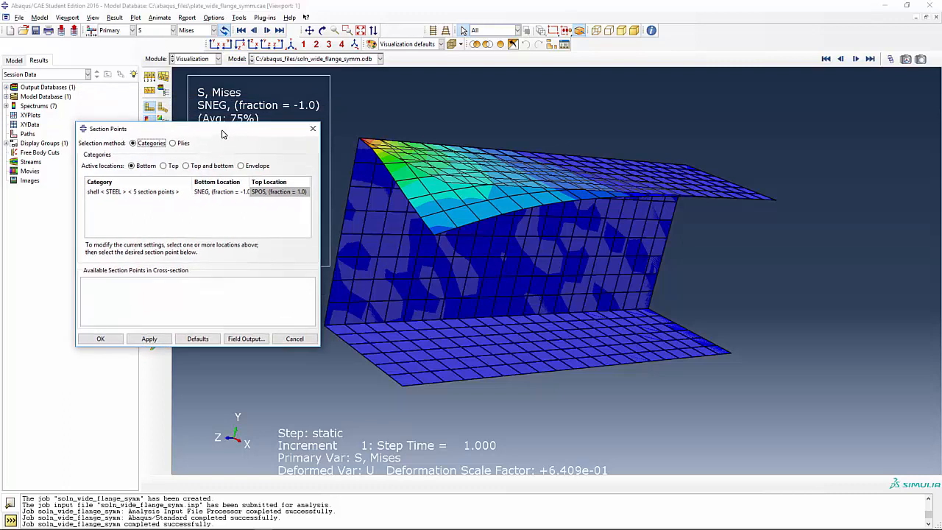
mouse_move(214, 149)
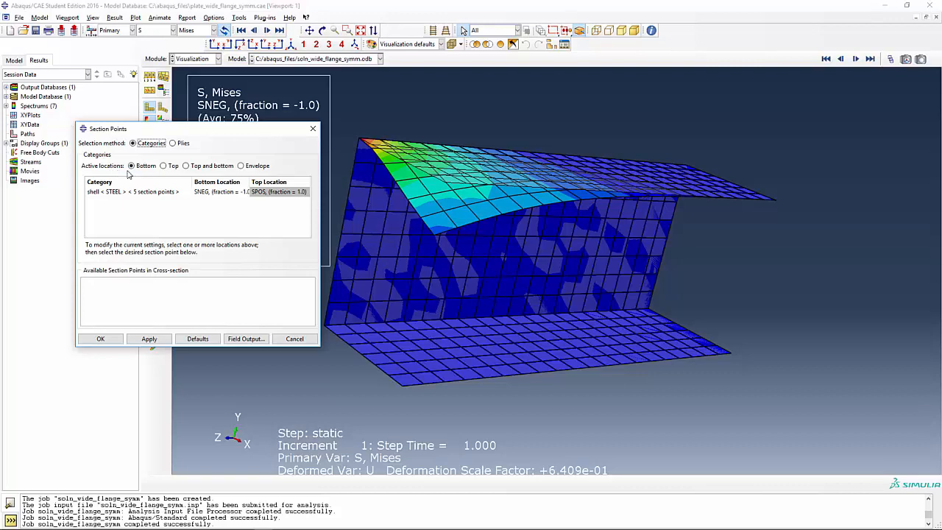
mouse_move(144, 174)
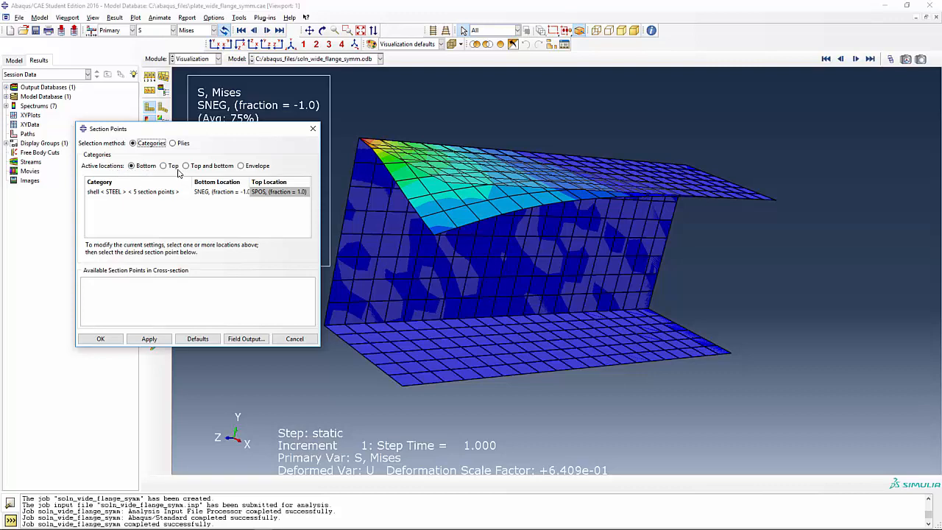
Step: Use top and bottom section points, then restrict to top (SPOS) and choose S11
left_click(163, 165)
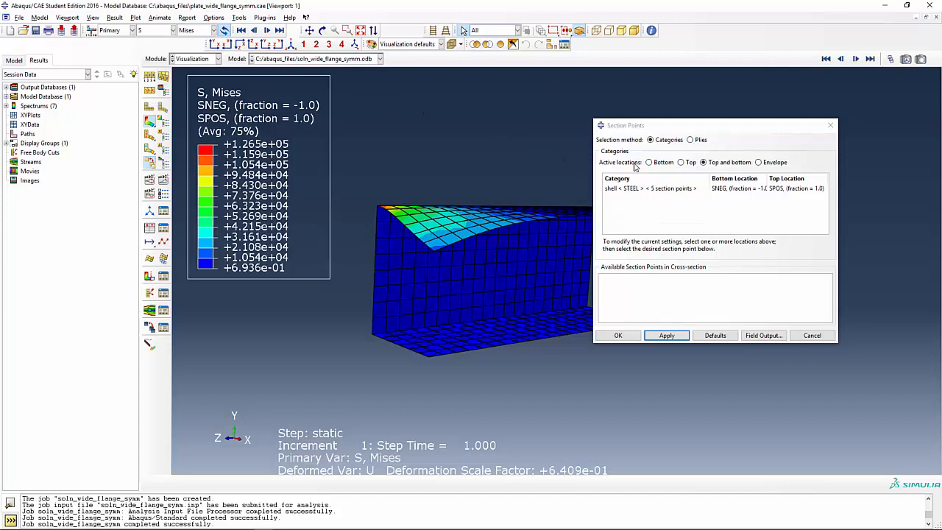
left_click(681, 162)
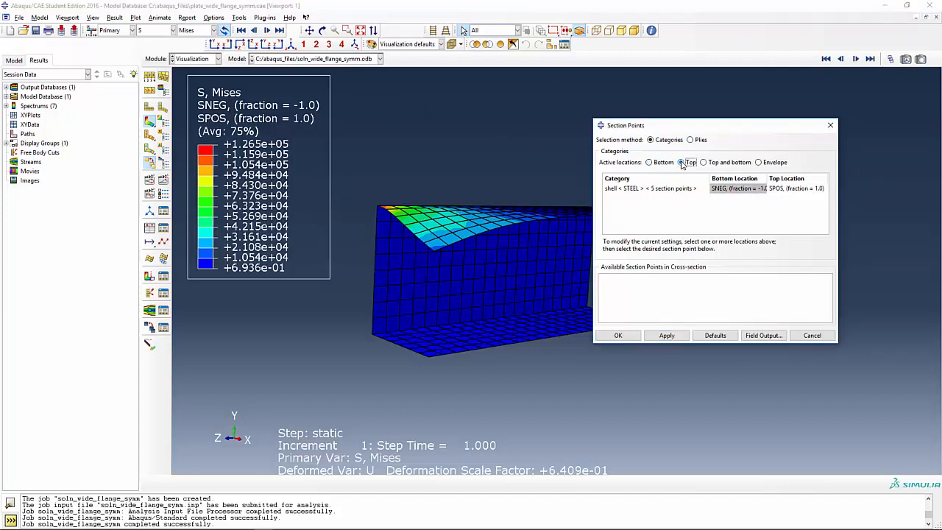
left_click(679, 162)
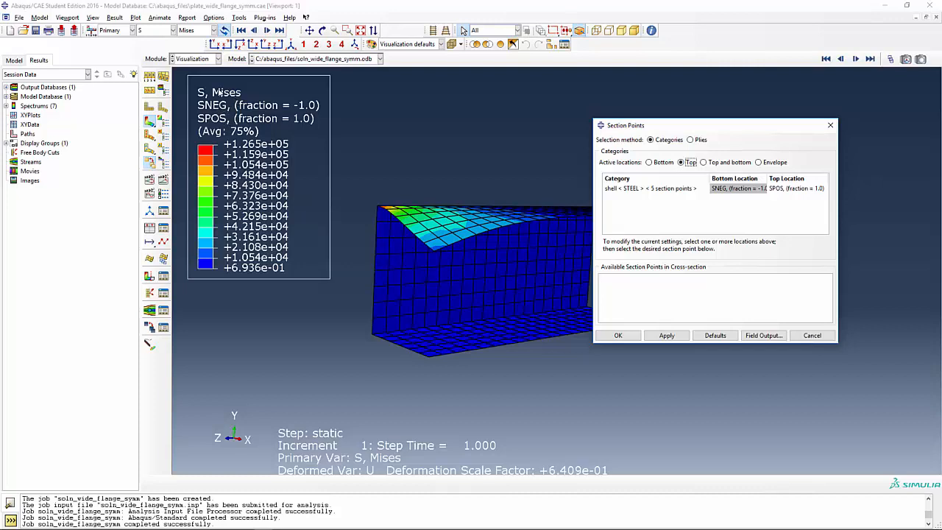
left_click(193, 30)
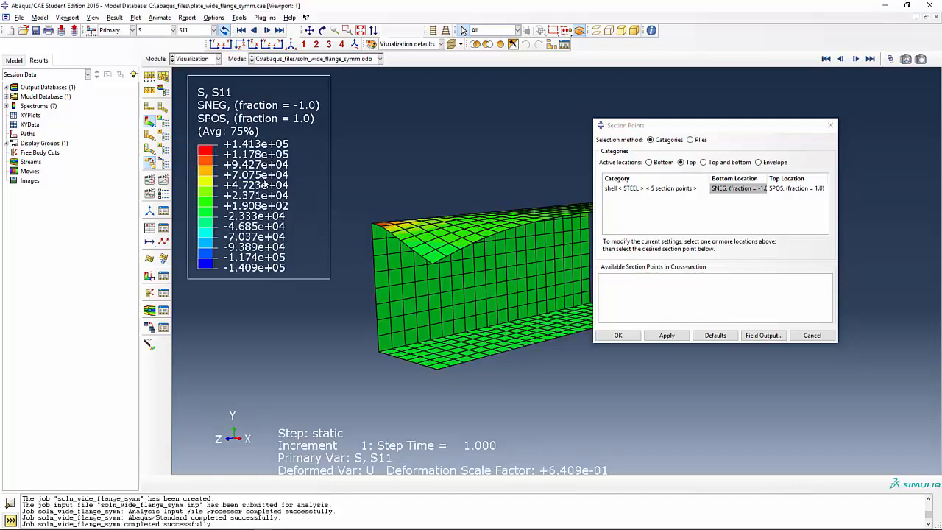
Step: Pick the stress component, switch to the bottom section point, and apply
left_click(395, 278)
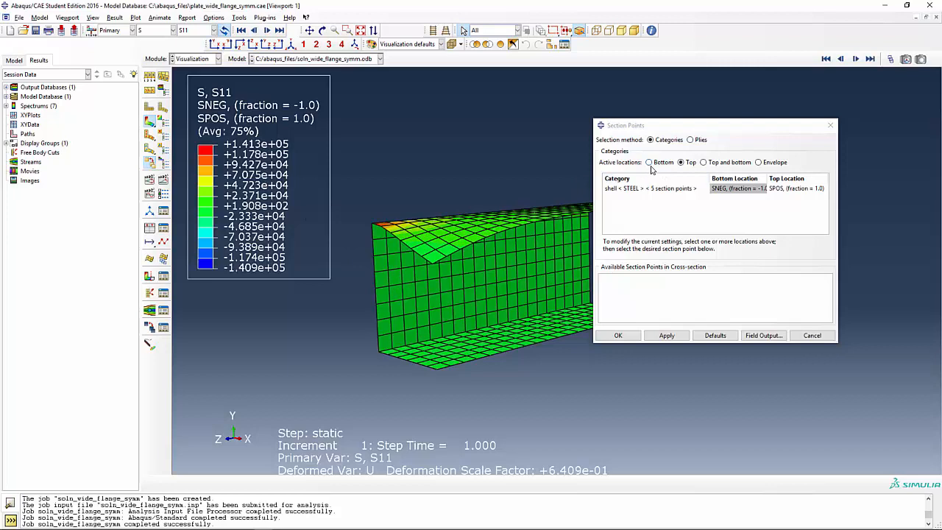
left_click(649, 162)
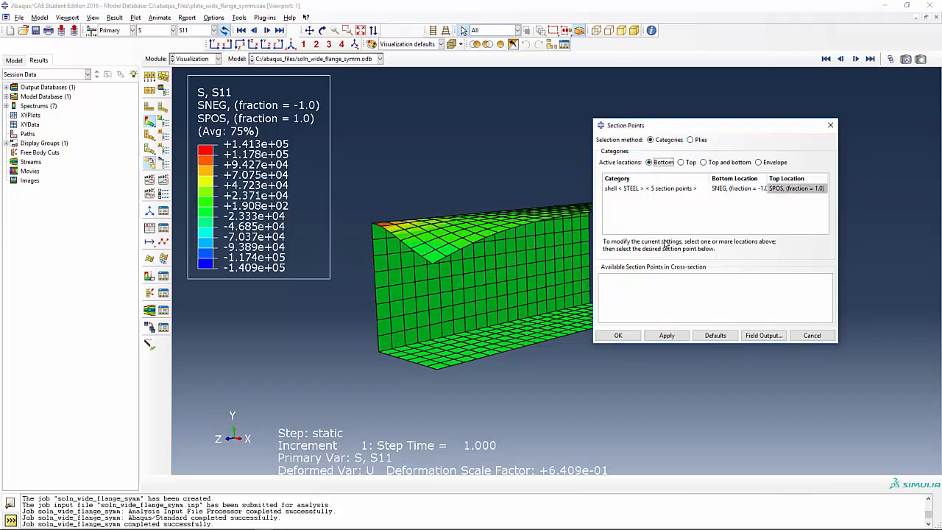
left_click(666, 335)
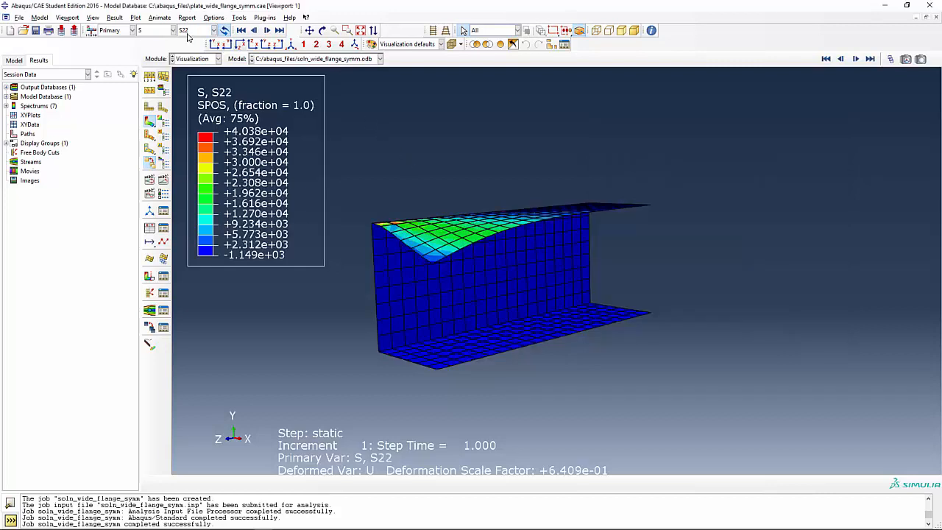
Step: Switch the field output to U and plot U2, ranging 0 to about -15.6
left_click(166, 30)
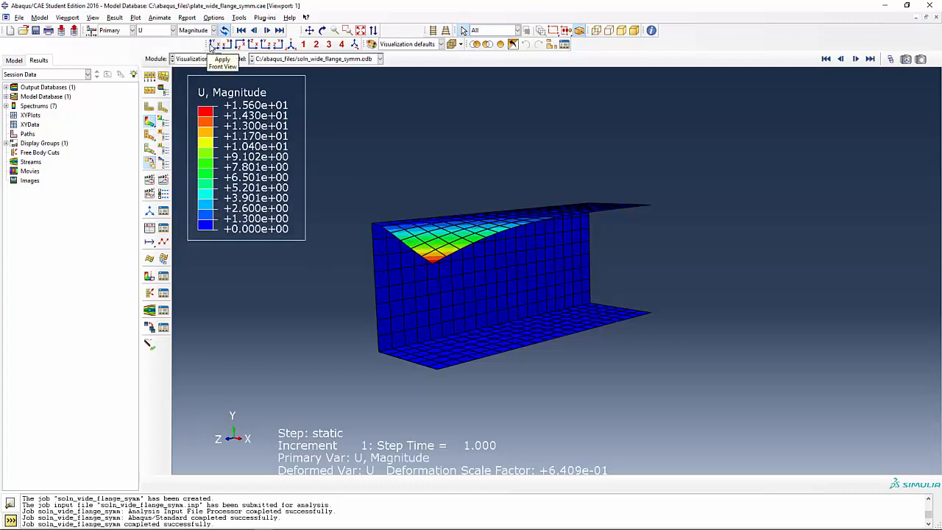
left_click(214, 30)
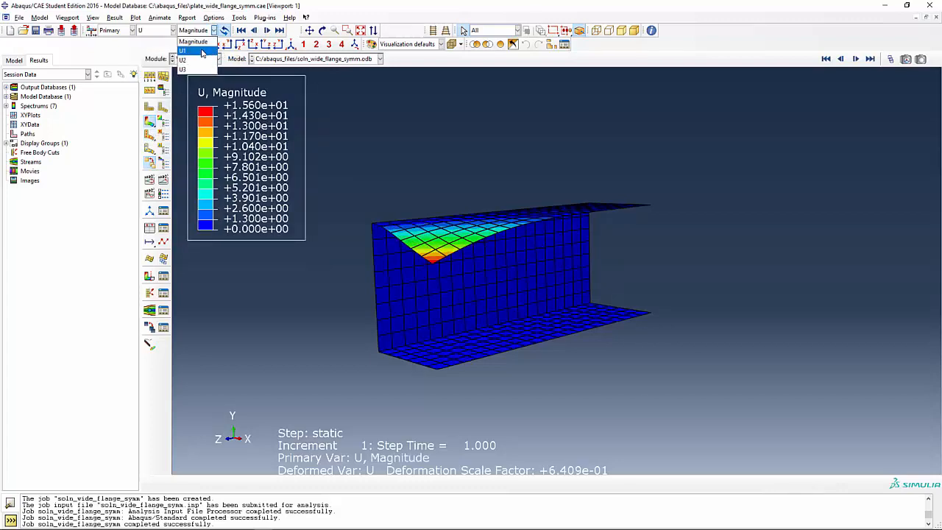
left_click(182, 60)
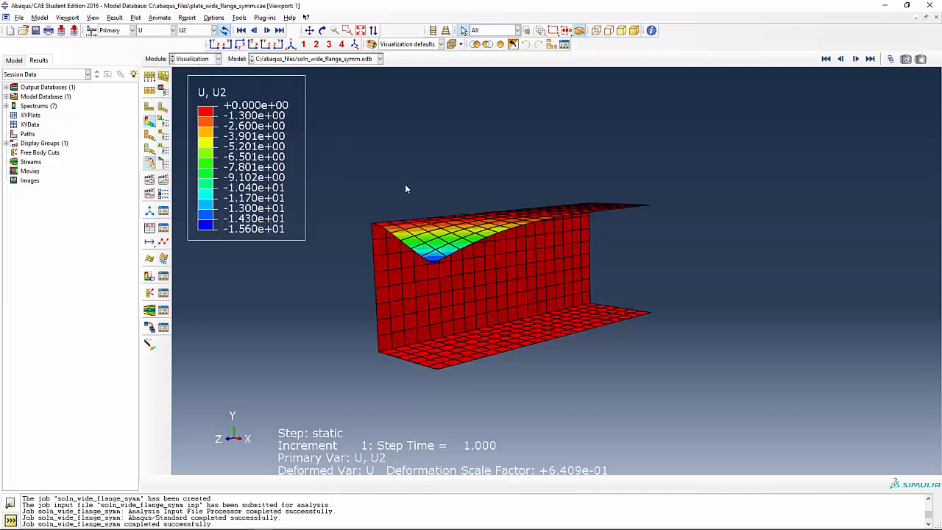